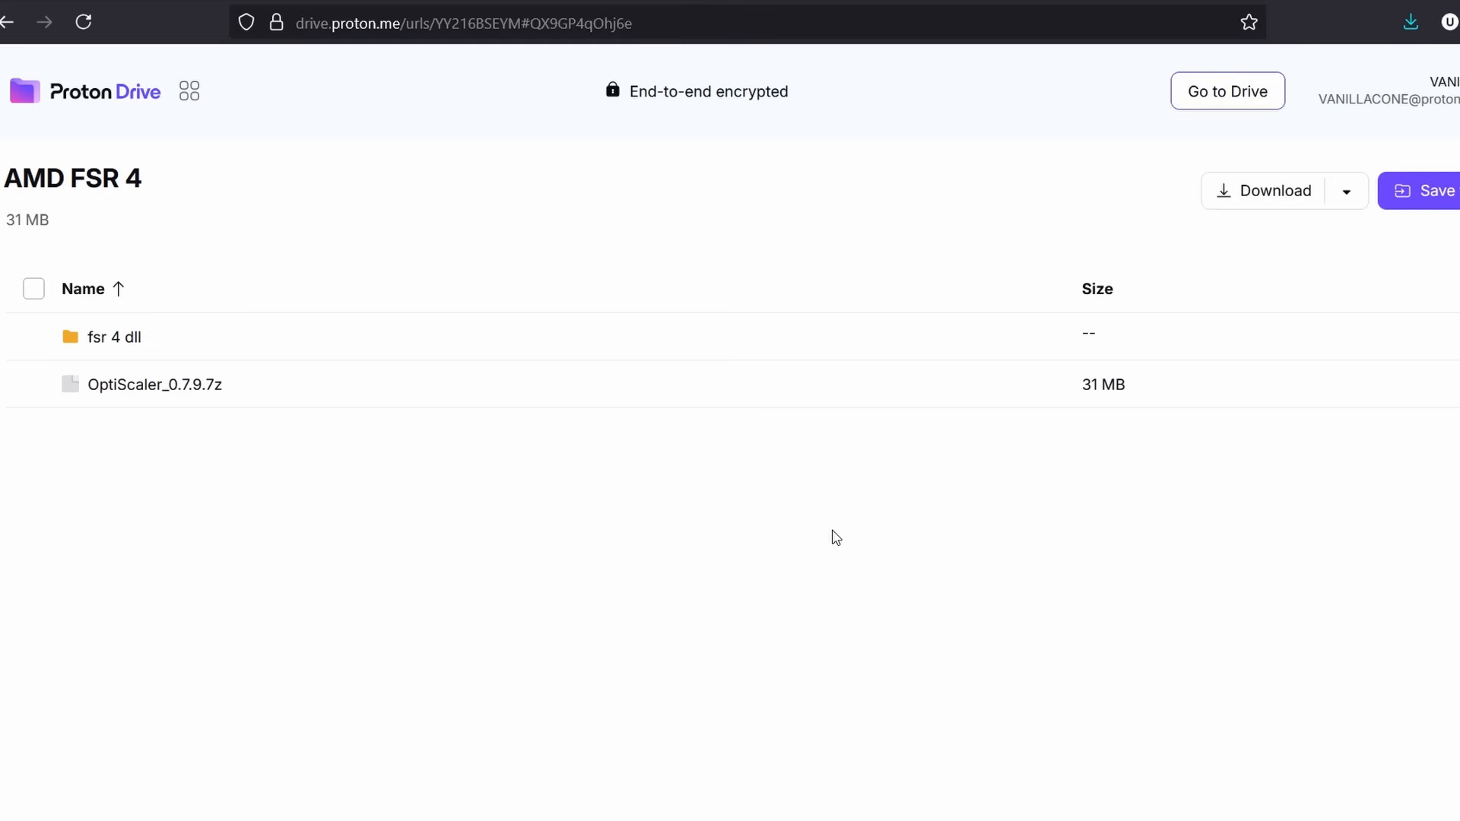
{"action": "mouse_move", "coordinate": [970, 547]}
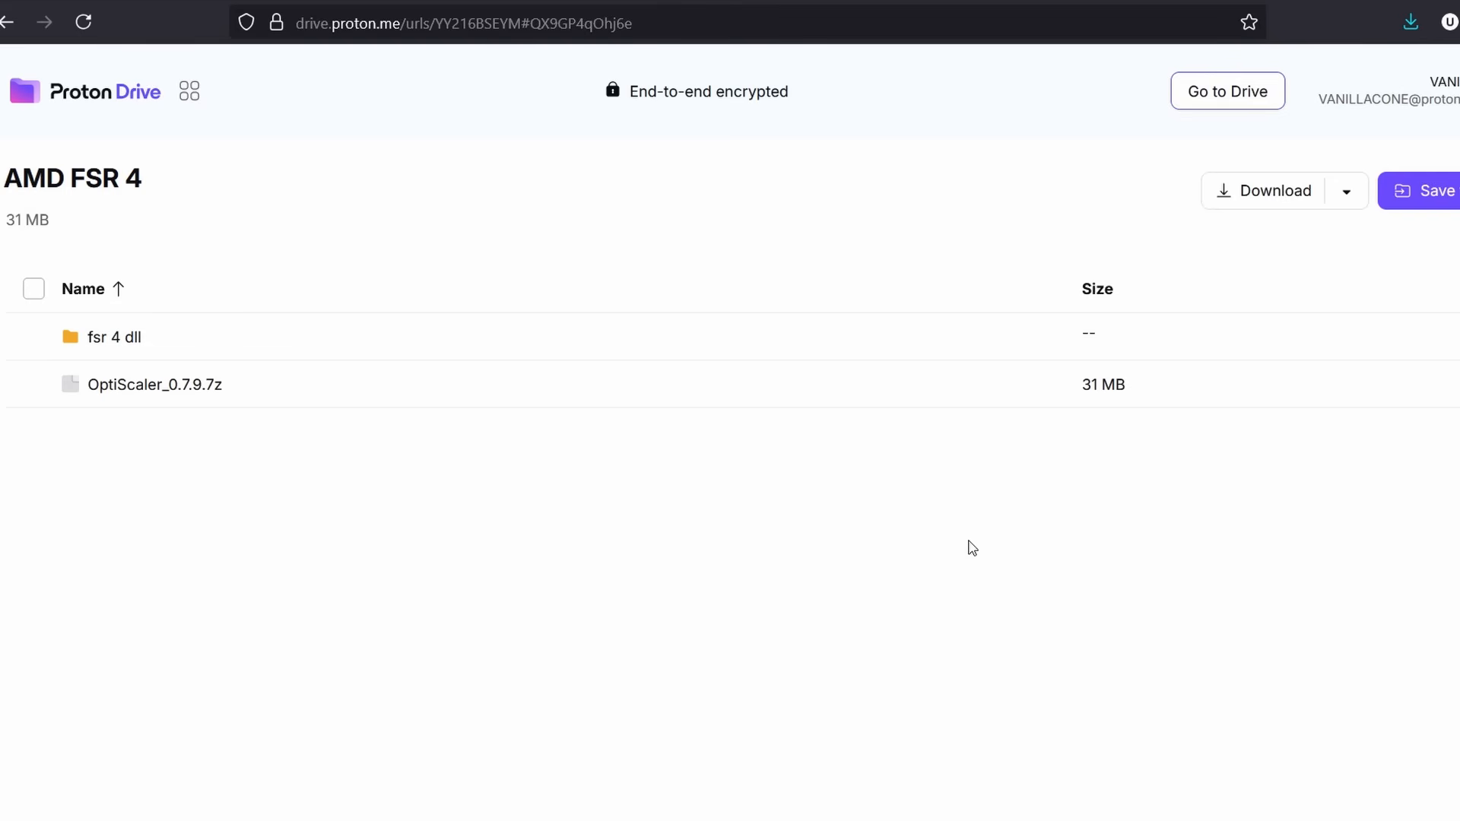
{"action": "mouse_move", "coordinate": [549, 376]}
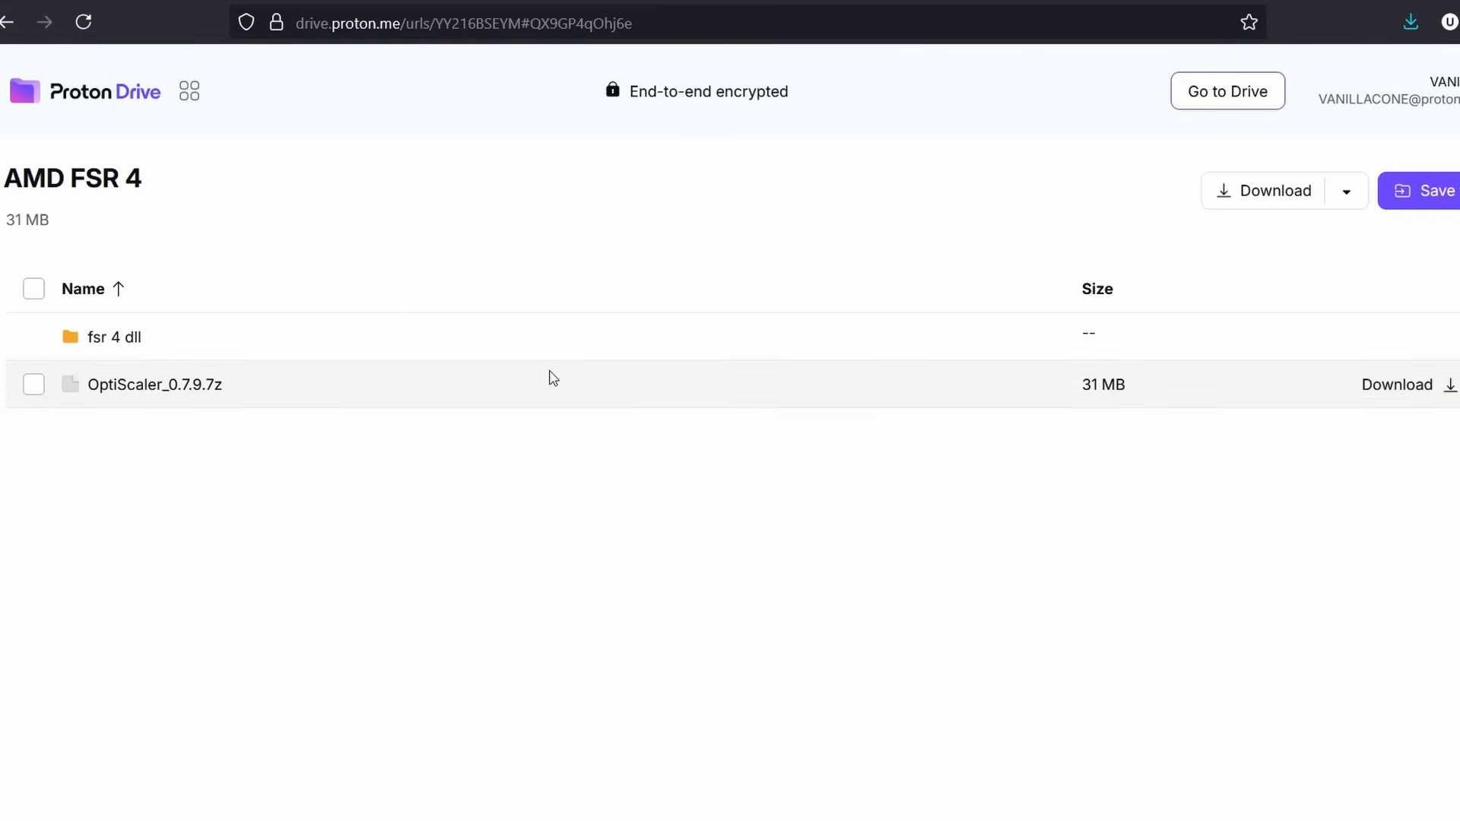
{"action": "mouse_move", "coordinate": [1123, 263]}
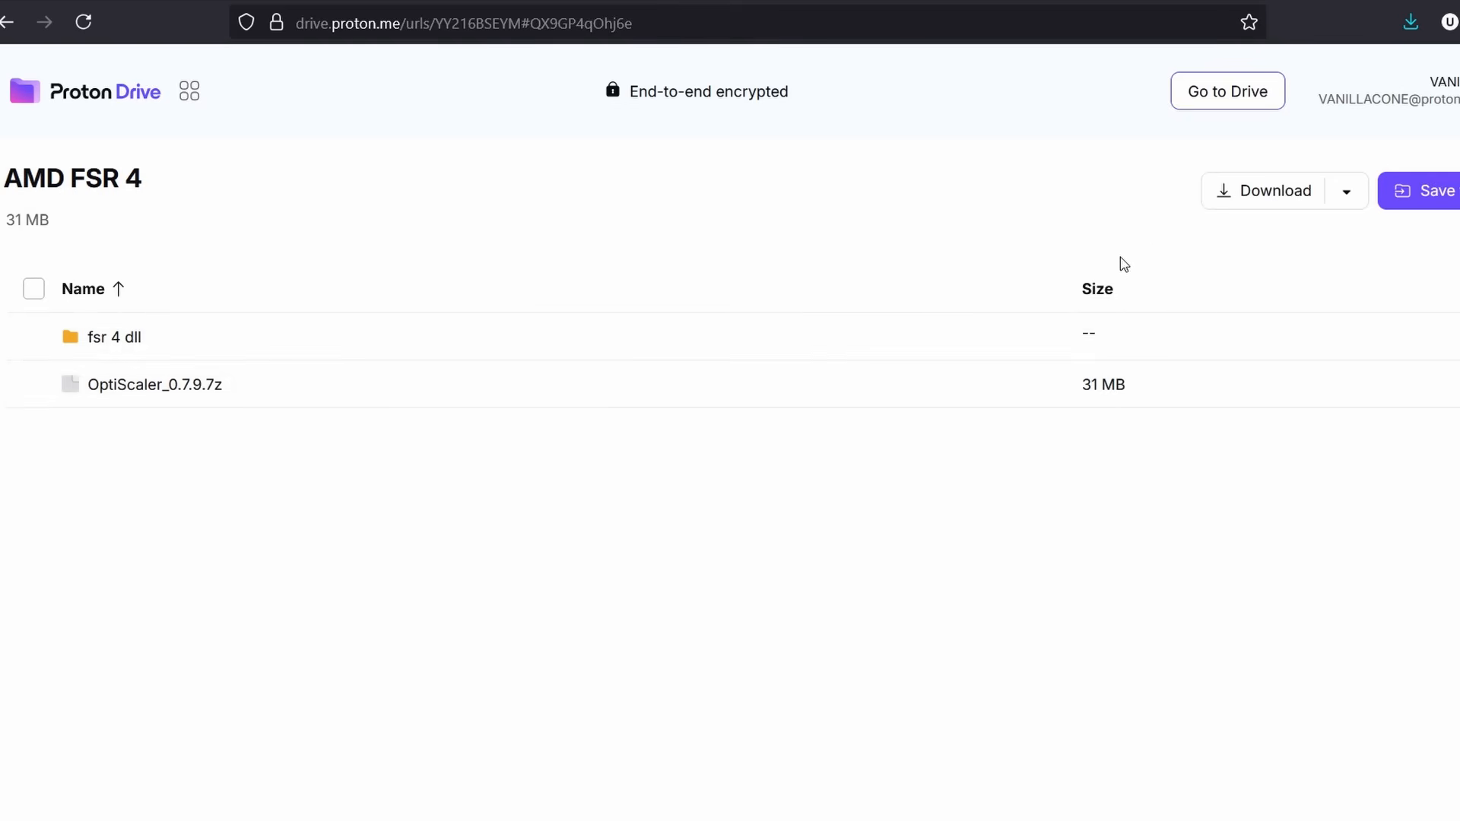
{"action": "mouse_move", "coordinate": [1266, 185]}
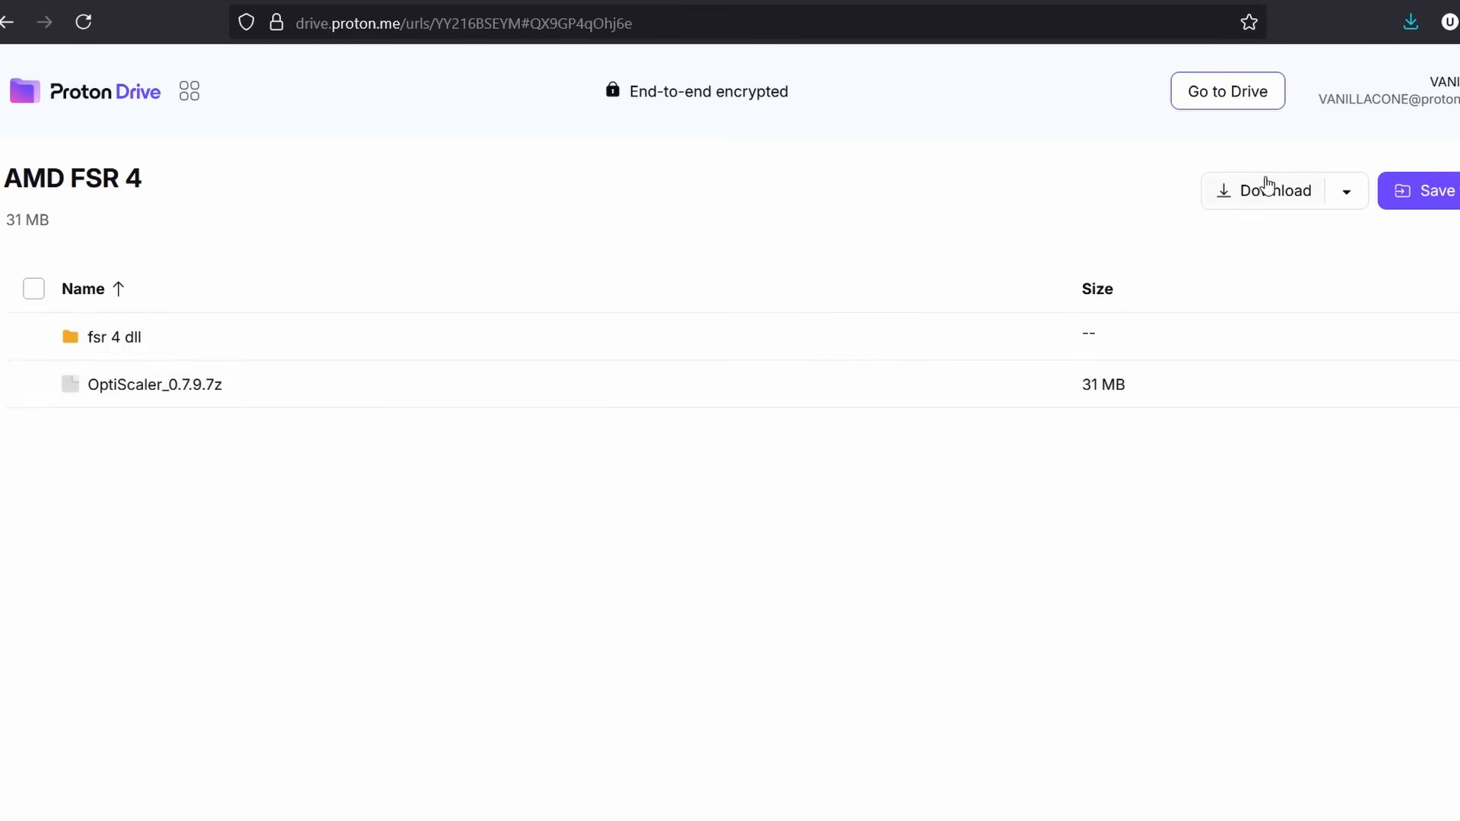
{"action": "mouse_move", "coordinate": [1238, 176]}
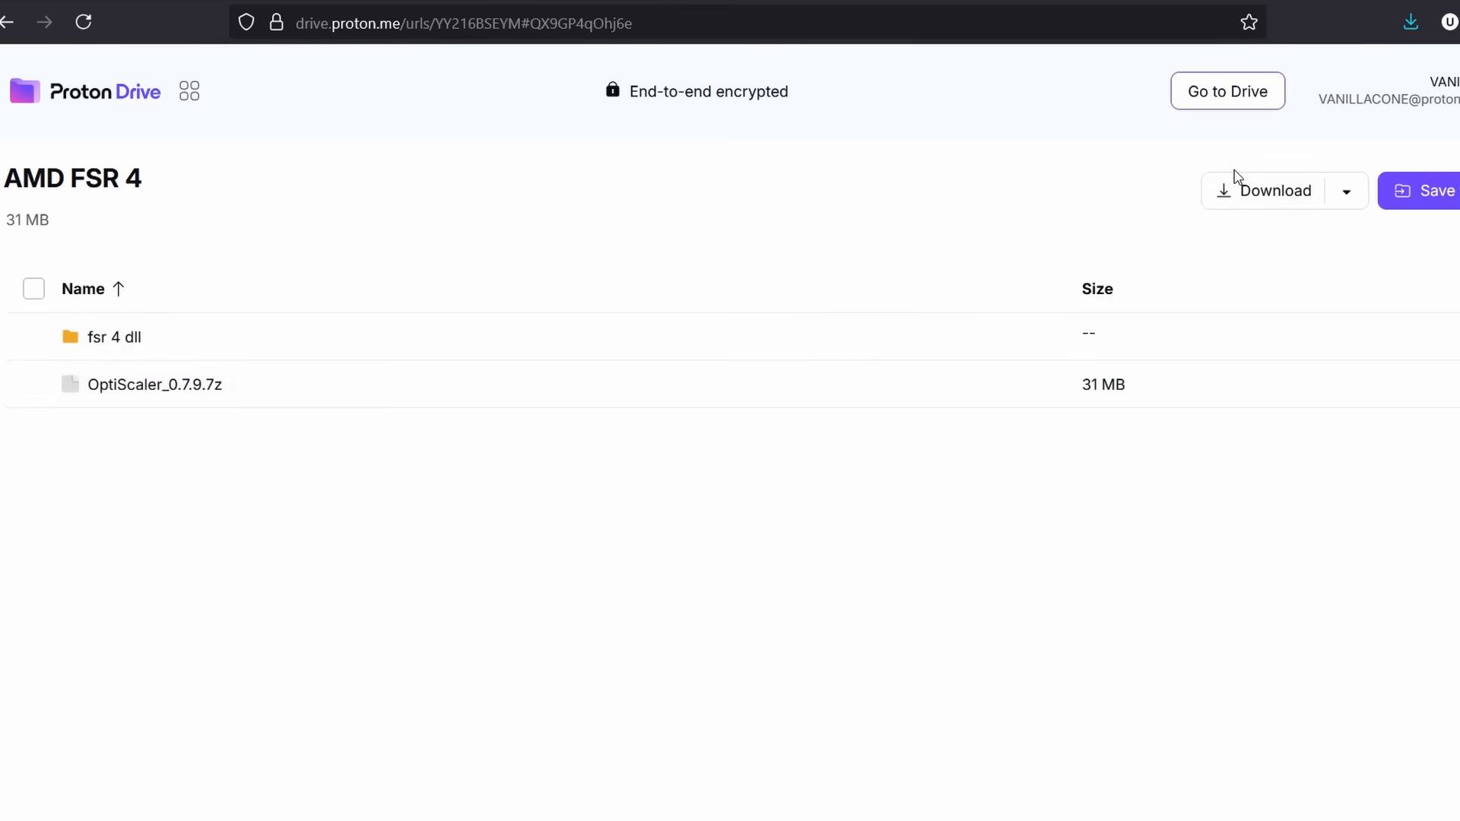
{"action": "mouse_move", "coordinate": [936, 287]}
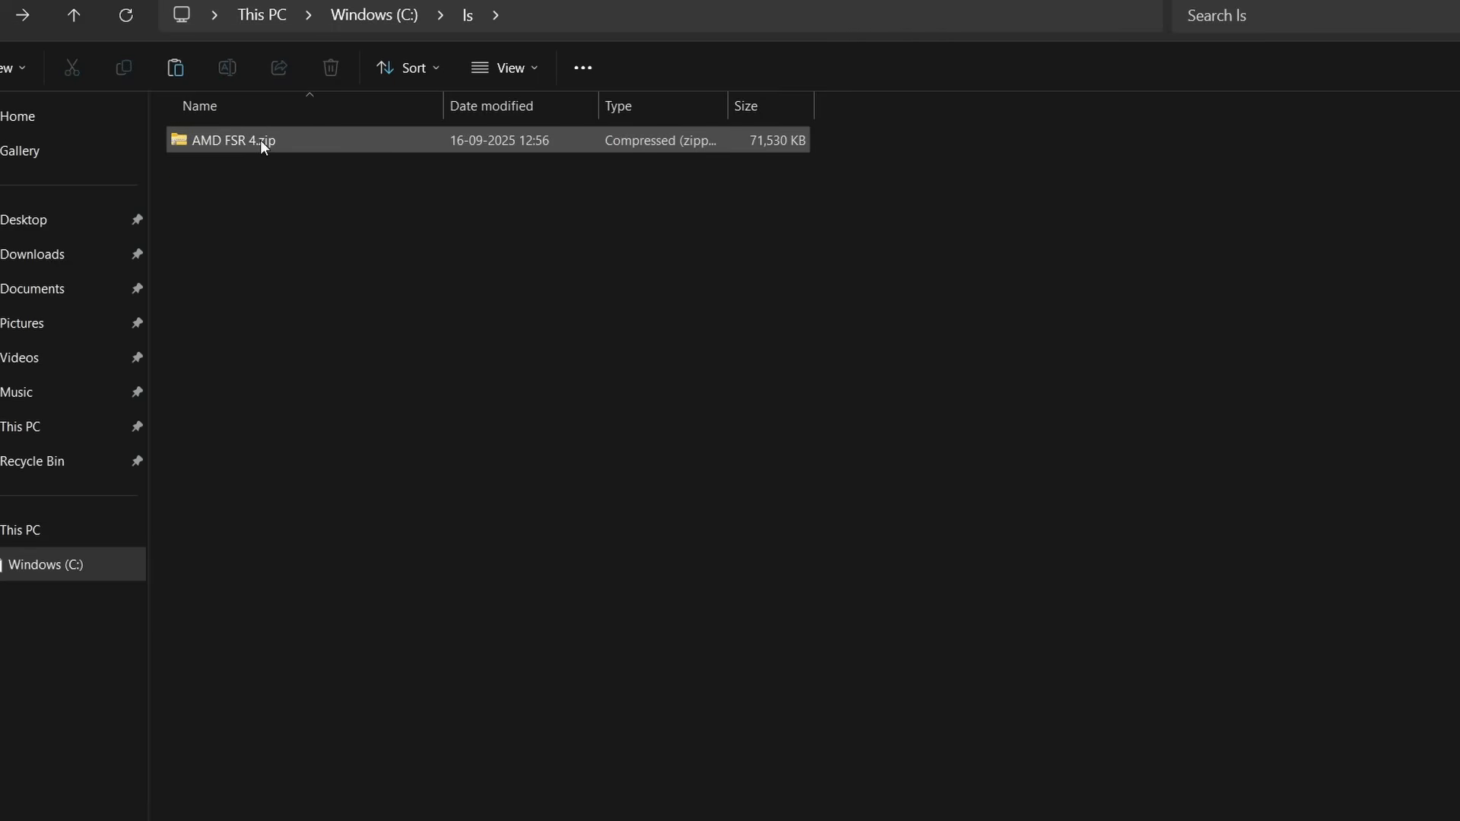
- Extract AMD FSR 4.zip here, yielding the fsr 4 dll folder and OptiScaler_0.7.9.7z
{"action": "right_click", "coordinate": [262, 140]}
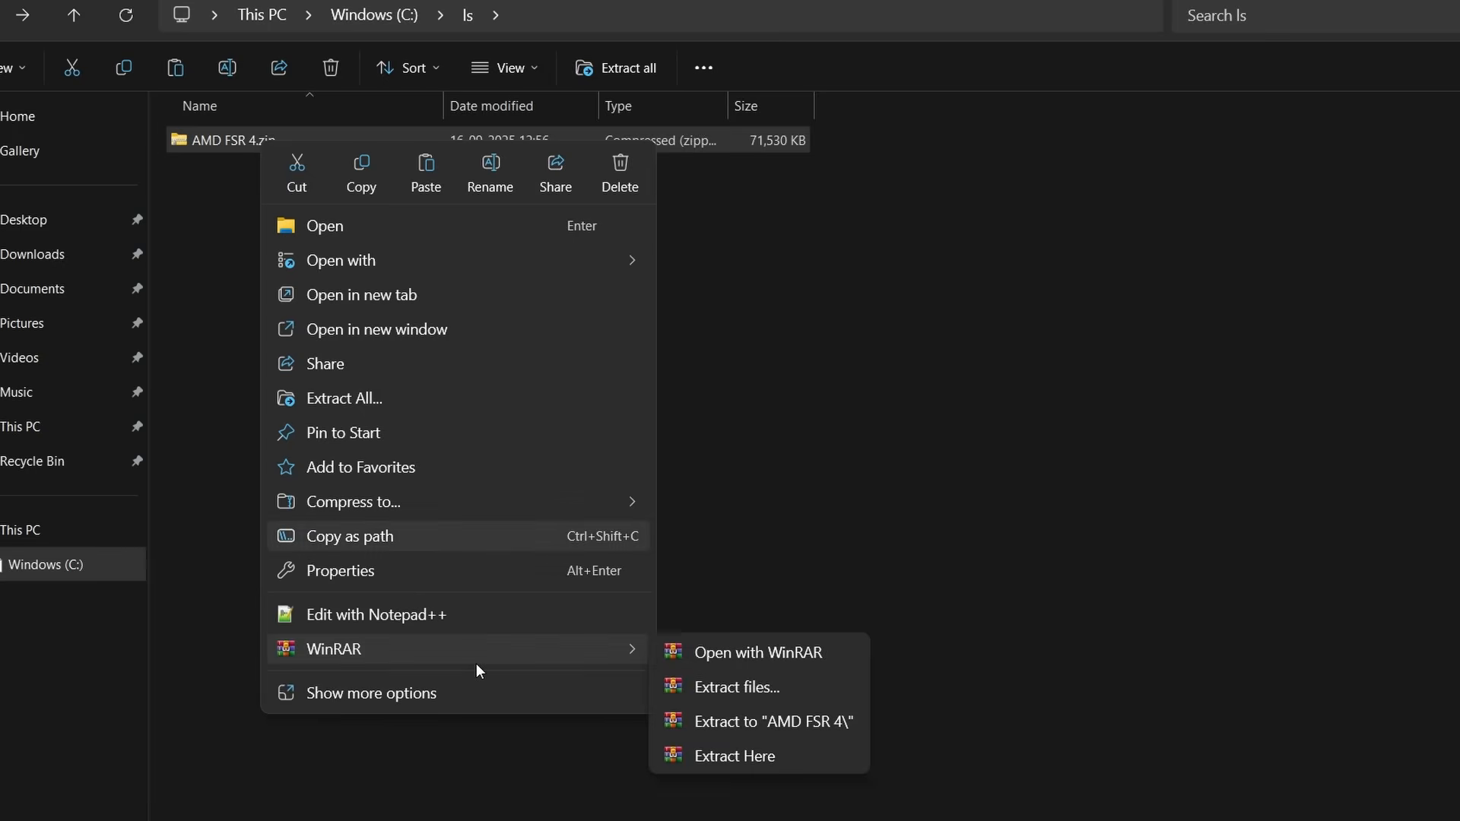
{"action": "left_click", "coordinate": [734, 756]}
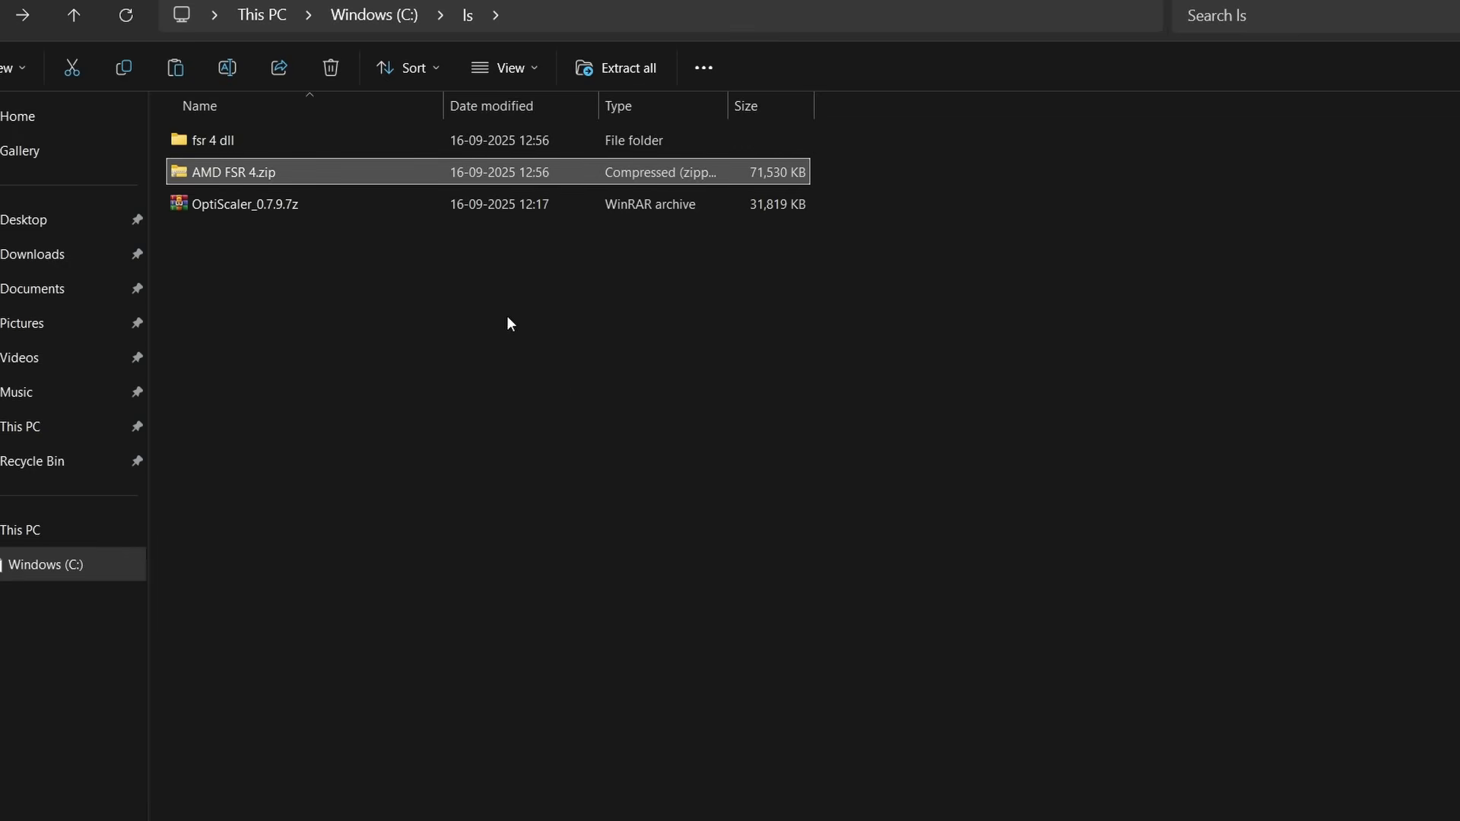
{"action": "mouse_move", "coordinate": [391, 284]}
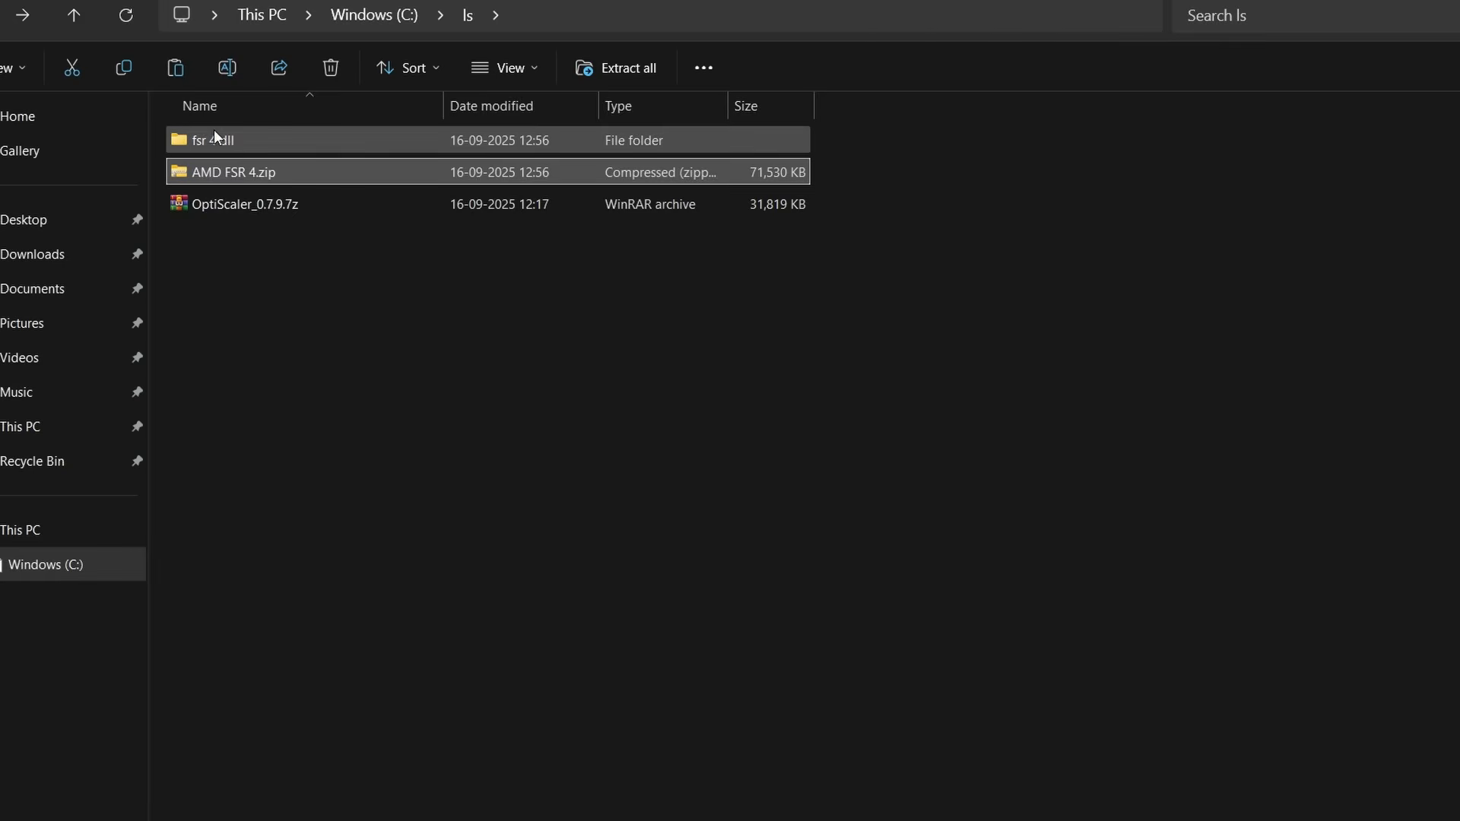
{"action": "double_click", "coordinate": [214, 139]}
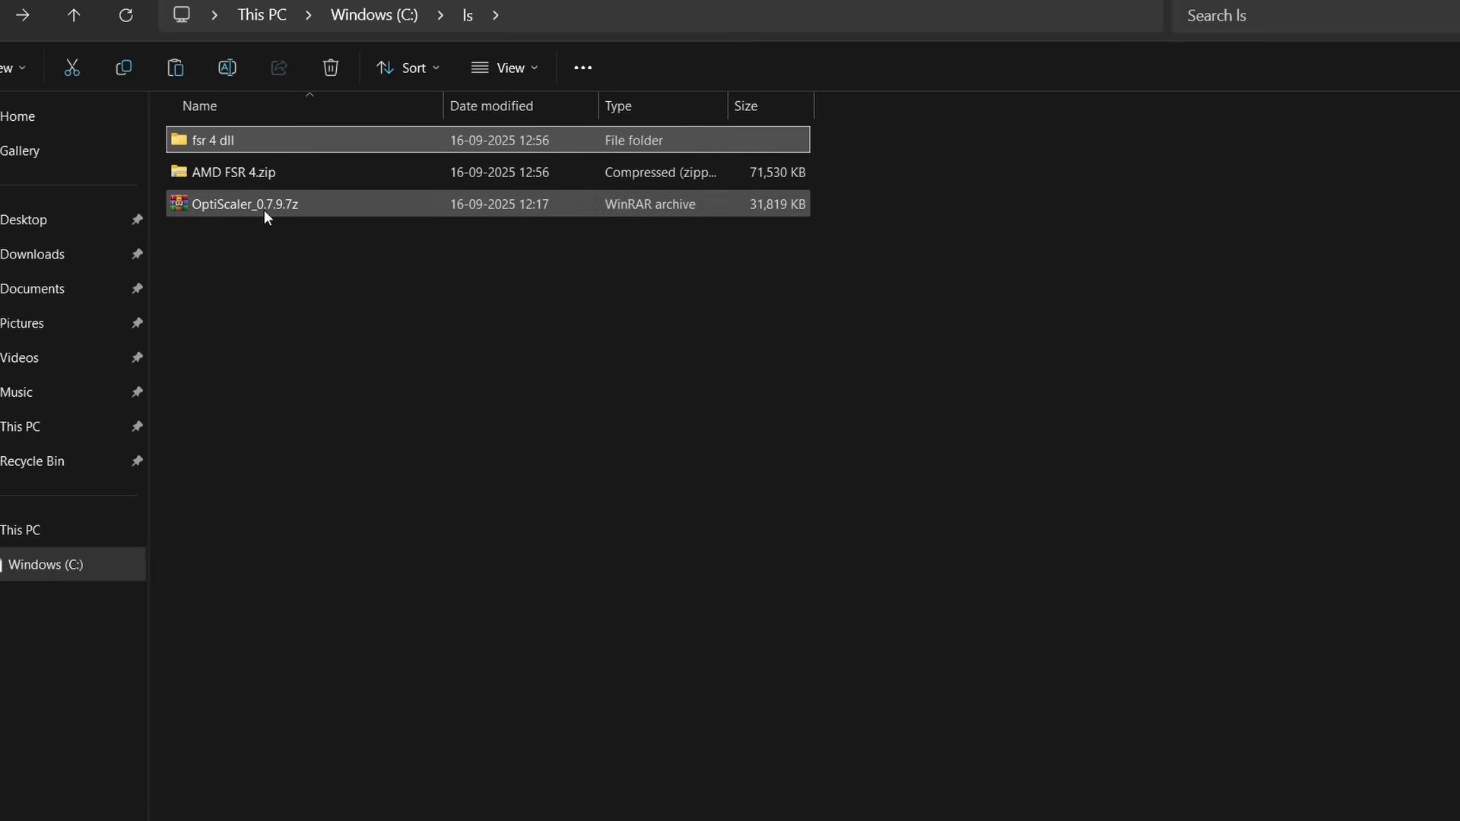
{"action": "mouse_move", "coordinate": [286, 209]}
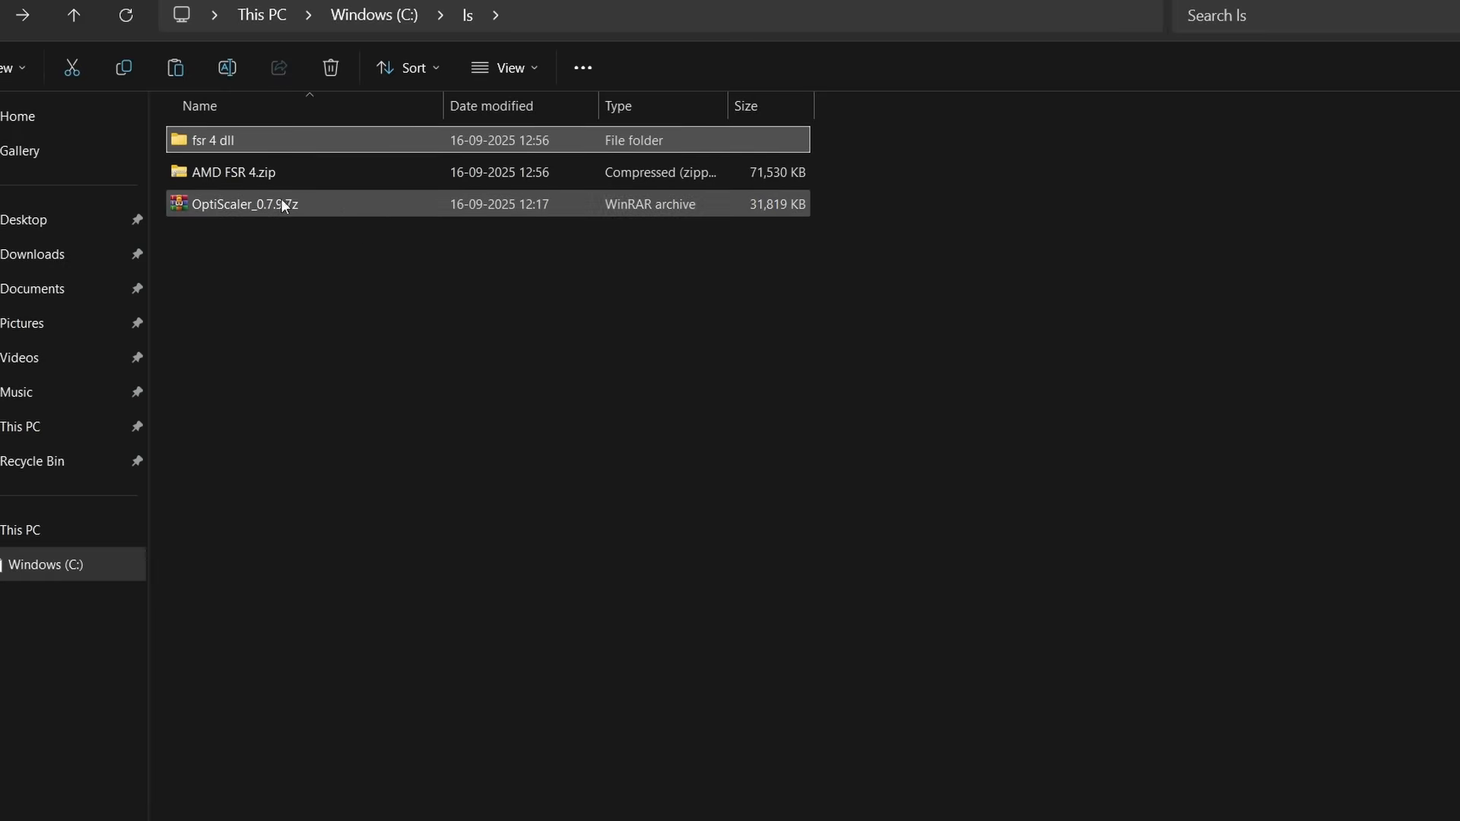
{"action": "left_click", "coordinate": [243, 205]}
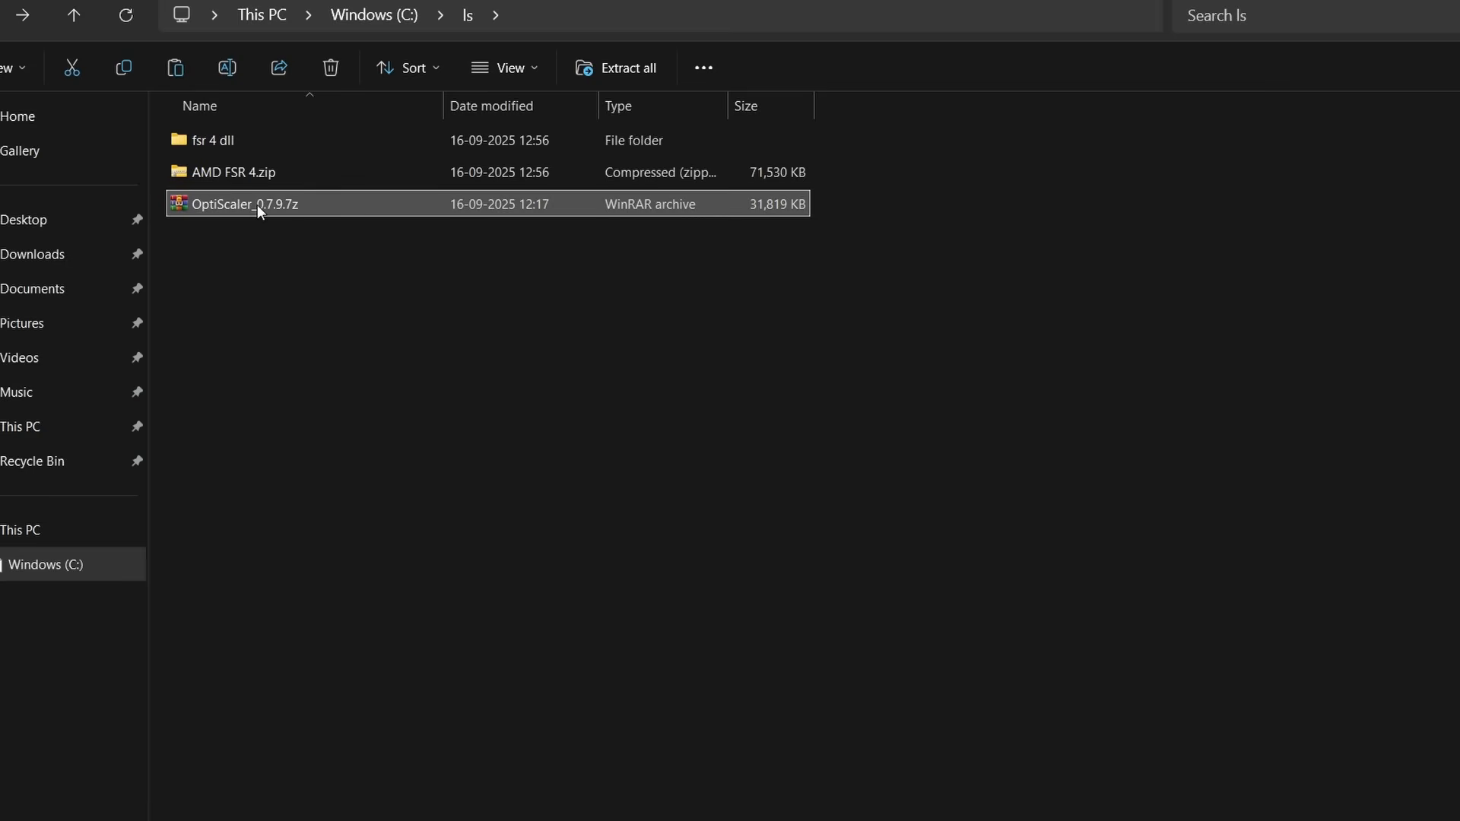
- Extract OptiScaler_0.7.9.7z in place, copy its files, and open the Red Dead Redemption 2 folder
{"action": "right_click", "coordinate": [259, 204]}
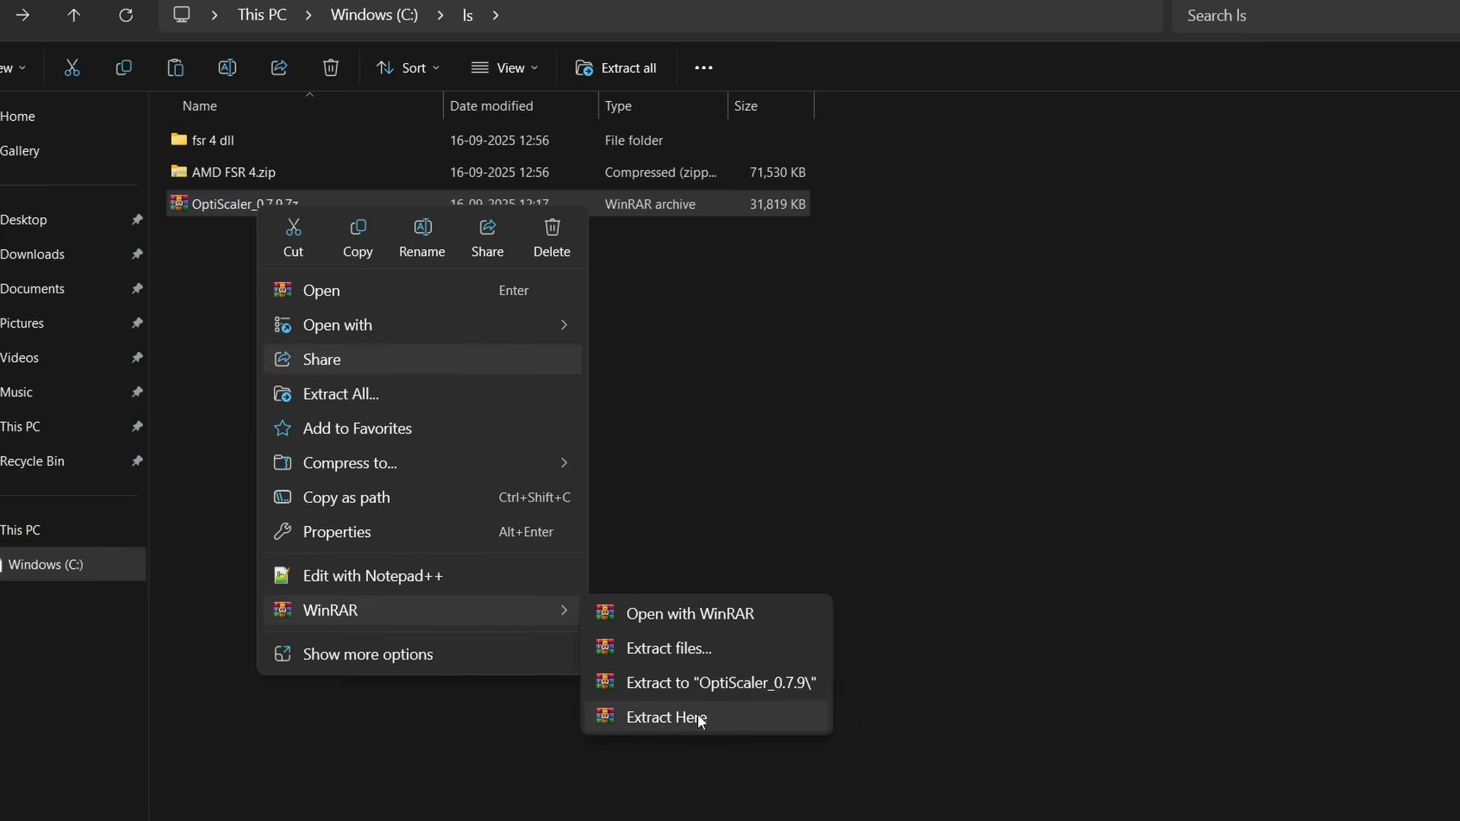
{"action": "left_click", "coordinate": [667, 718]}
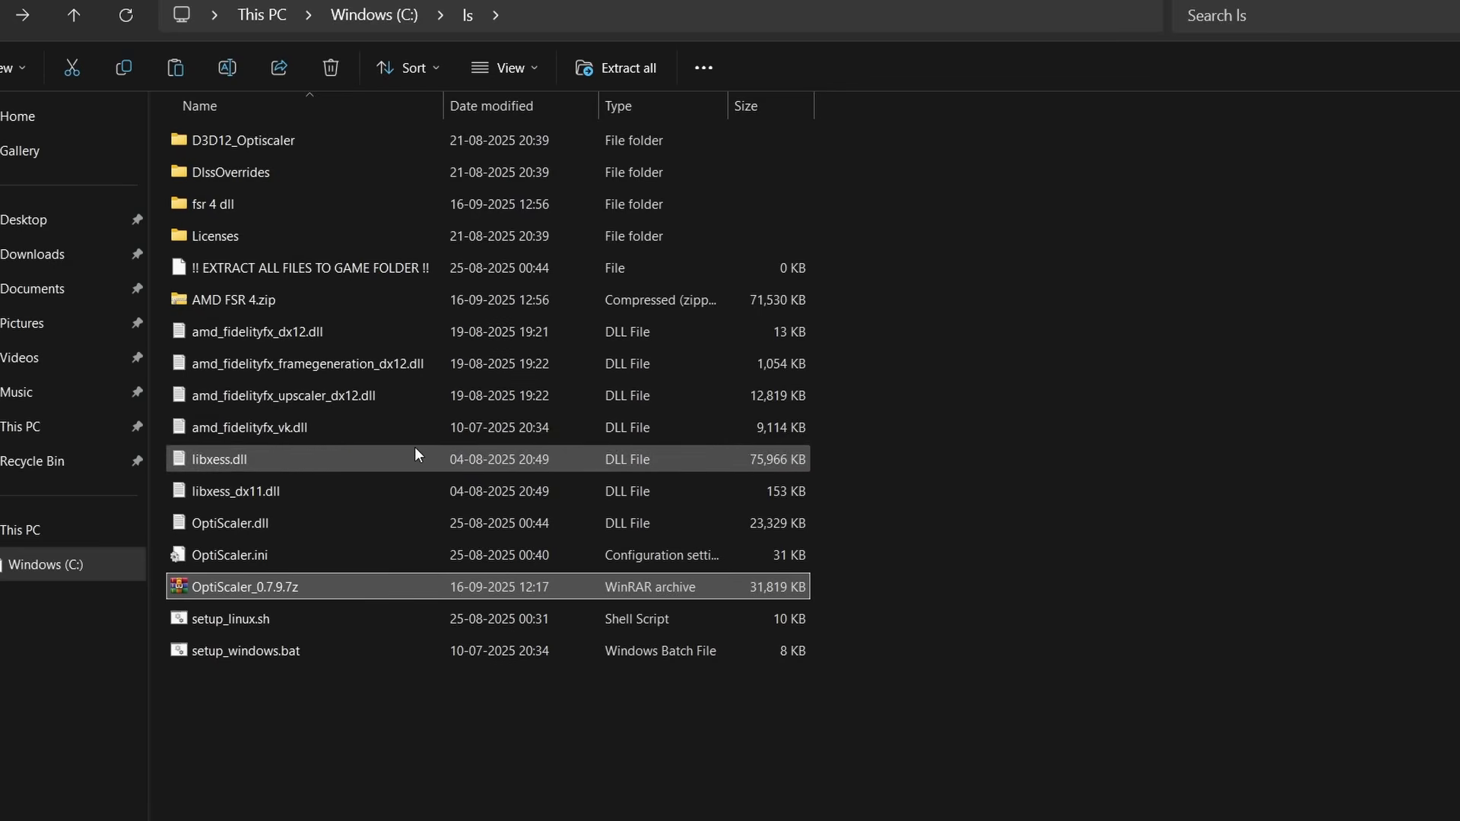
{"action": "mouse_move", "coordinate": [417, 453]}
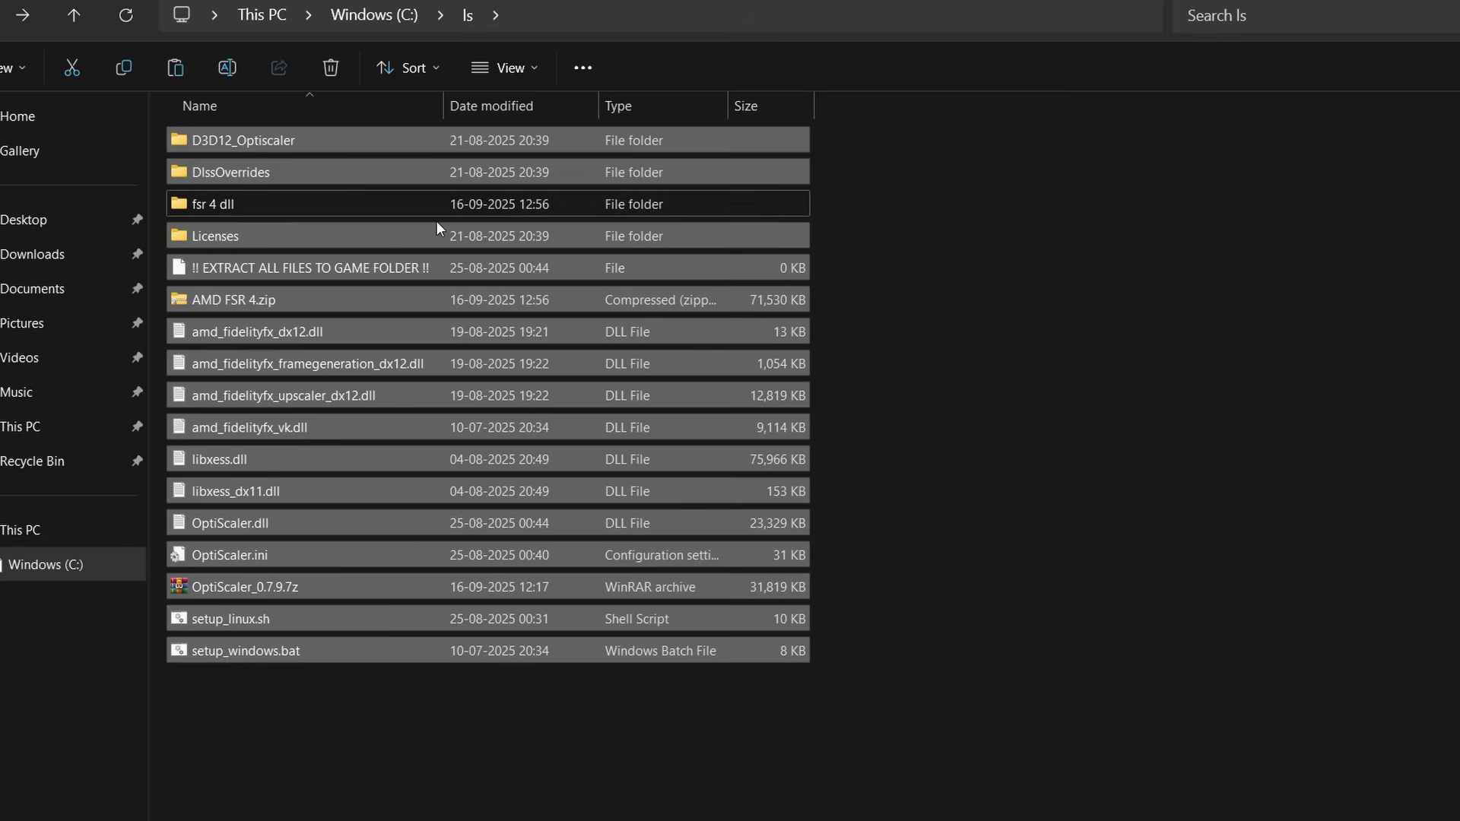
{"action": "mouse_move", "coordinate": [267, 575]}
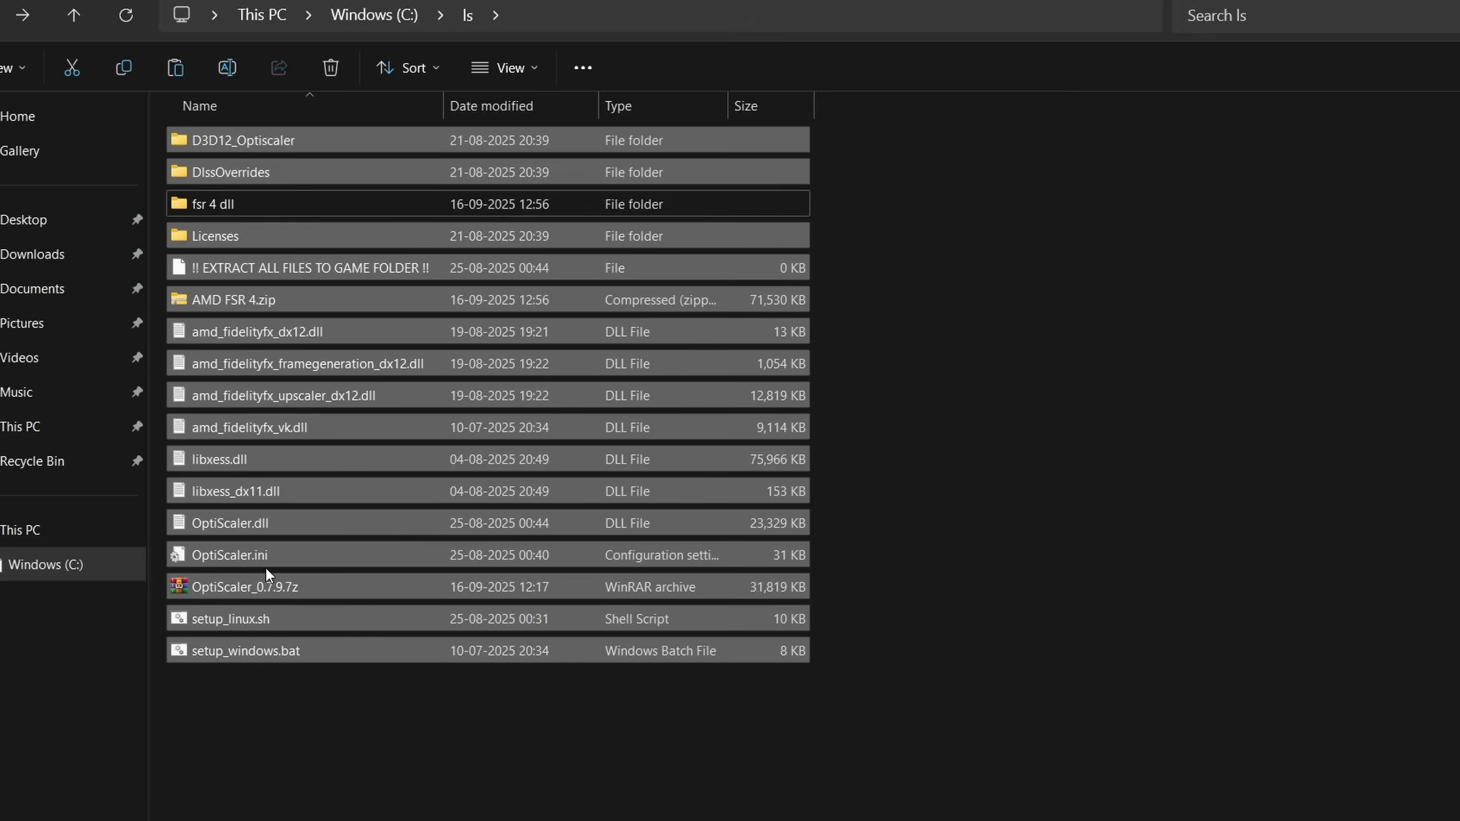
{"action": "left_click", "coordinate": [245, 586]}
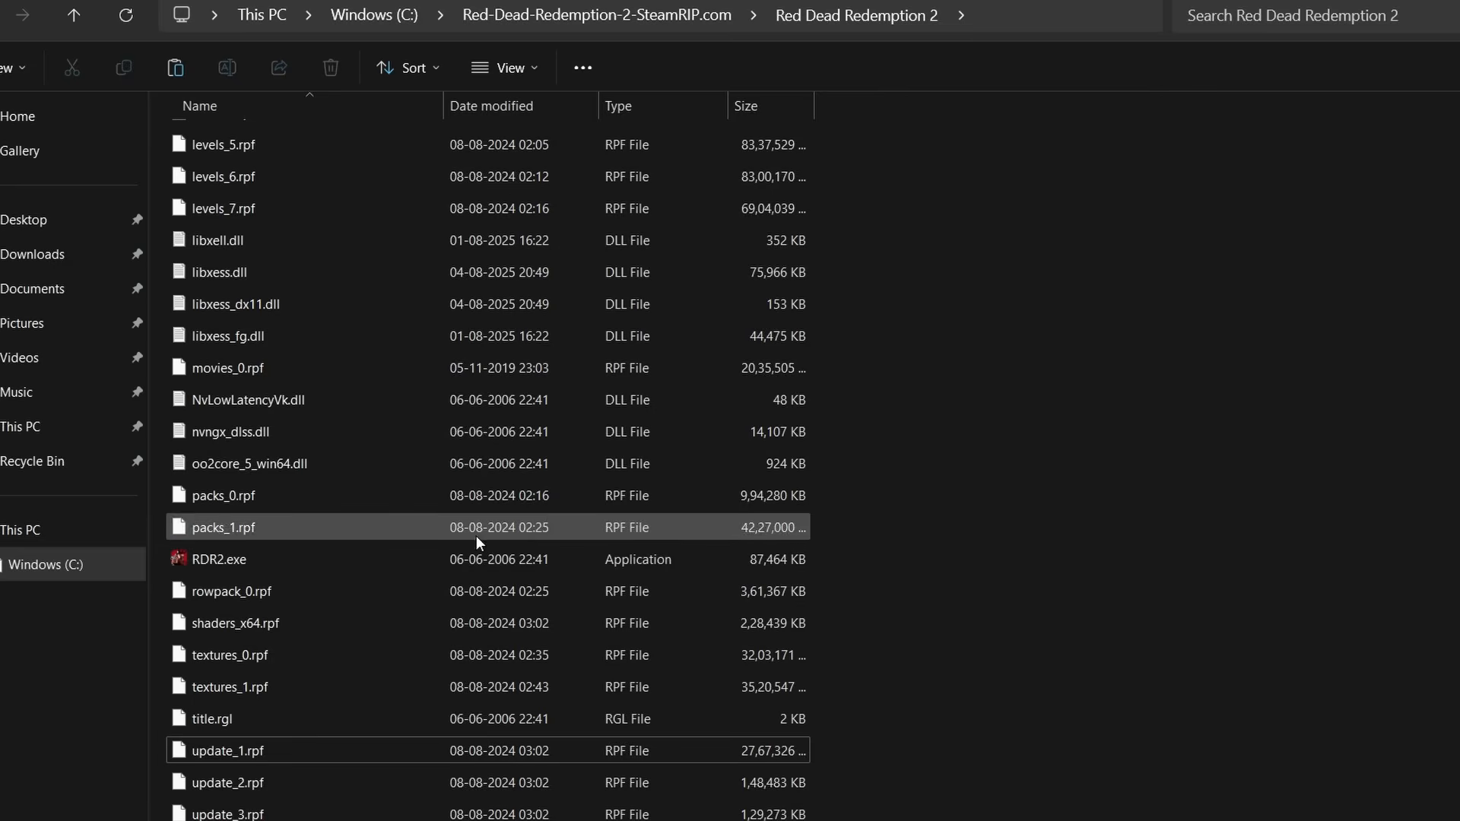
- Paste the OptiScaler files into the Red Dead Redemption 2 folder and select setup_windows.bat
{"action": "left_click", "coordinate": [220, 559]}
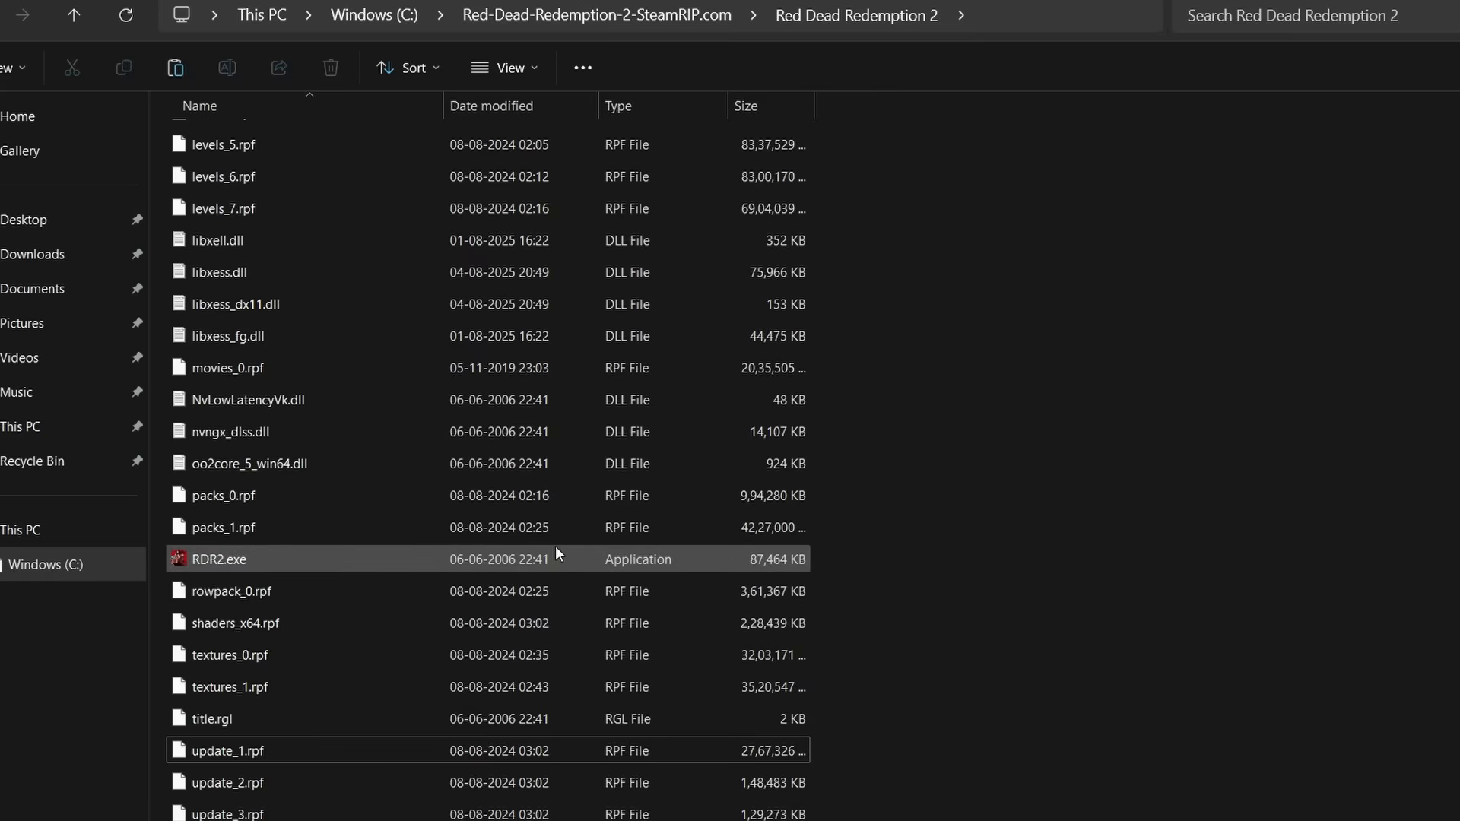
{"action": "mouse_move", "coordinate": [556, 554]}
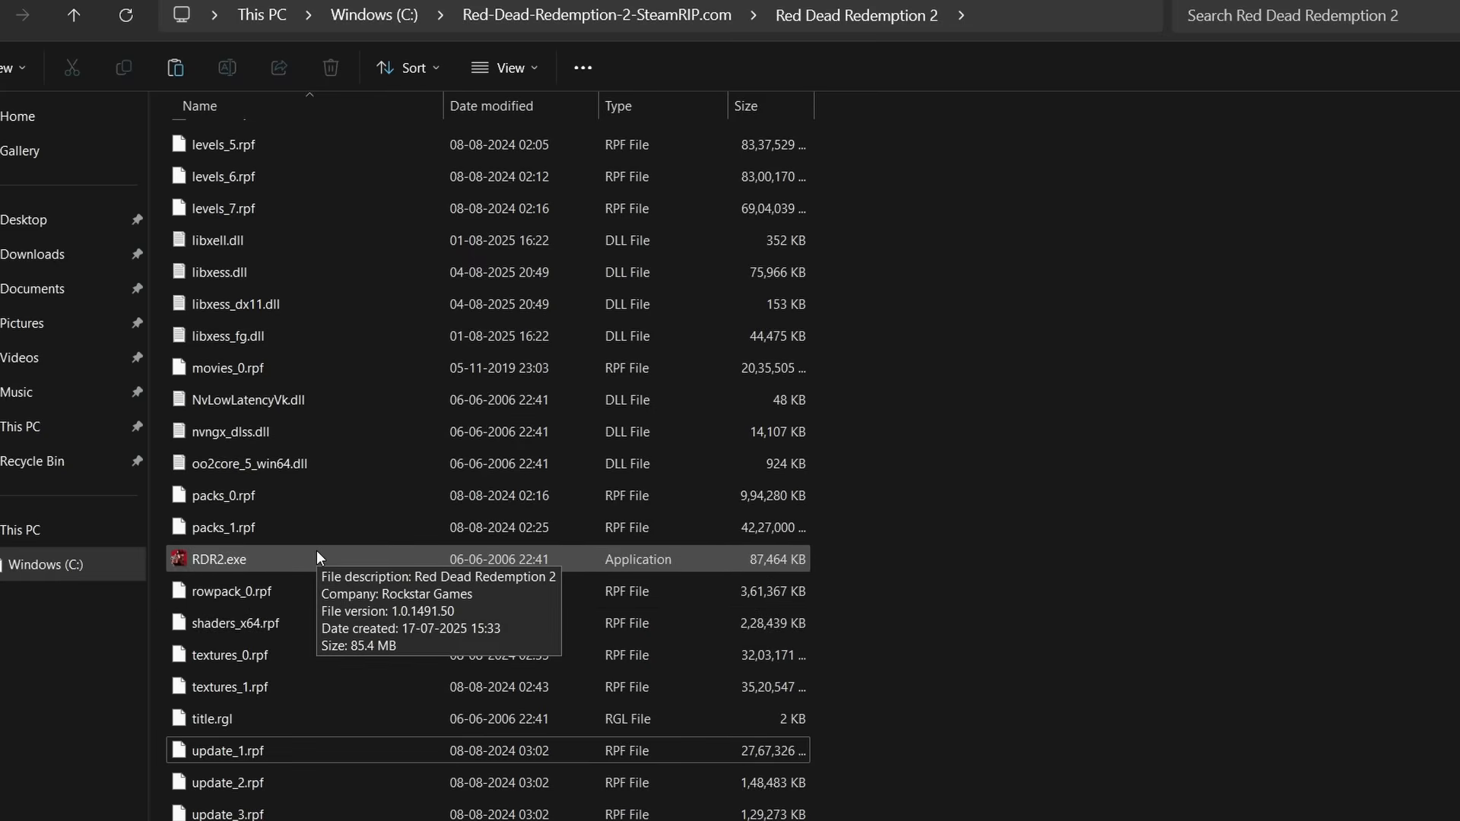
{"action": "mouse_move", "coordinate": [296, 567]}
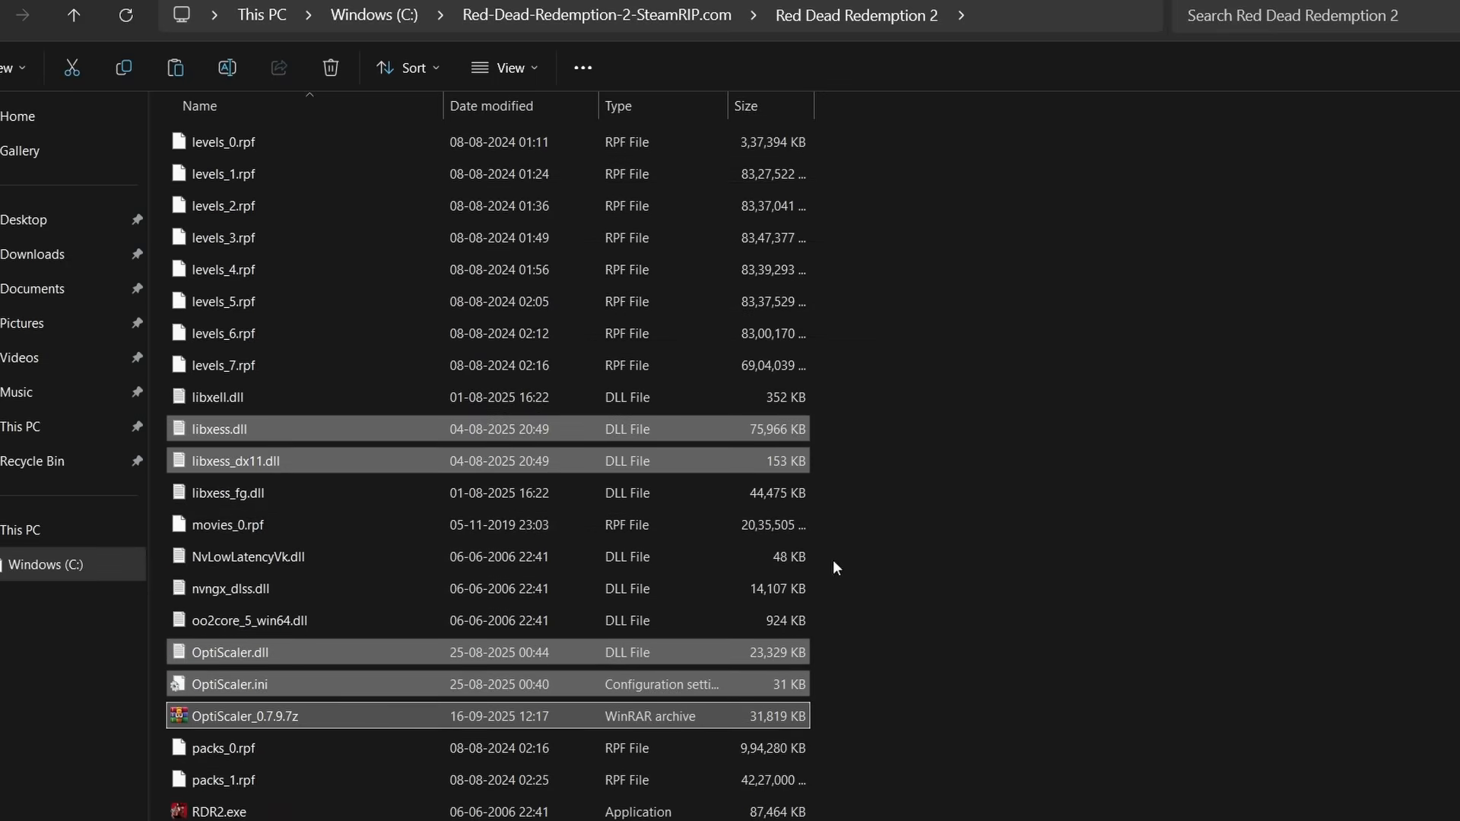
{"action": "scroll", "scroll_direction": "down", "scroll_amount": 3}
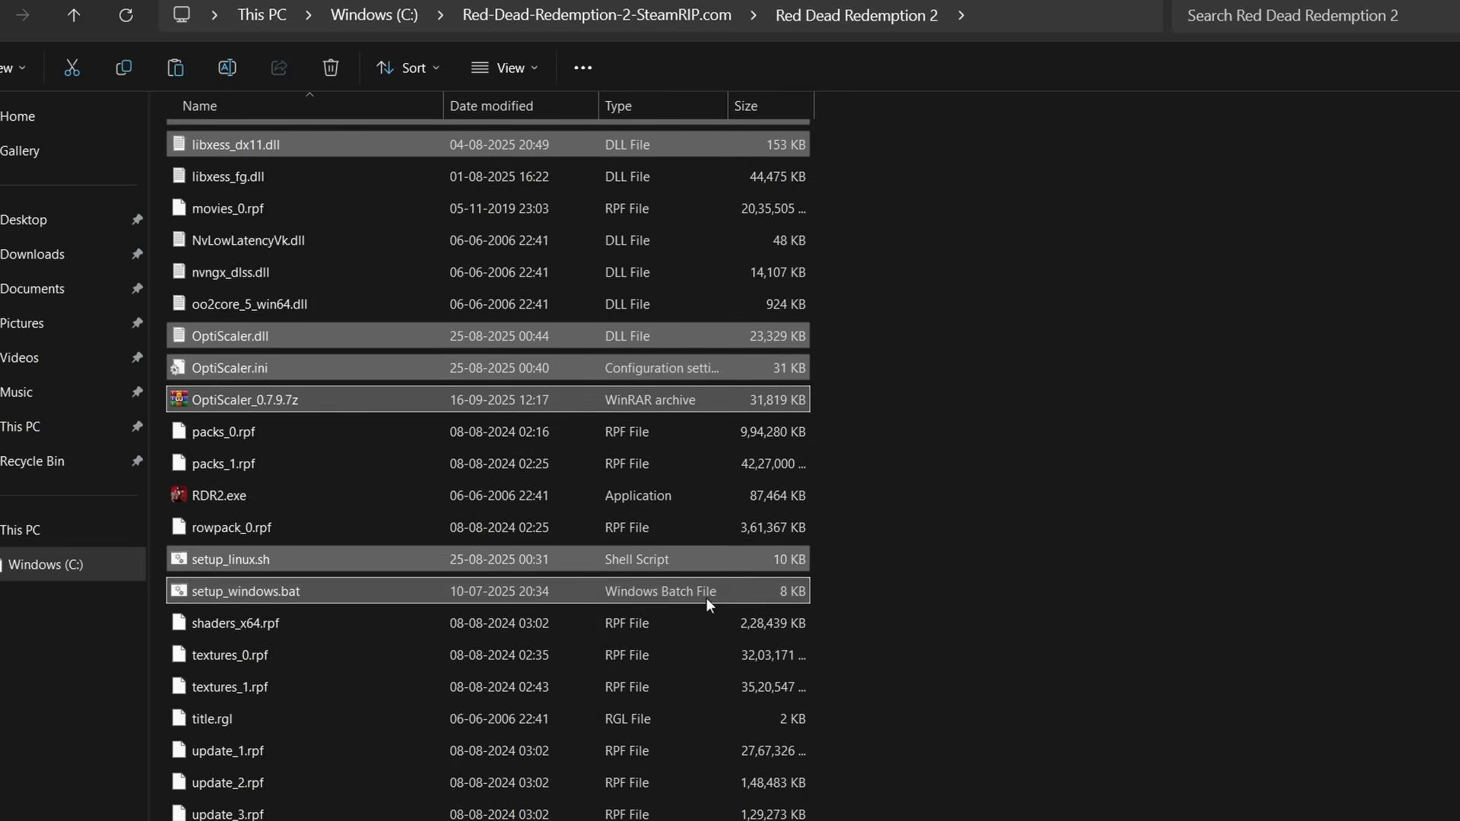
{"action": "left_click", "coordinate": [242, 591]}
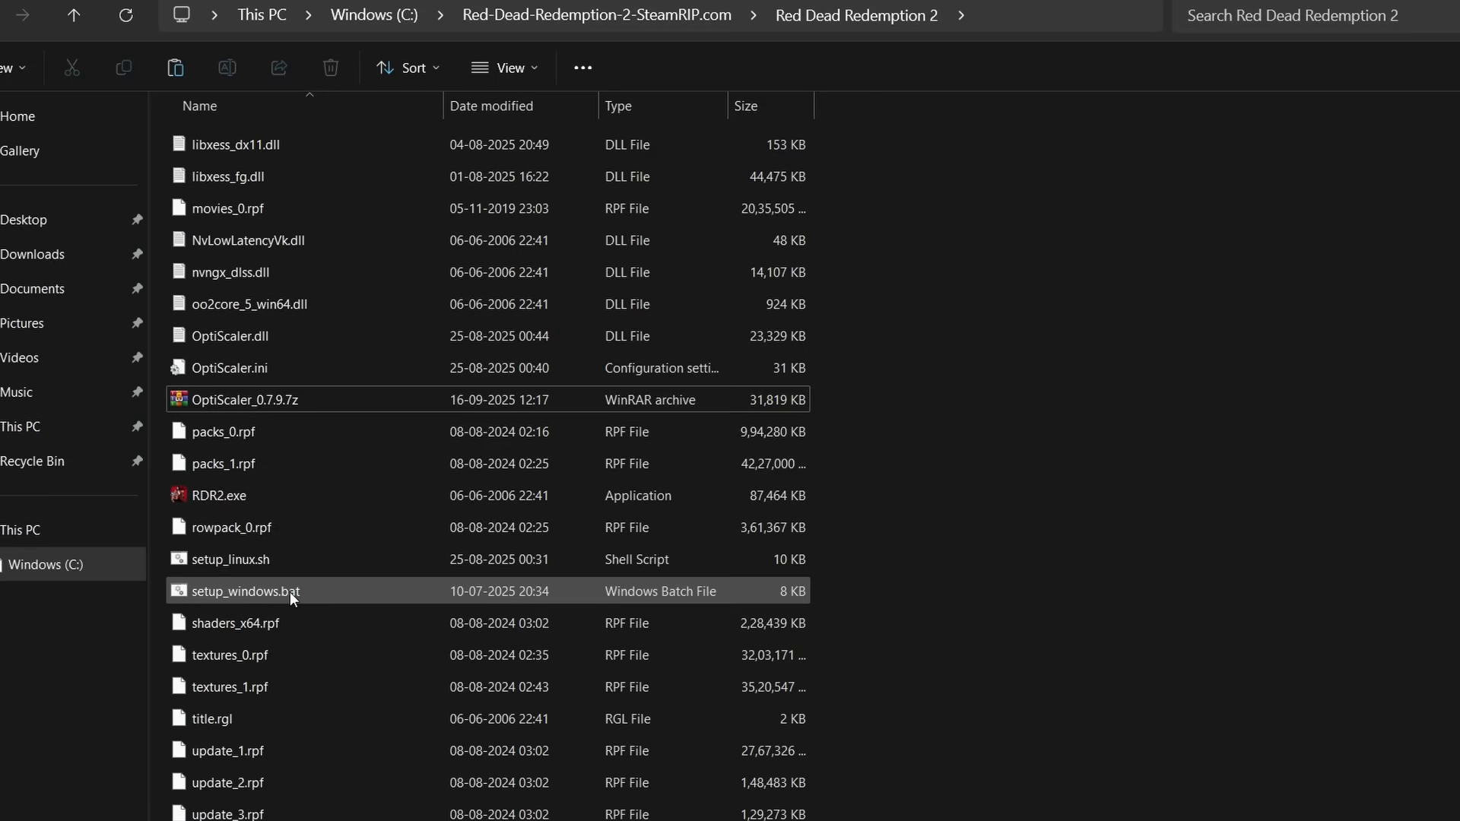
- Run setup_windows.bat, choosing 1 for dxgi.dll and 2 for an Nvidia GPU
{"action": "double_click", "coordinate": [241, 591]}
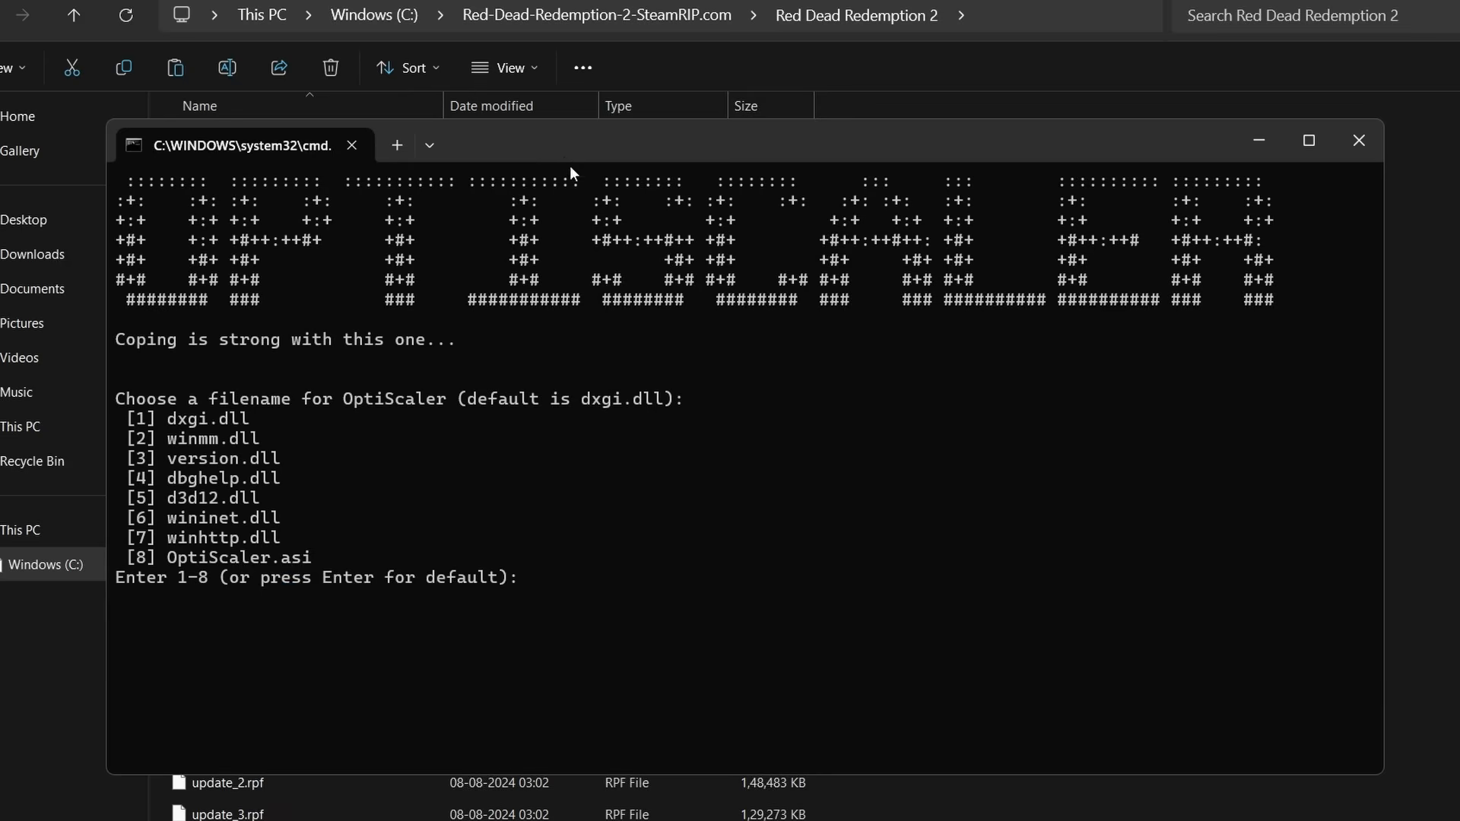
{"action": "mouse_move", "coordinate": [526, 482]}
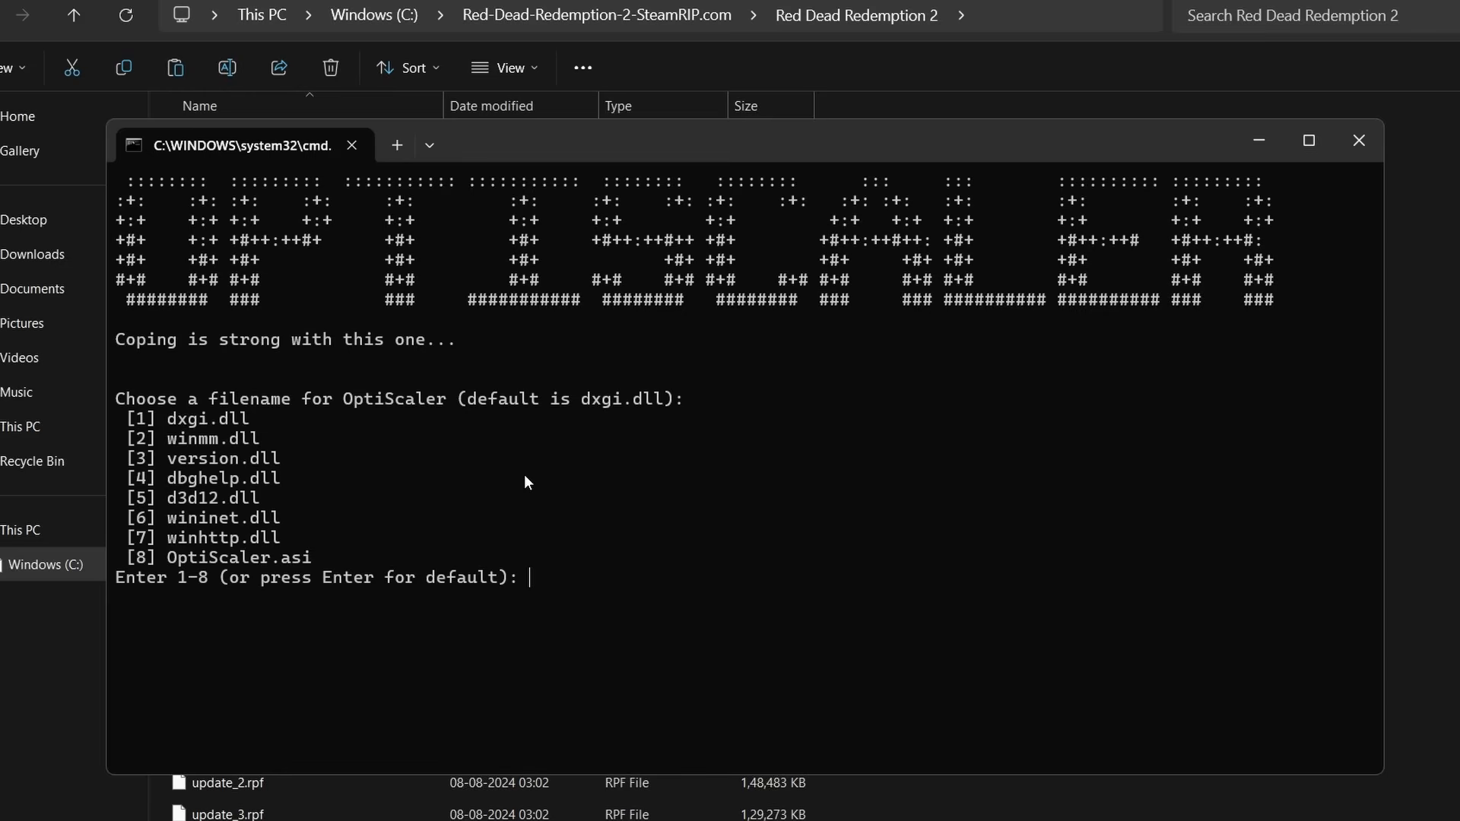
{"action": "type", "text": "1"}
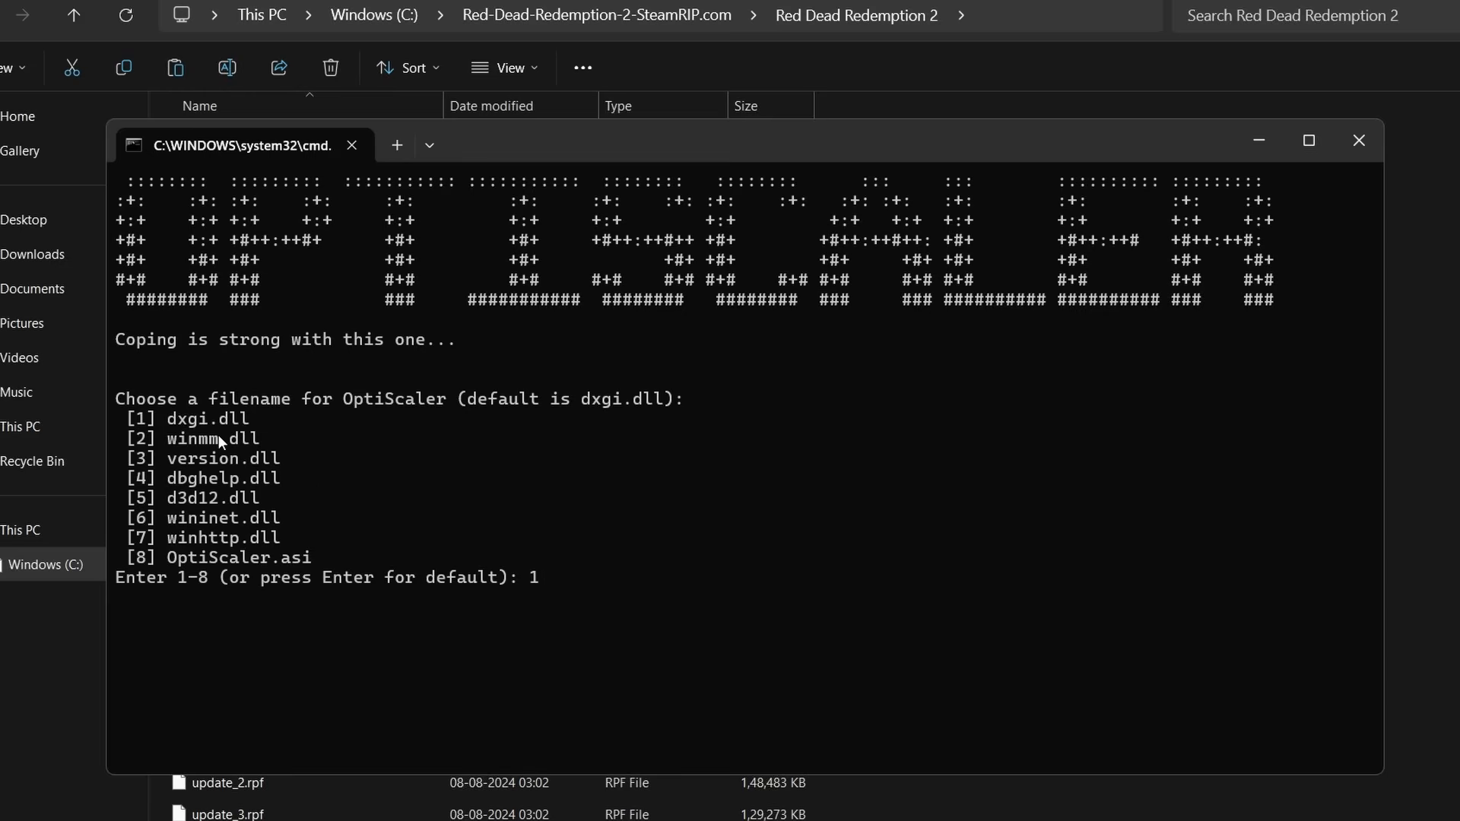
{"action": "mouse_move", "coordinate": [649, 572]}
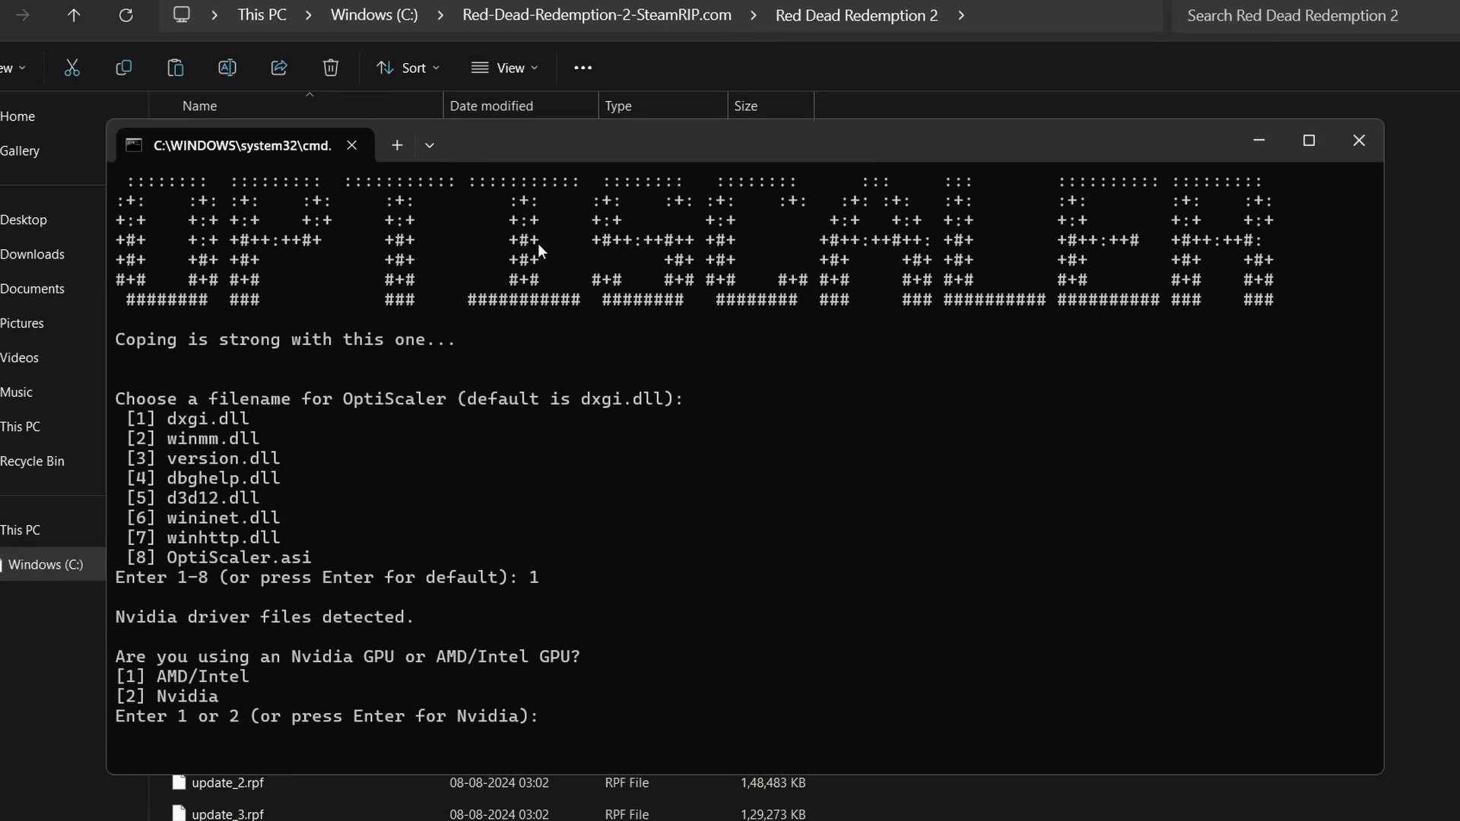
{"action": "mouse_move", "coordinate": [219, 664]}
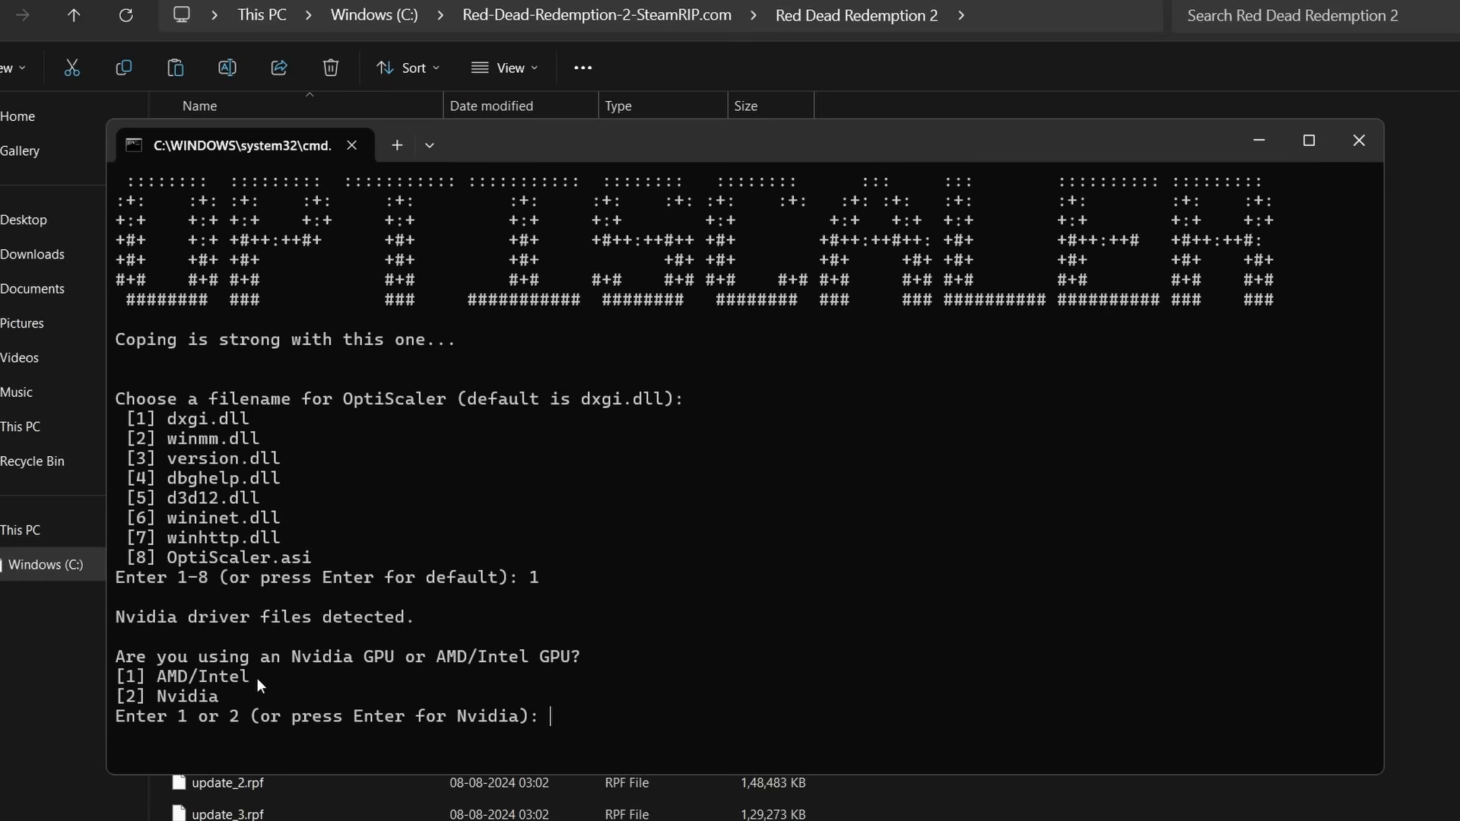
{"action": "mouse_move", "coordinate": [330, 600]}
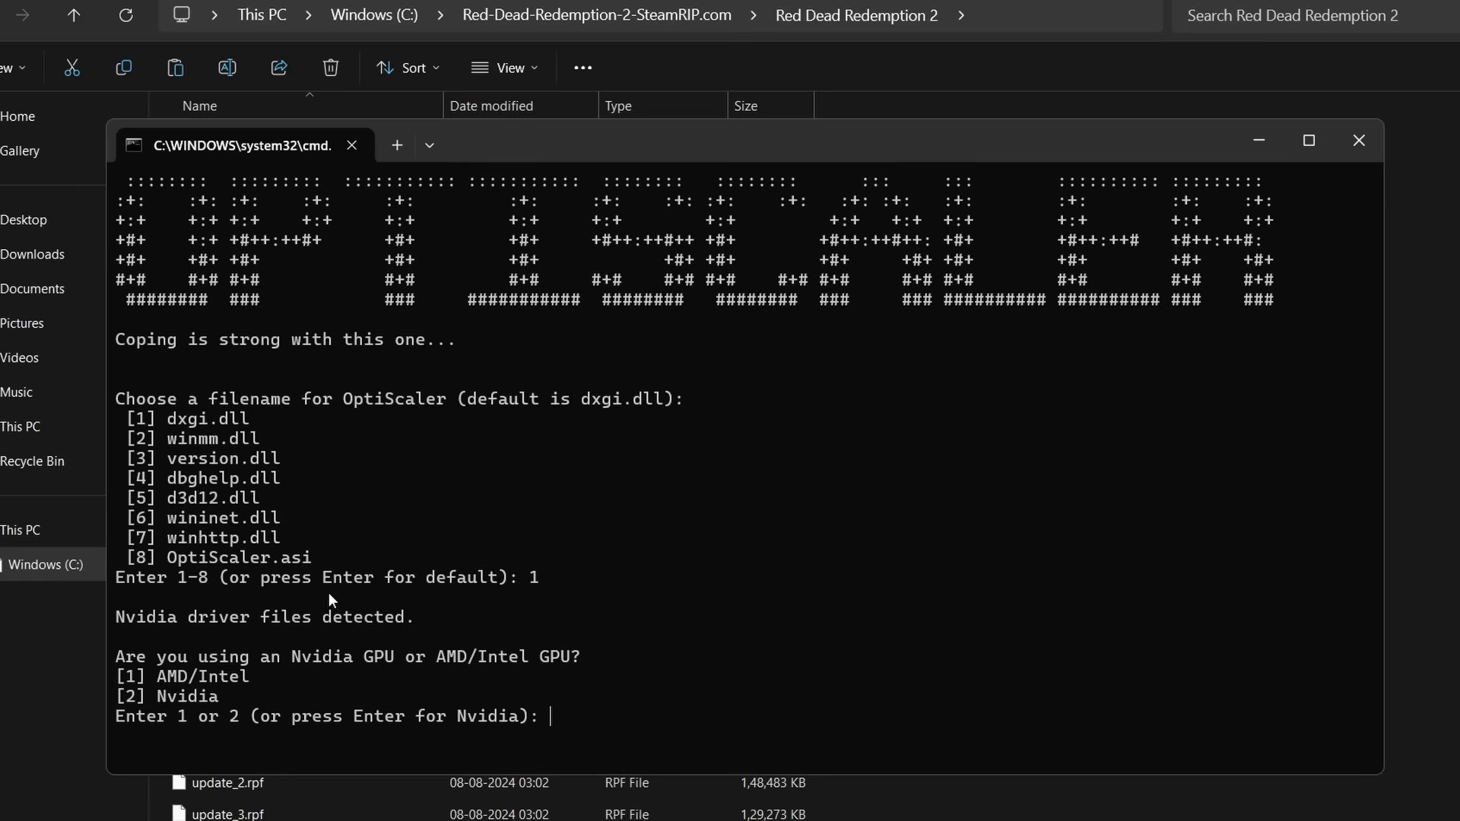
{"action": "mouse_move", "coordinate": [754, 685]}
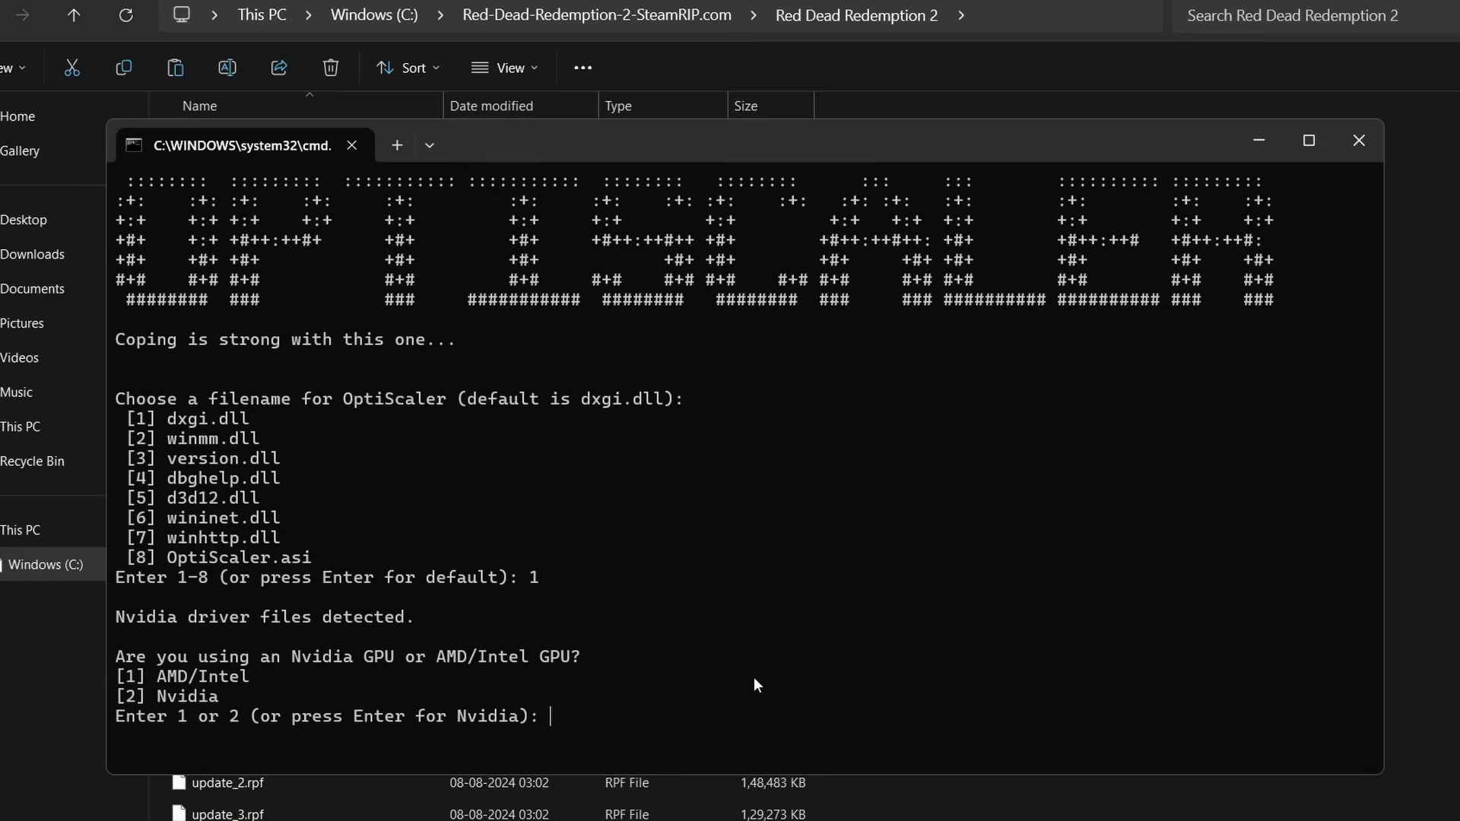
{"action": "type", "text": "2"}
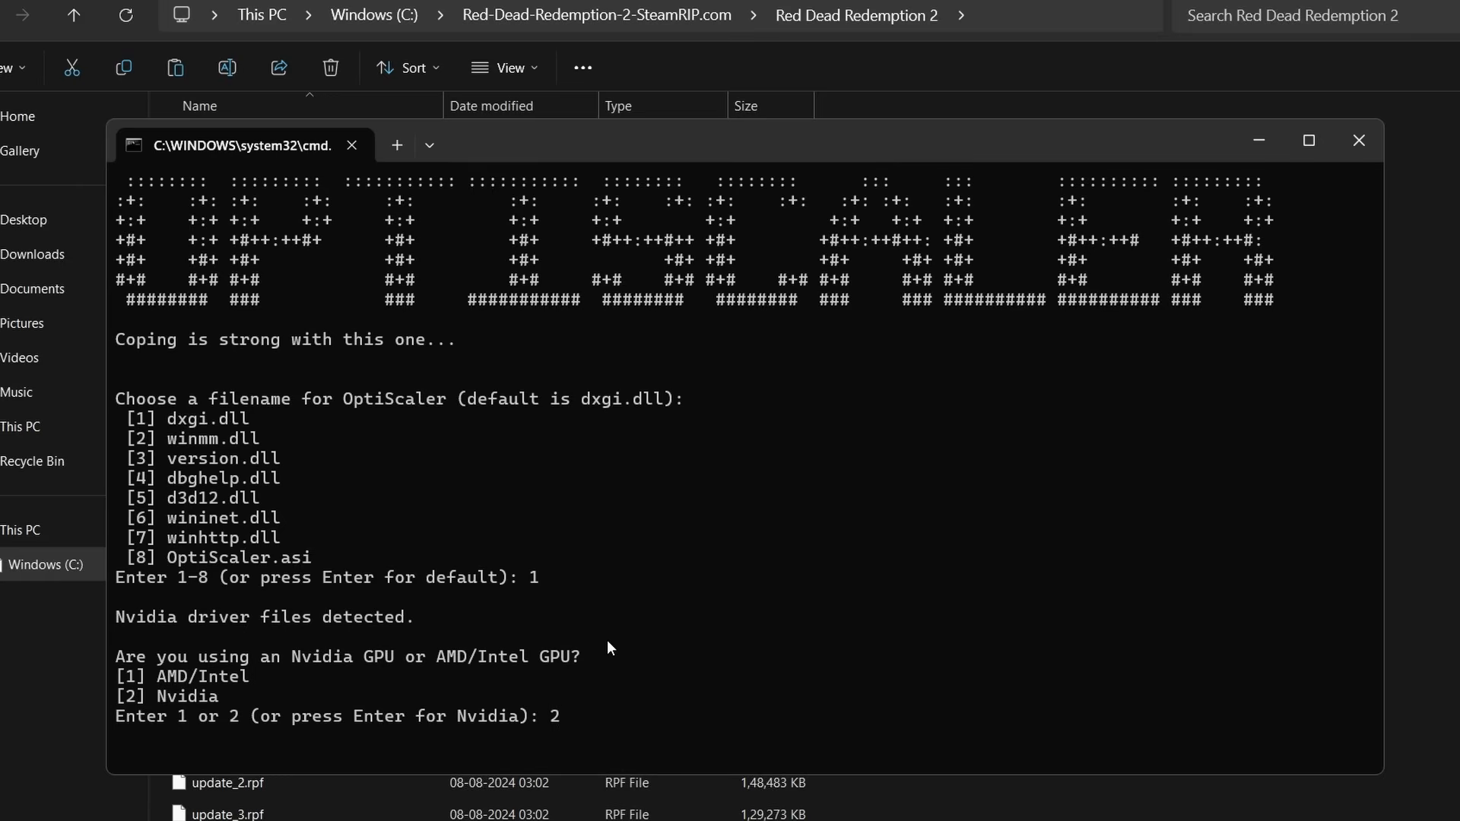
{"action": "mouse_move", "coordinate": [362, 693]}
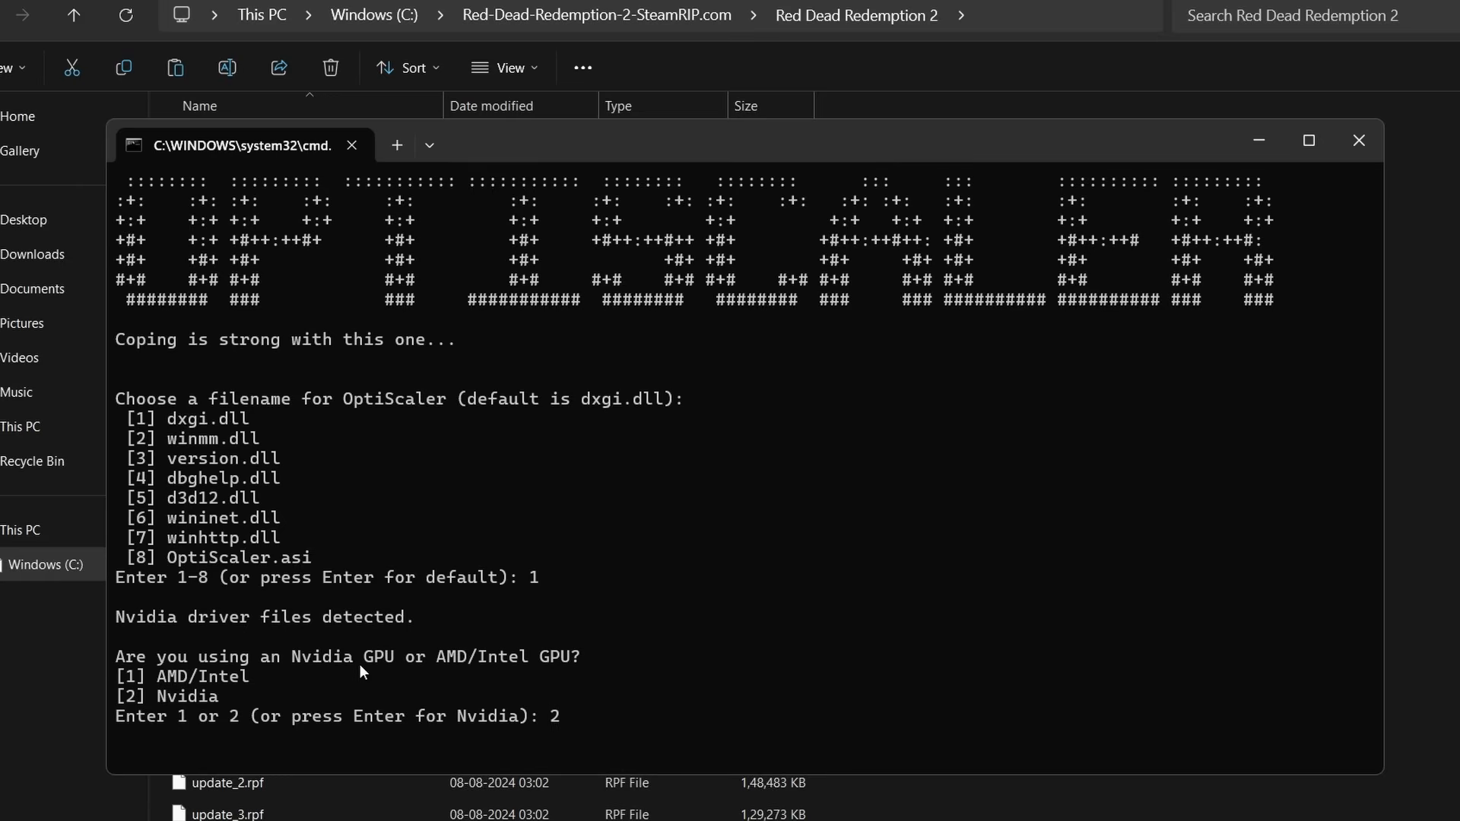
{"action": "key", "text": "enter"}
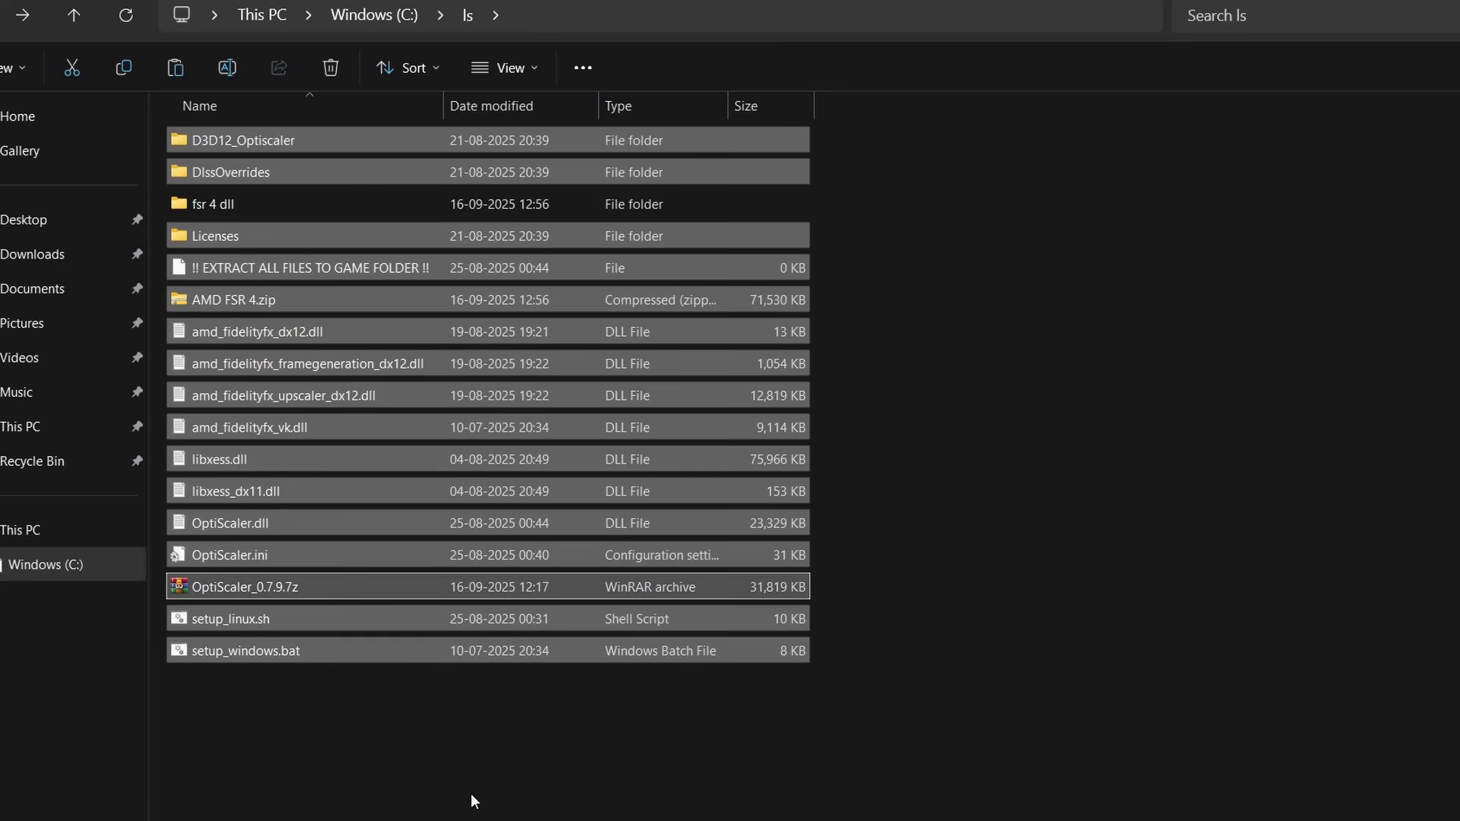
{"action": "mouse_move", "coordinate": [245, 211]}
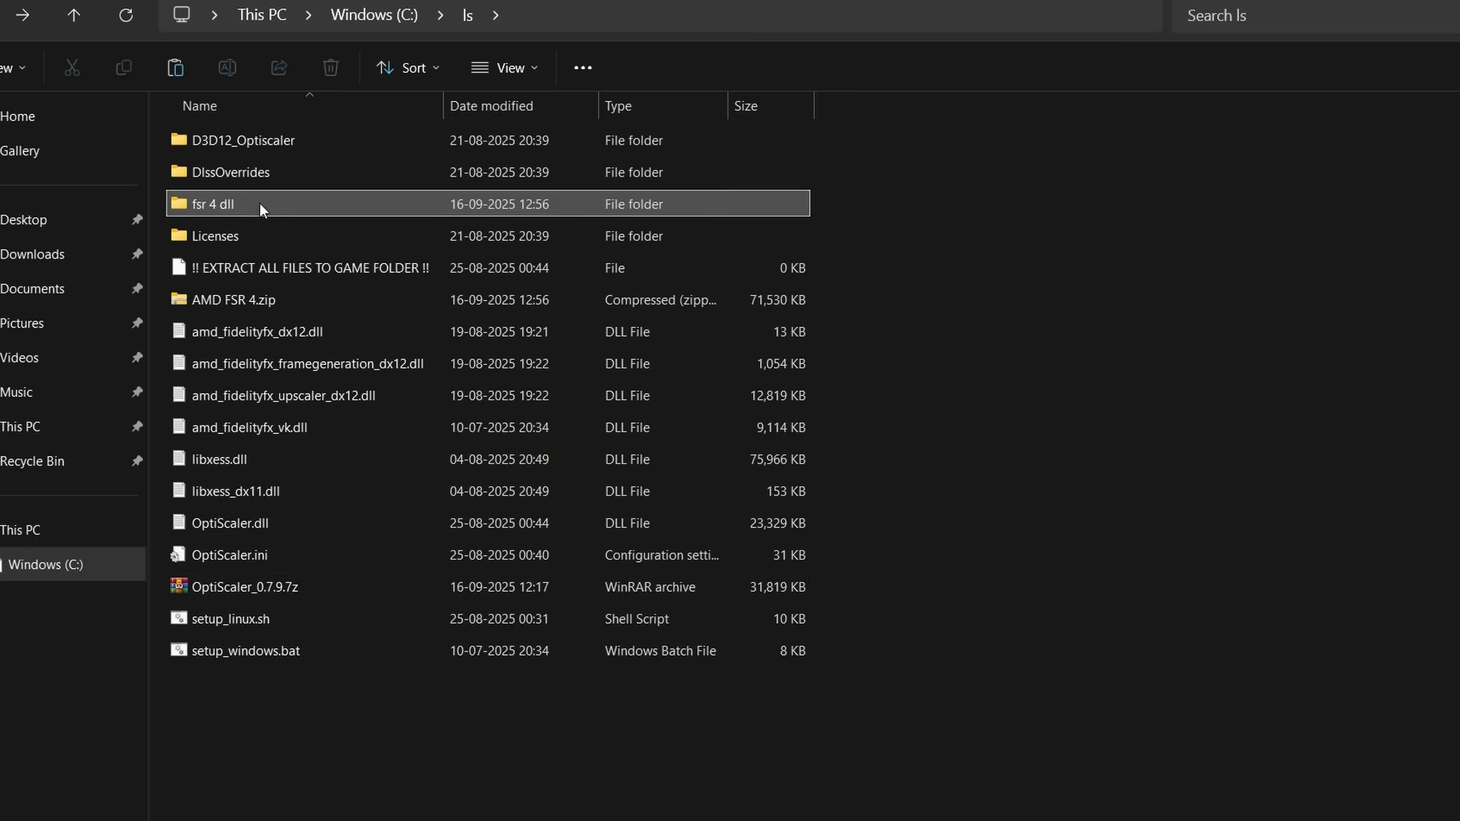
- Copy the FSR 4 amd_fidelityfx_upscaler_dx12.dll over the game folder's existing file
{"action": "double_click", "coordinate": [215, 204]}
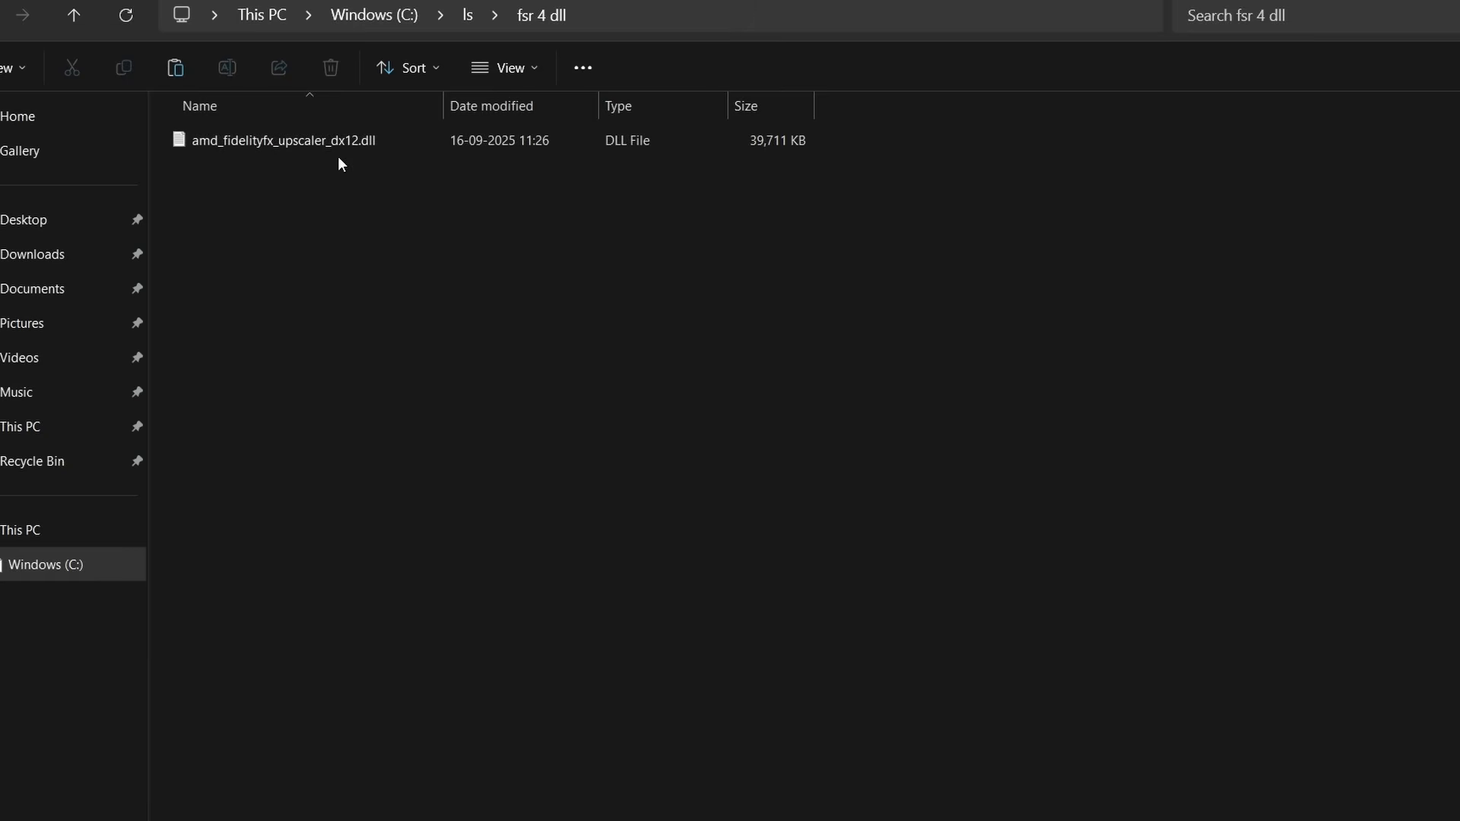
{"action": "mouse_move", "coordinate": [248, 200]}
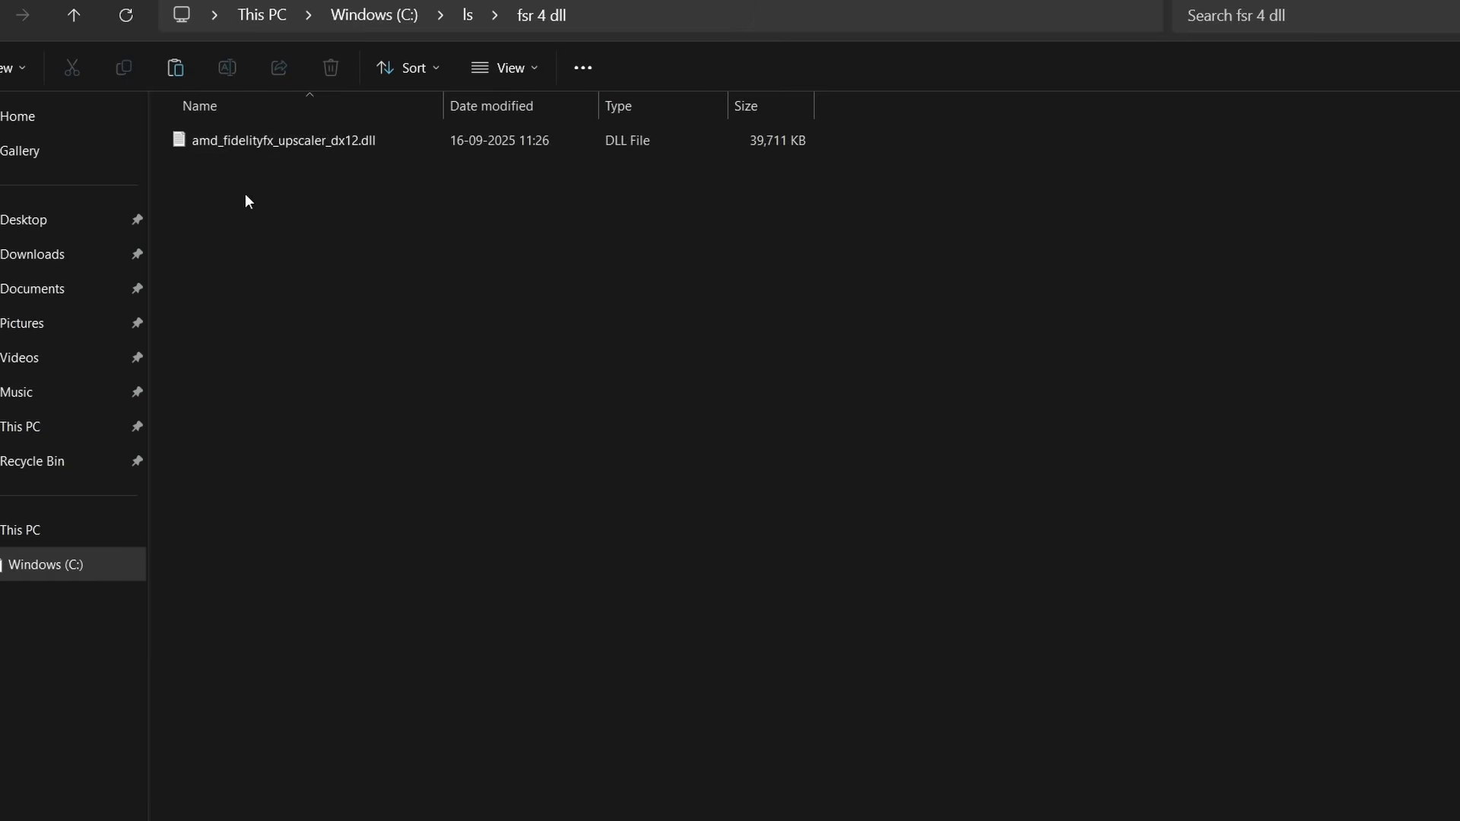
{"action": "right_click", "coordinate": [282, 140]}
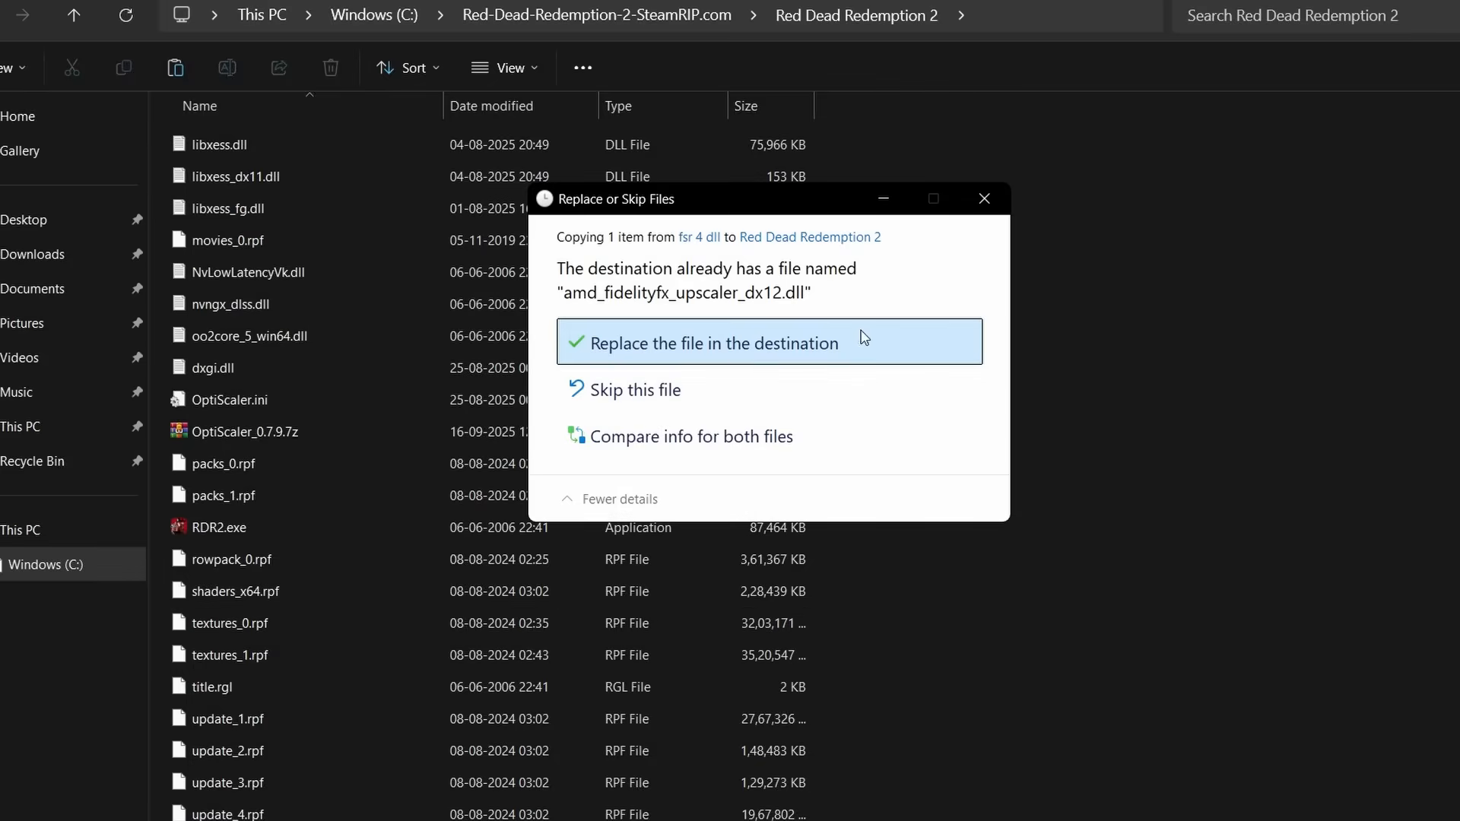
{"action": "left_click", "coordinate": [714, 343]}
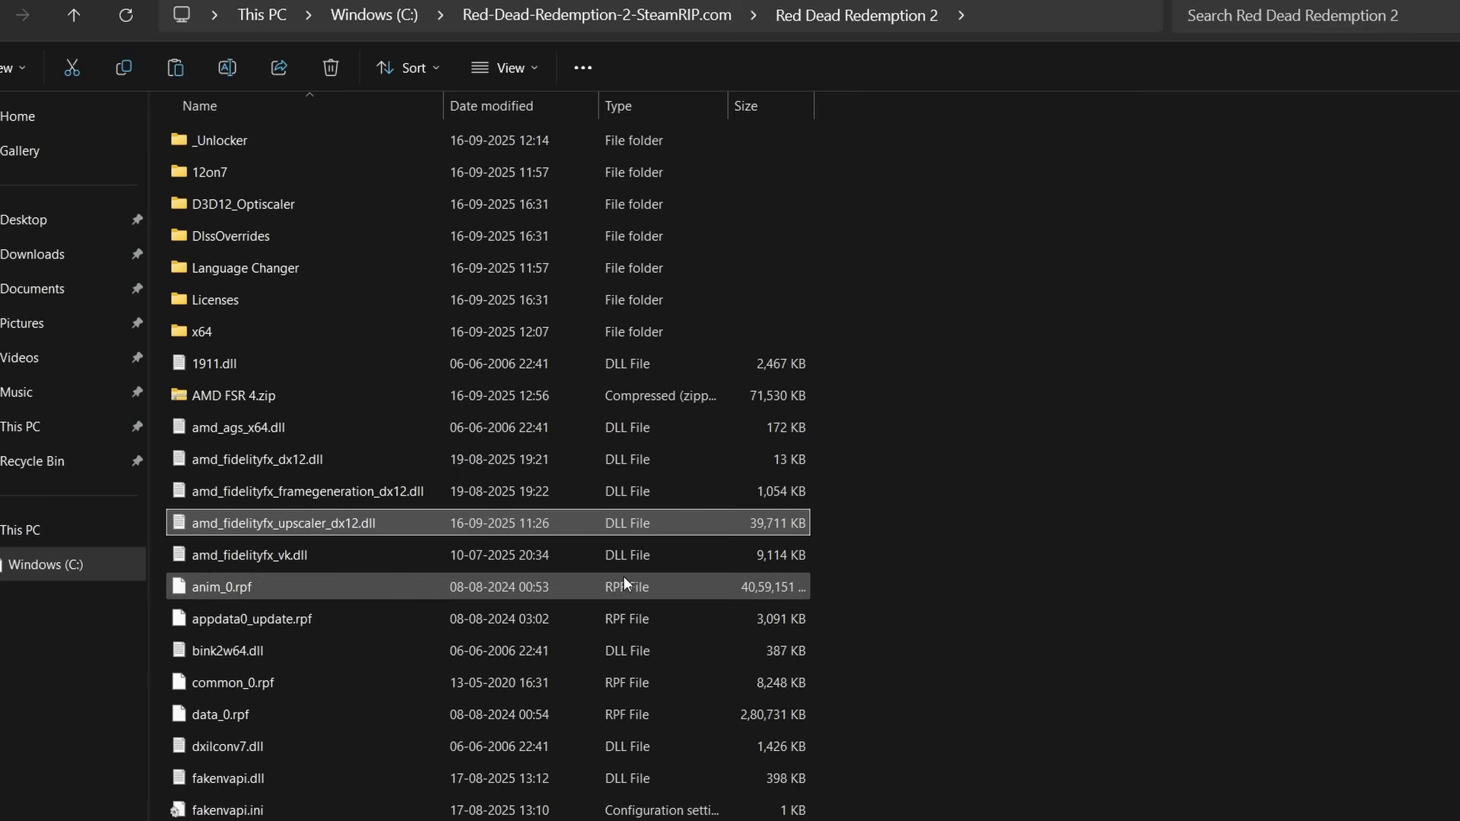
- Launch Red Dead Redemption 2 from RDR2.exe in the game folder
{"action": "scroll", "scroll_direction": "down", "scroll_amount": 3}
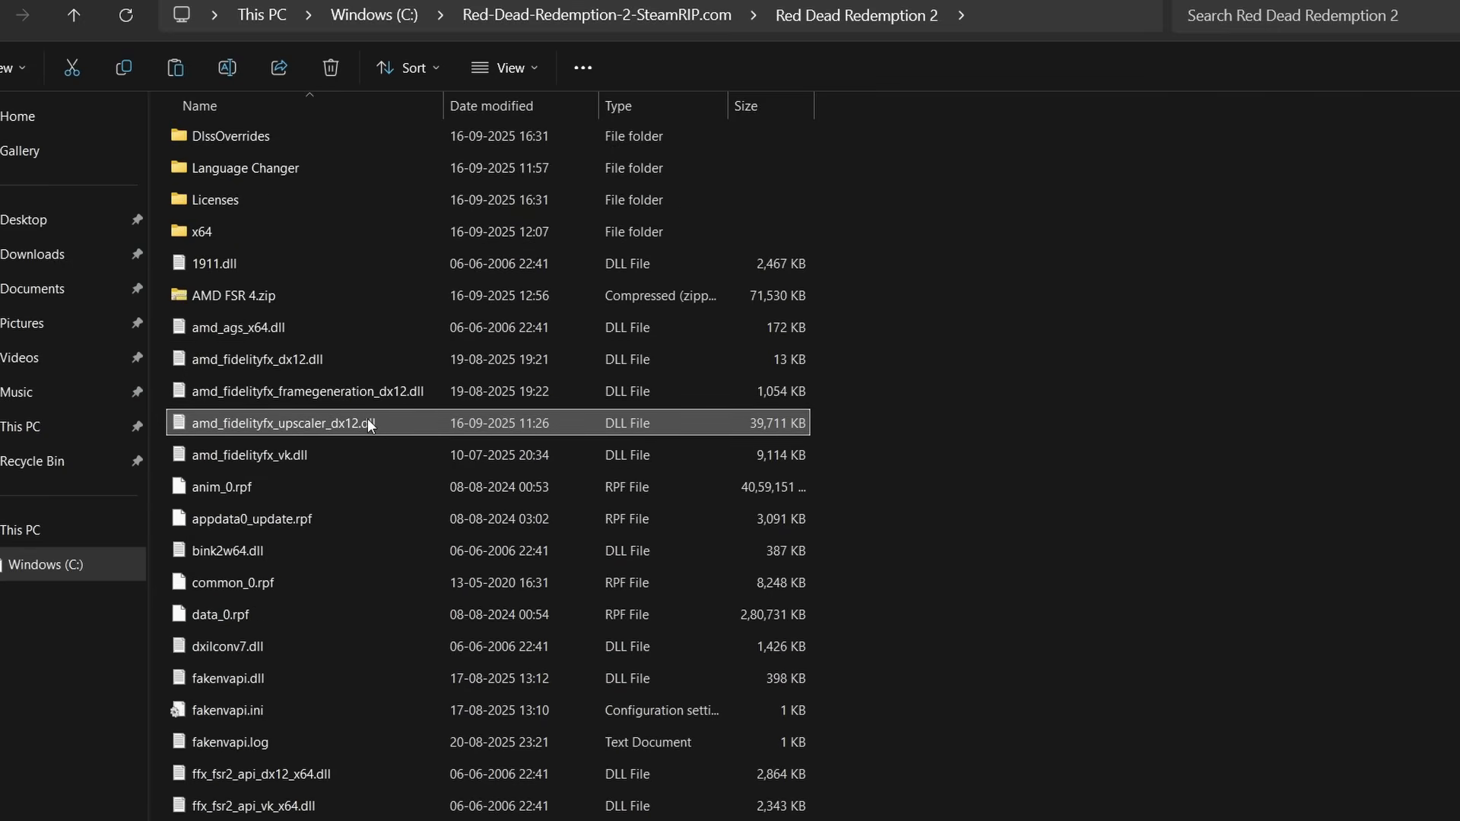
{"action": "scroll", "scroll_direction": "down", "scroll_amount": 3}
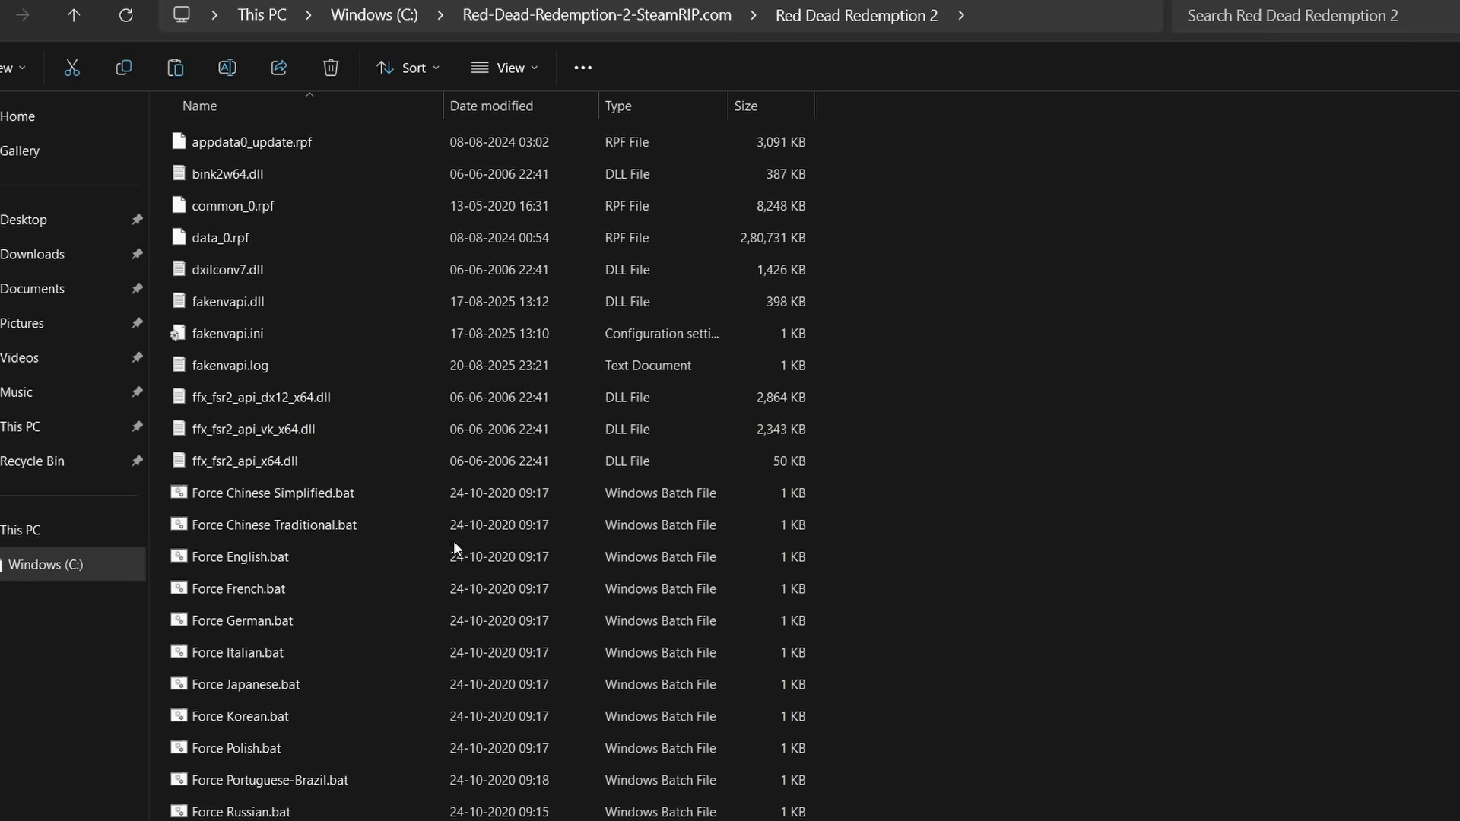
{"action": "scroll", "scroll_direction": "down", "scroll_amount": 3}
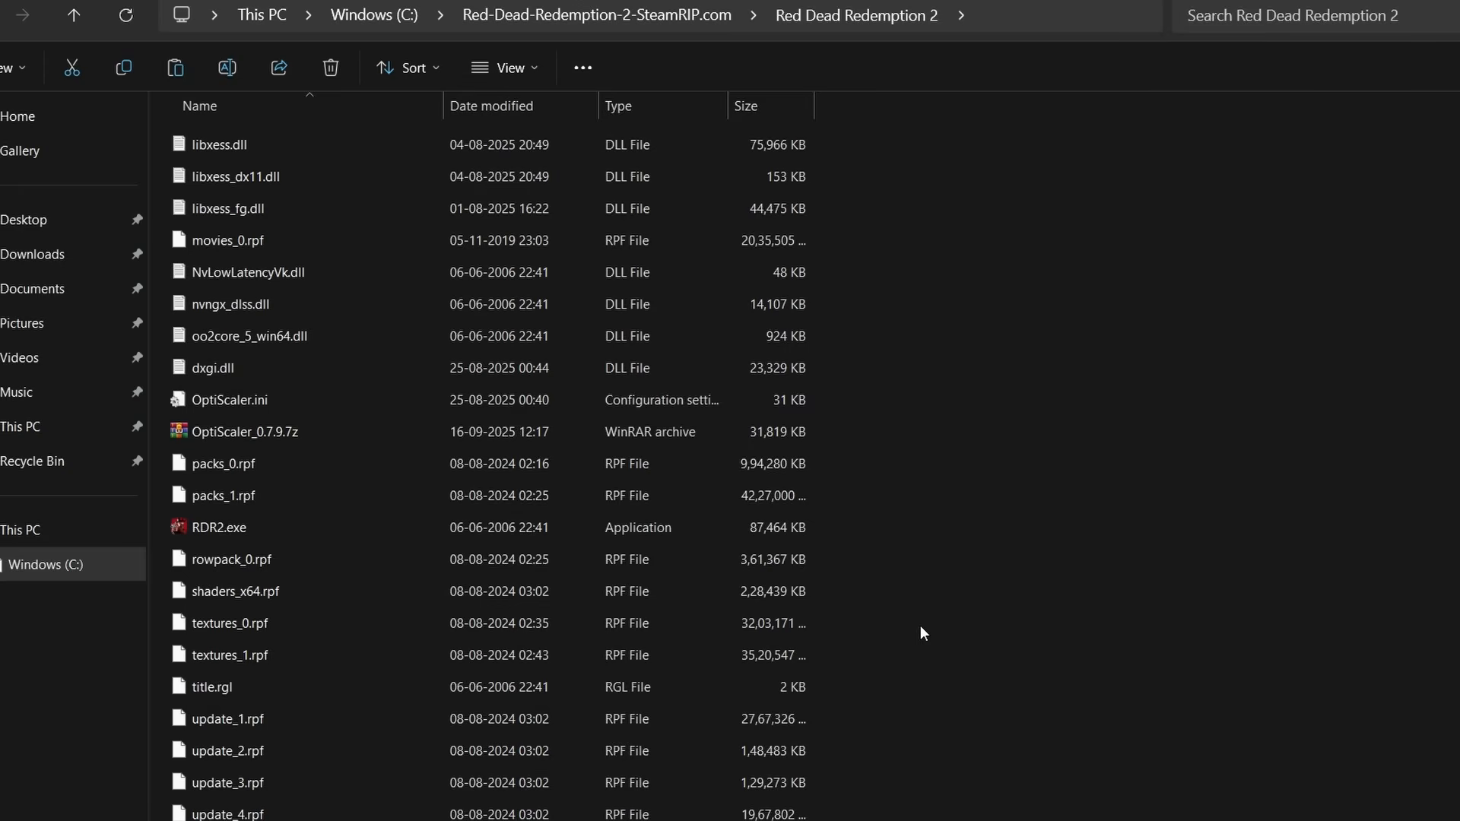
{"action": "double_click", "coordinate": [219, 528]}
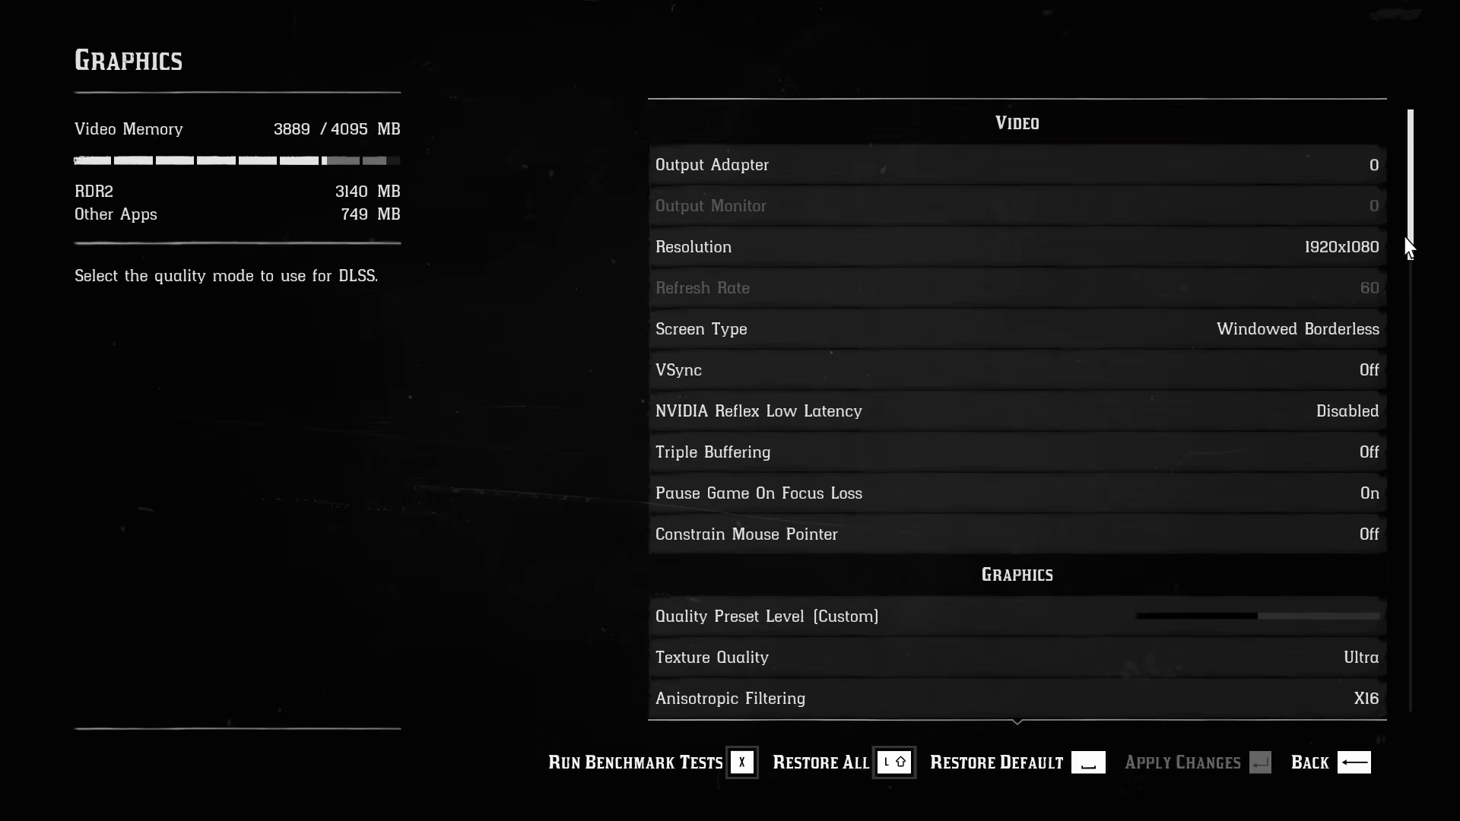
- Scroll the Graphics menu down to the NVIDIA DLSS option set to Quality
{"action": "scroll", "scroll_direction": "down", "scroll_amount": 3}
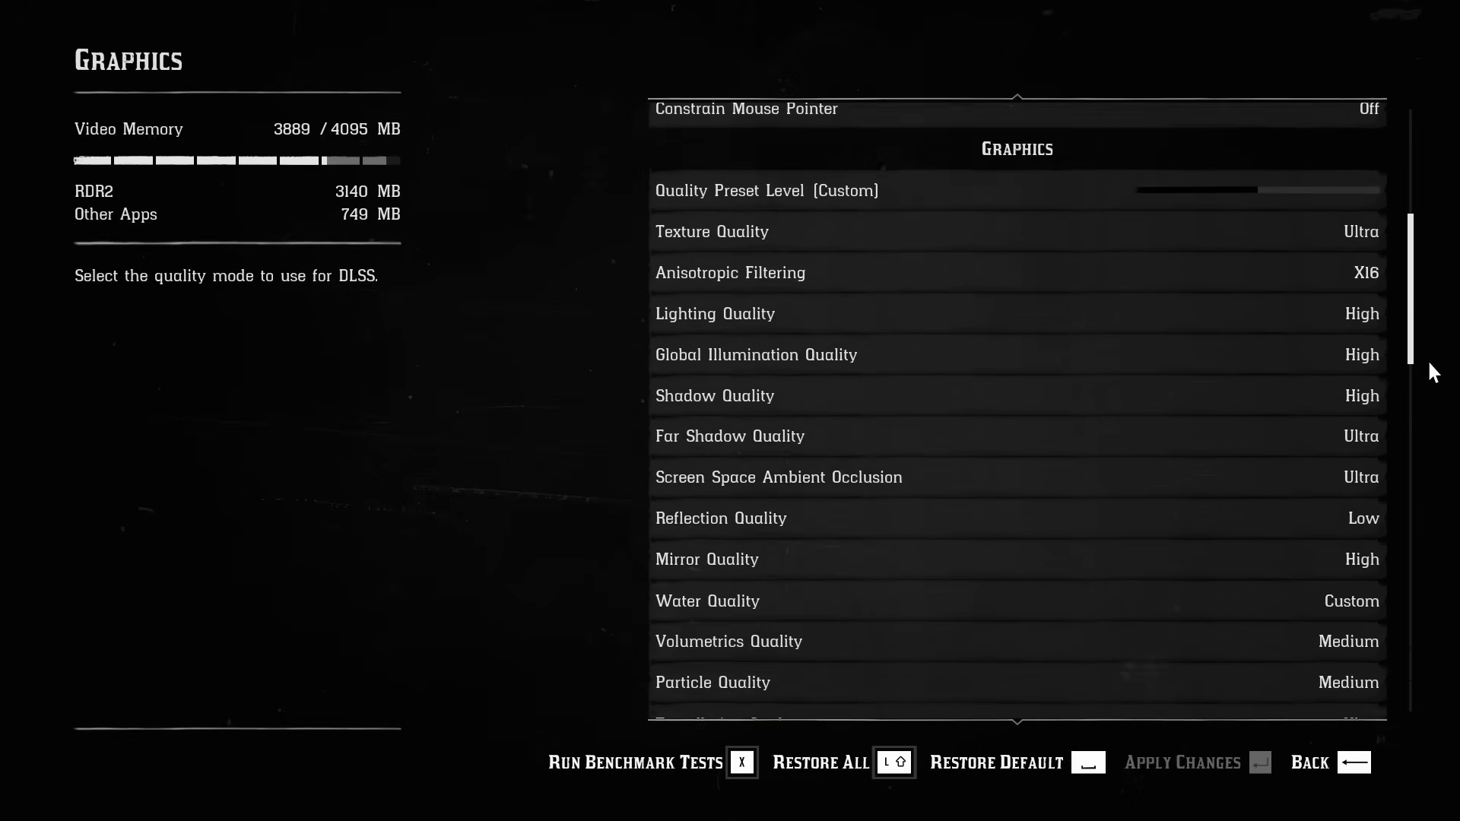
{"action": "scroll", "scroll_direction": "down", "scroll_amount": 3}
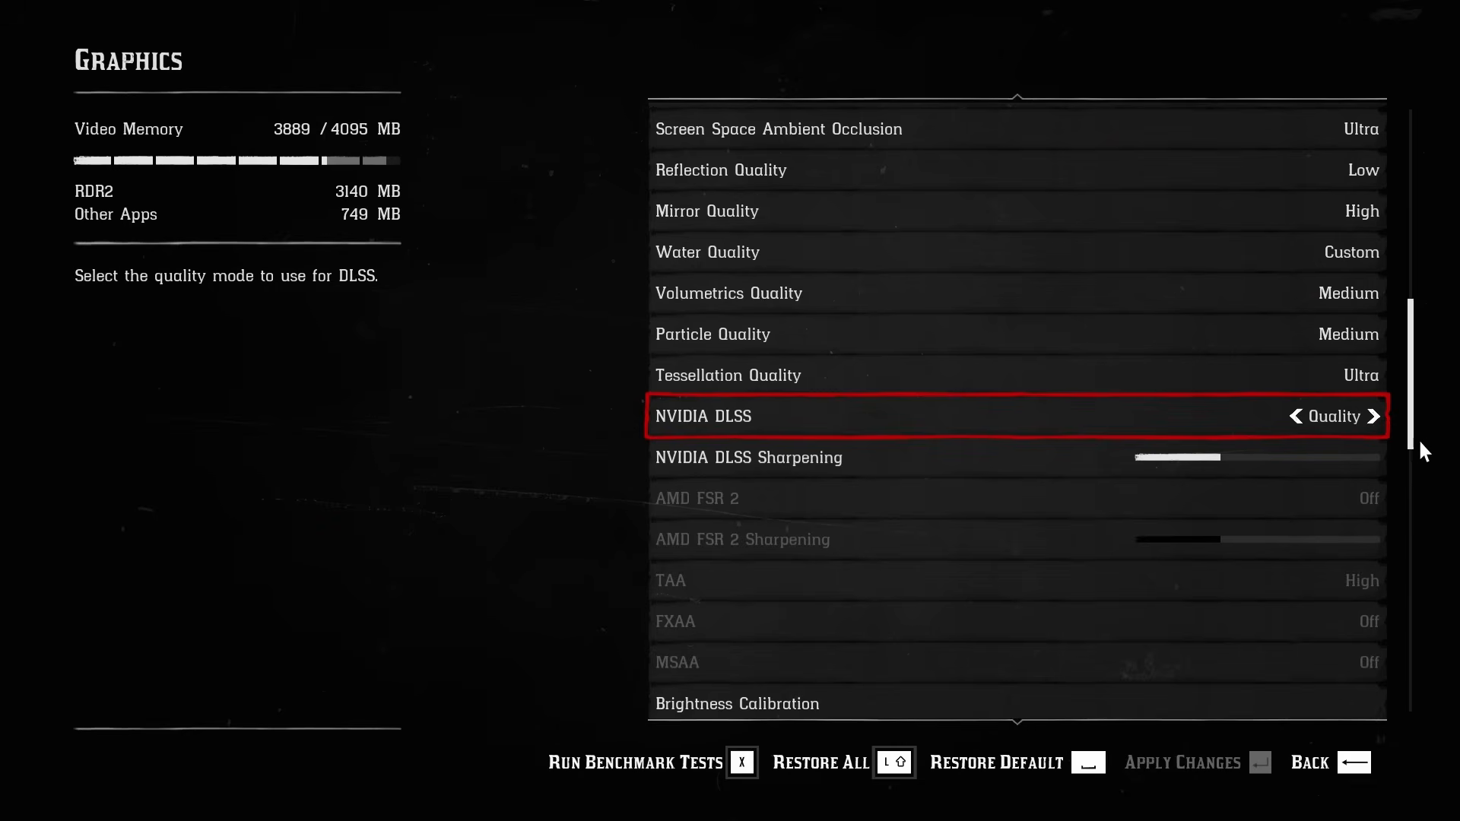
{"action": "mouse_move", "coordinate": [1006, 471]}
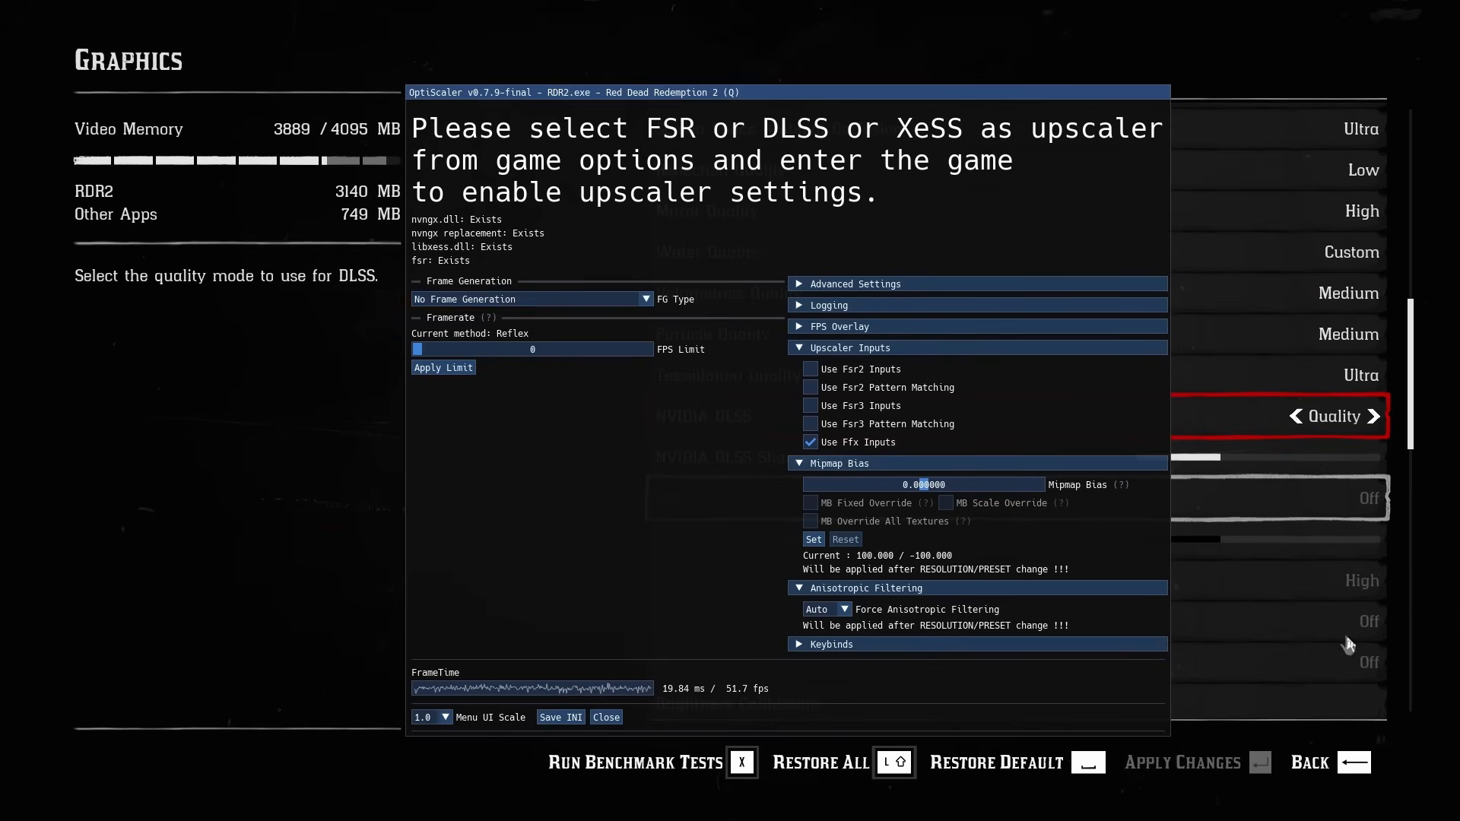
{"action": "mouse_move", "coordinate": [638, 318]}
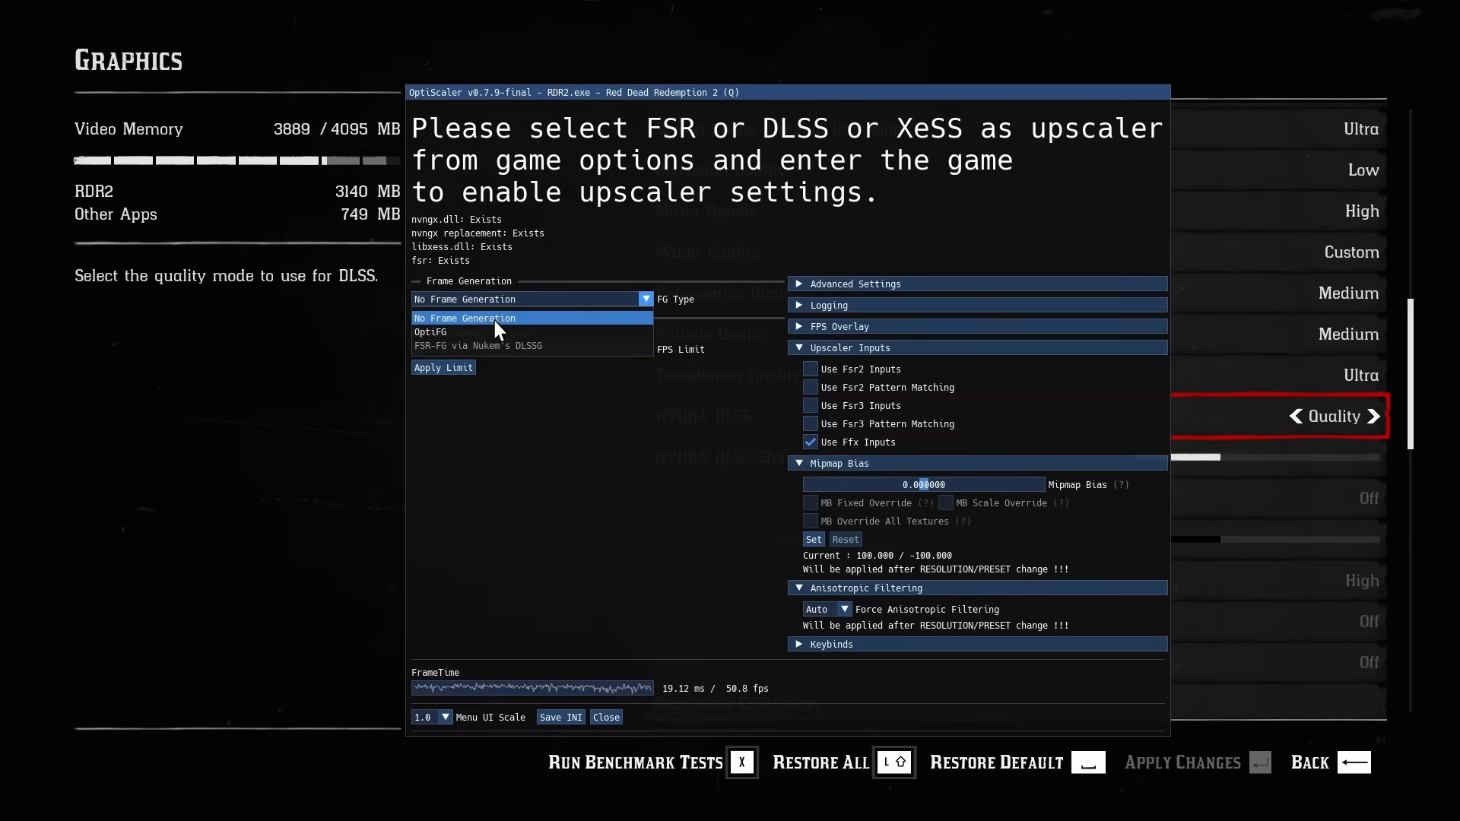
- Set the OptiScaler overlay's frame generation type to OptiFG
{"action": "left_click", "coordinate": [431, 332]}
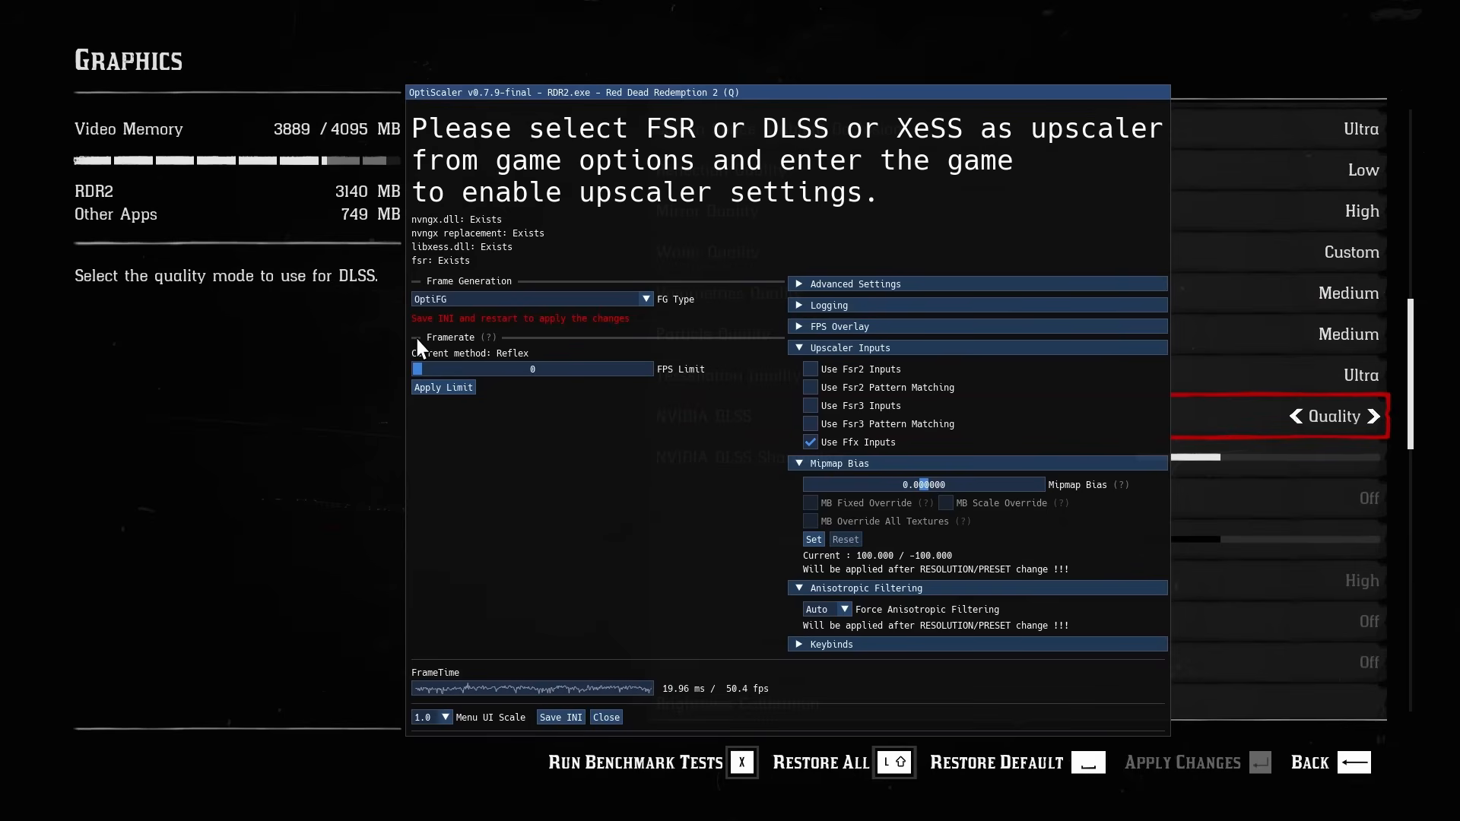
{"action": "mouse_move", "coordinate": [652, 377]}
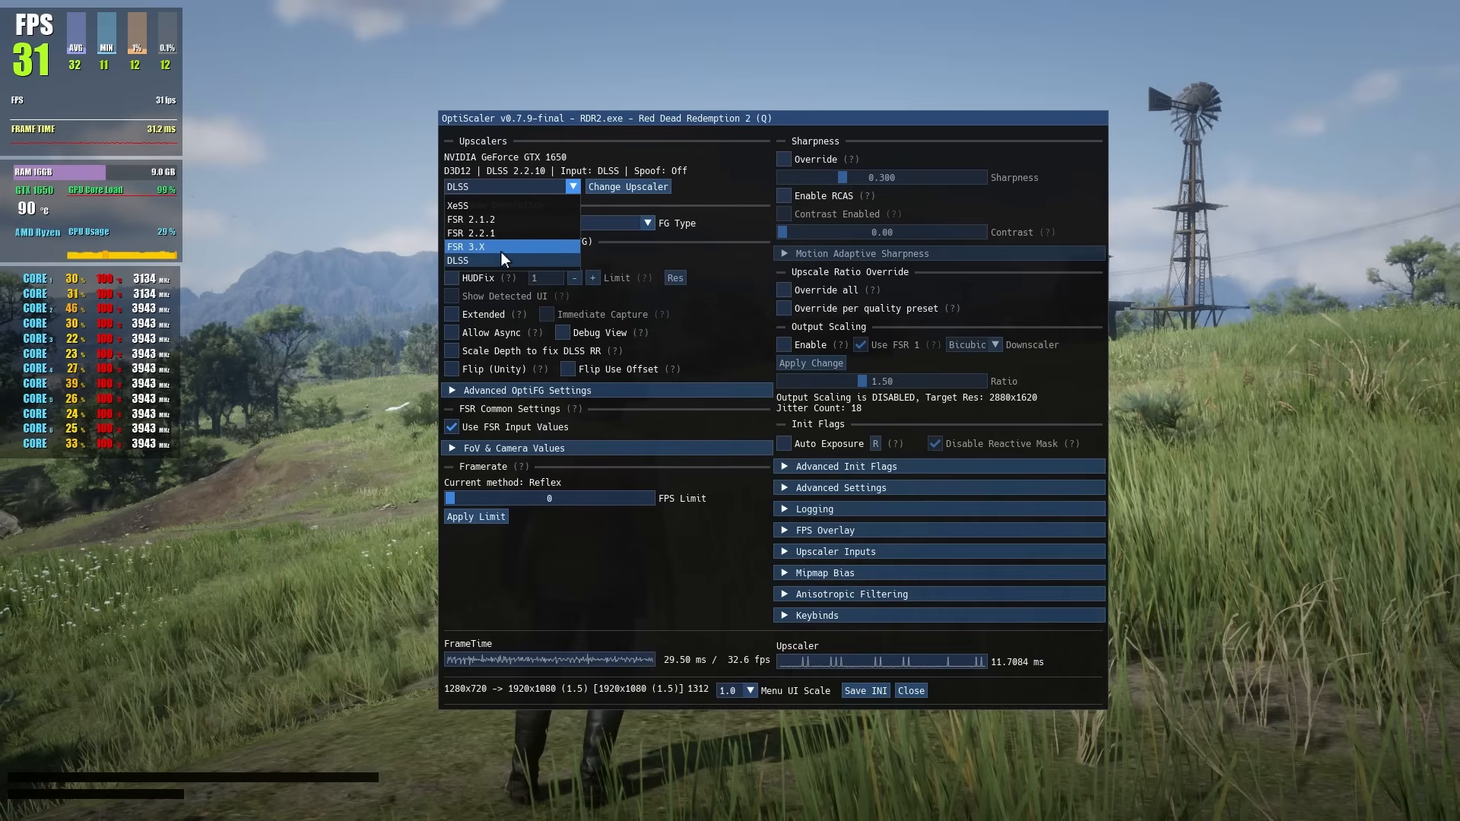
- Change the upscaler to FSR 3.X and set the FFX Upscaler version to FSR 4.0.2
{"action": "left_click", "coordinate": [466, 246]}
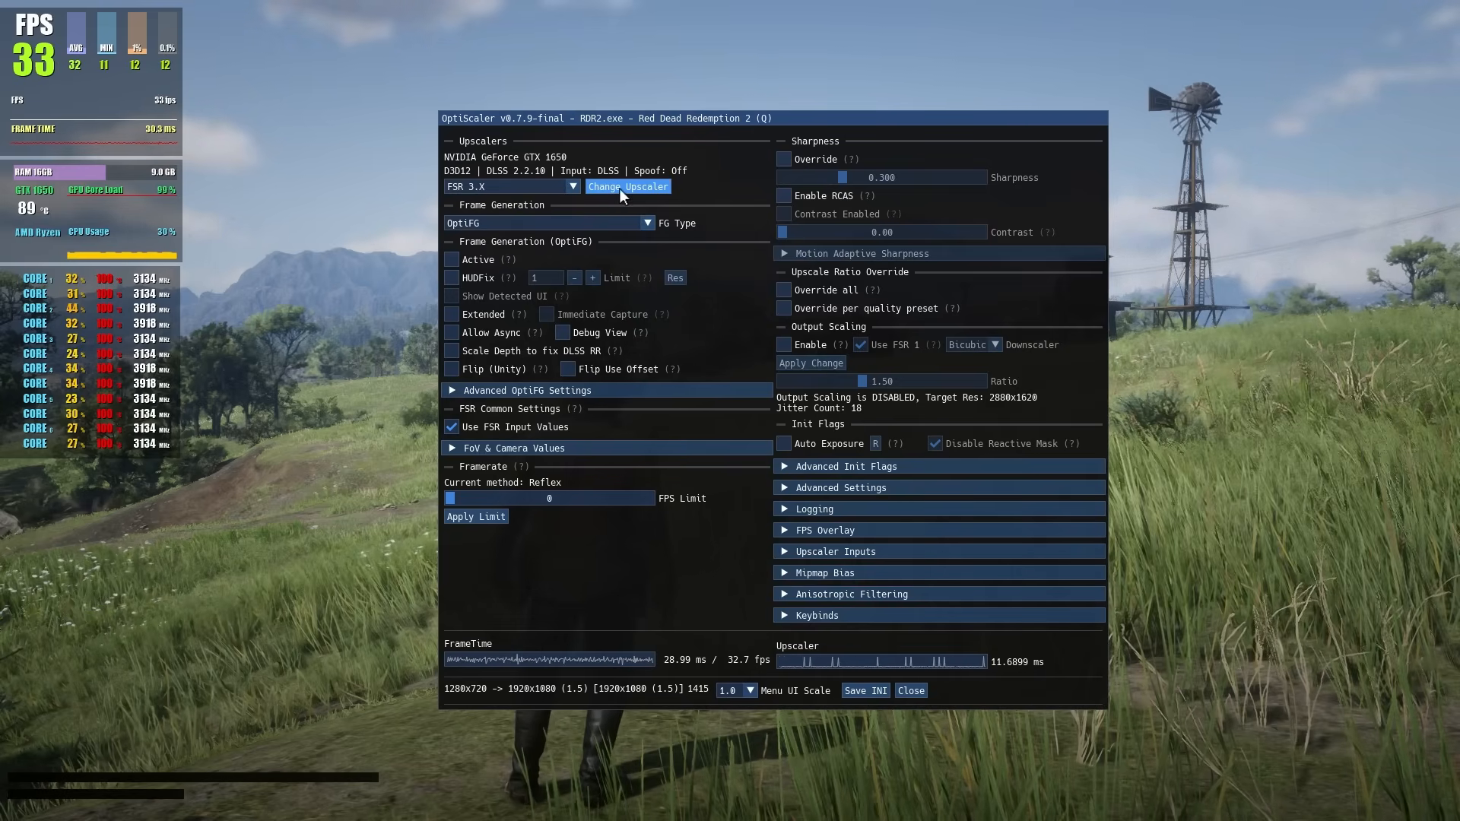
{"action": "left_click", "coordinate": [628, 186]}
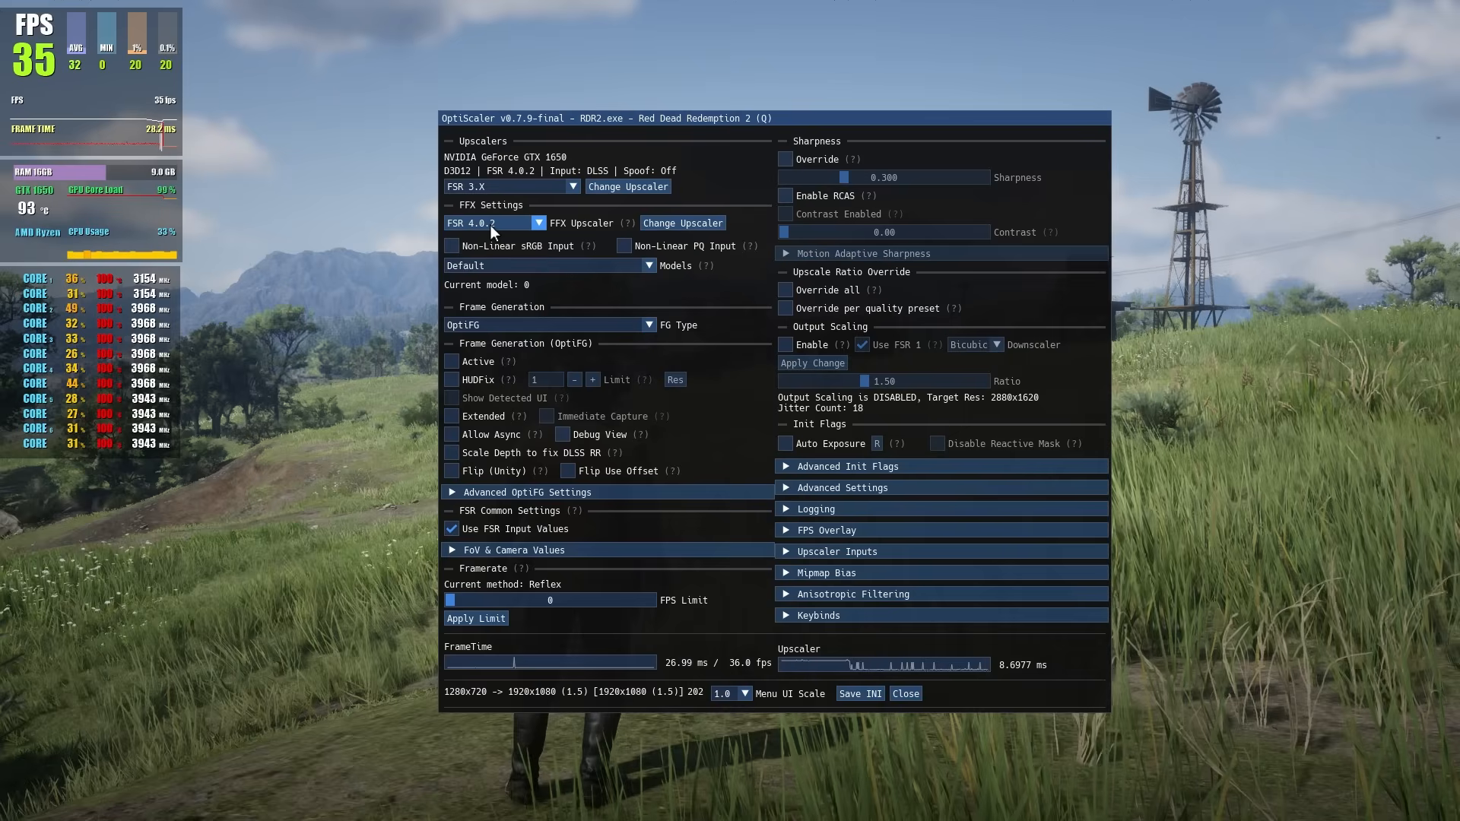
{"action": "left_click", "coordinate": [528, 223]}
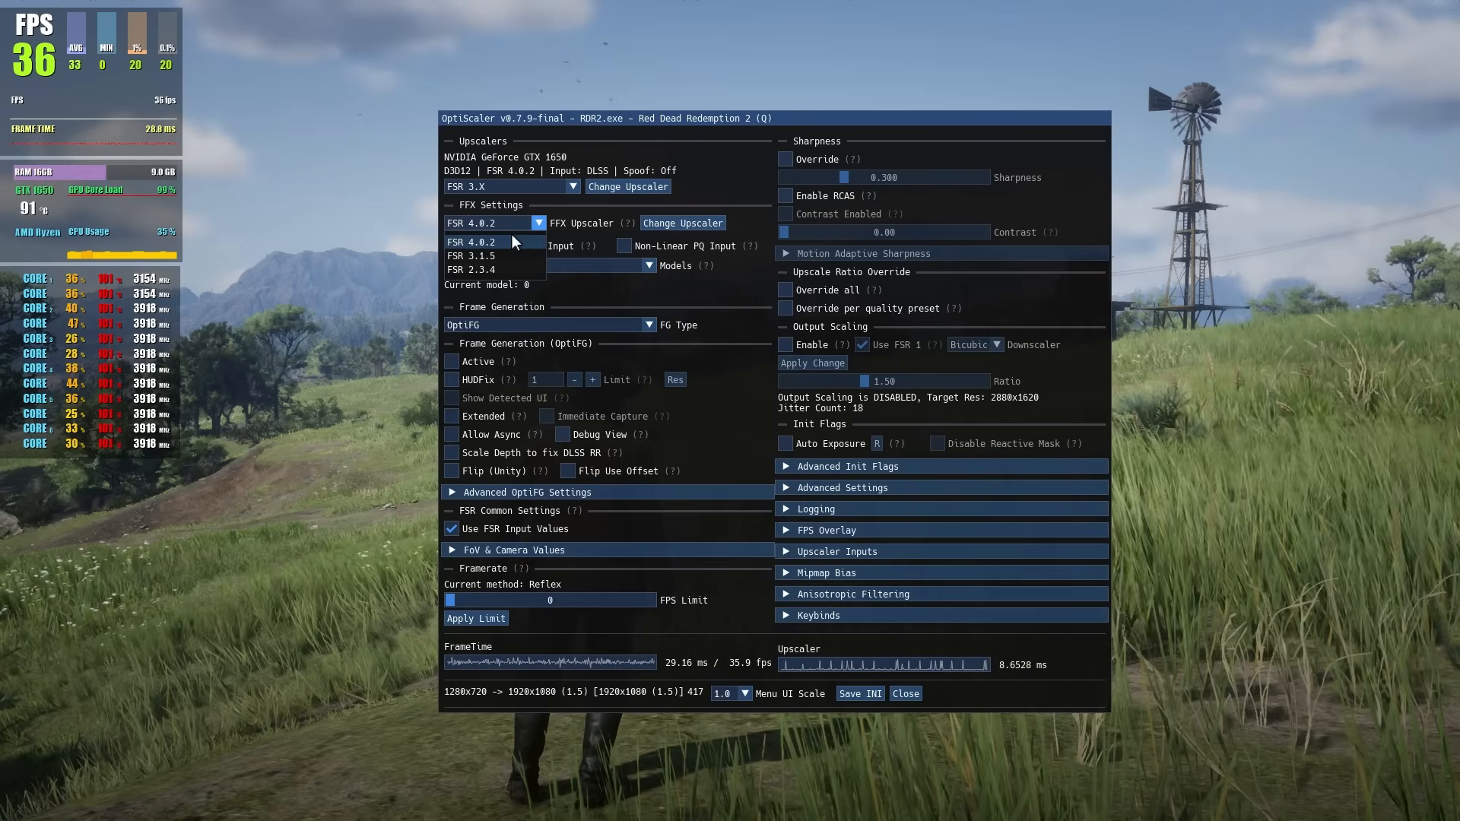
{"action": "left_click", "coordinate": [479, 242]}
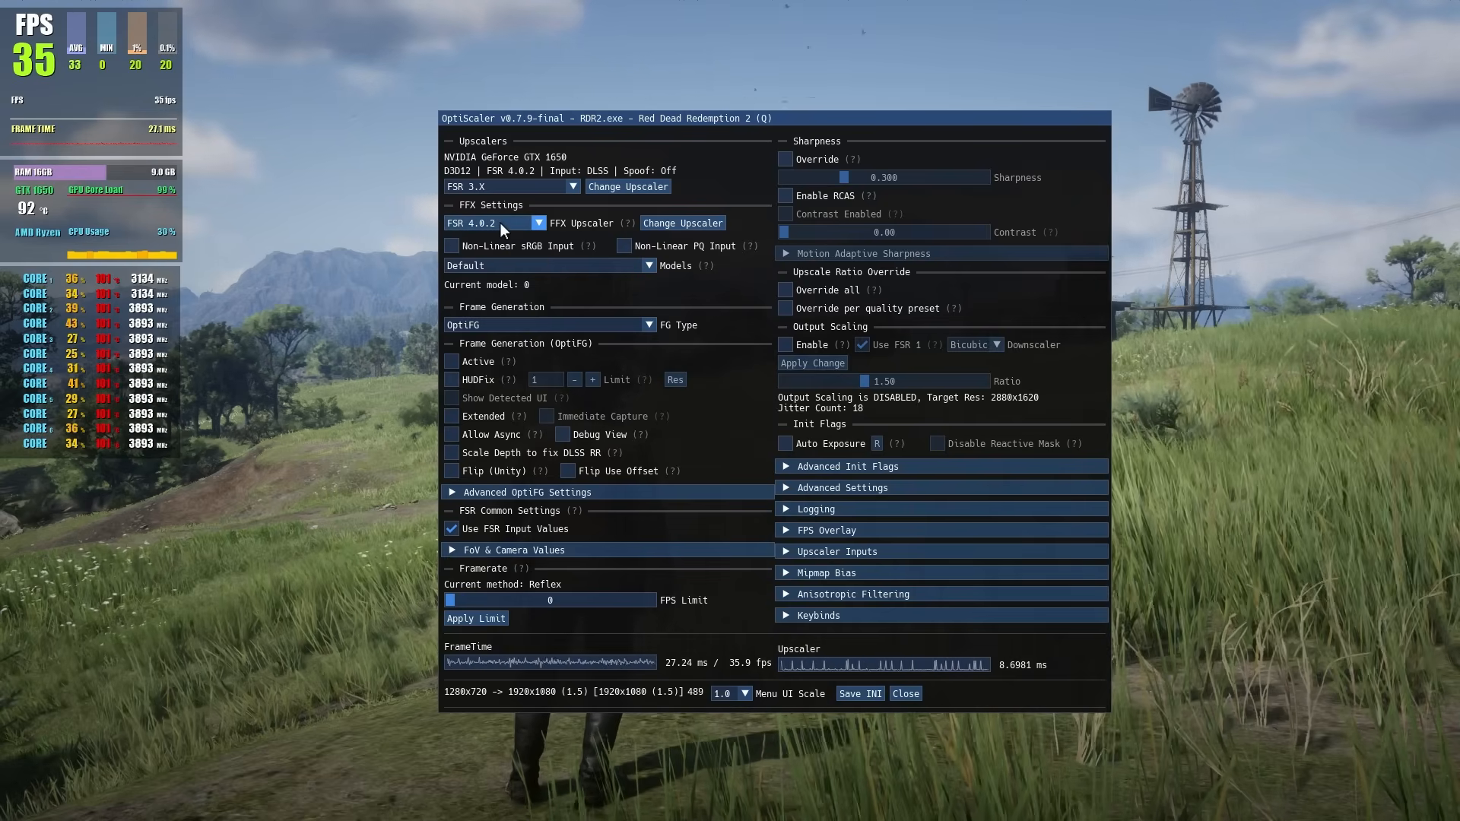
{"action": "left_click", "coordinate": [536, 223]}
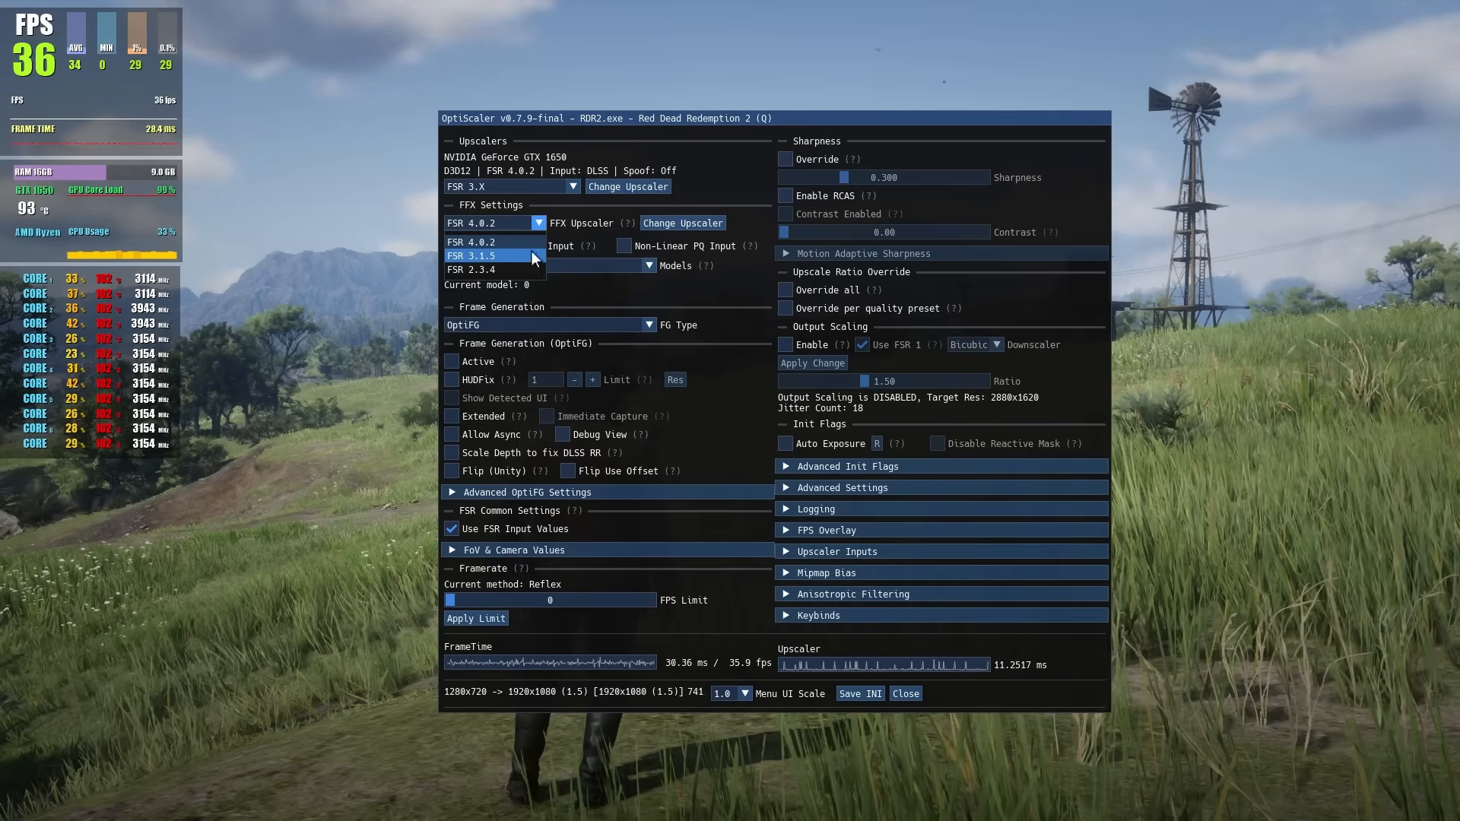
{"action": "left_click", "coordinate": [494, 242]}
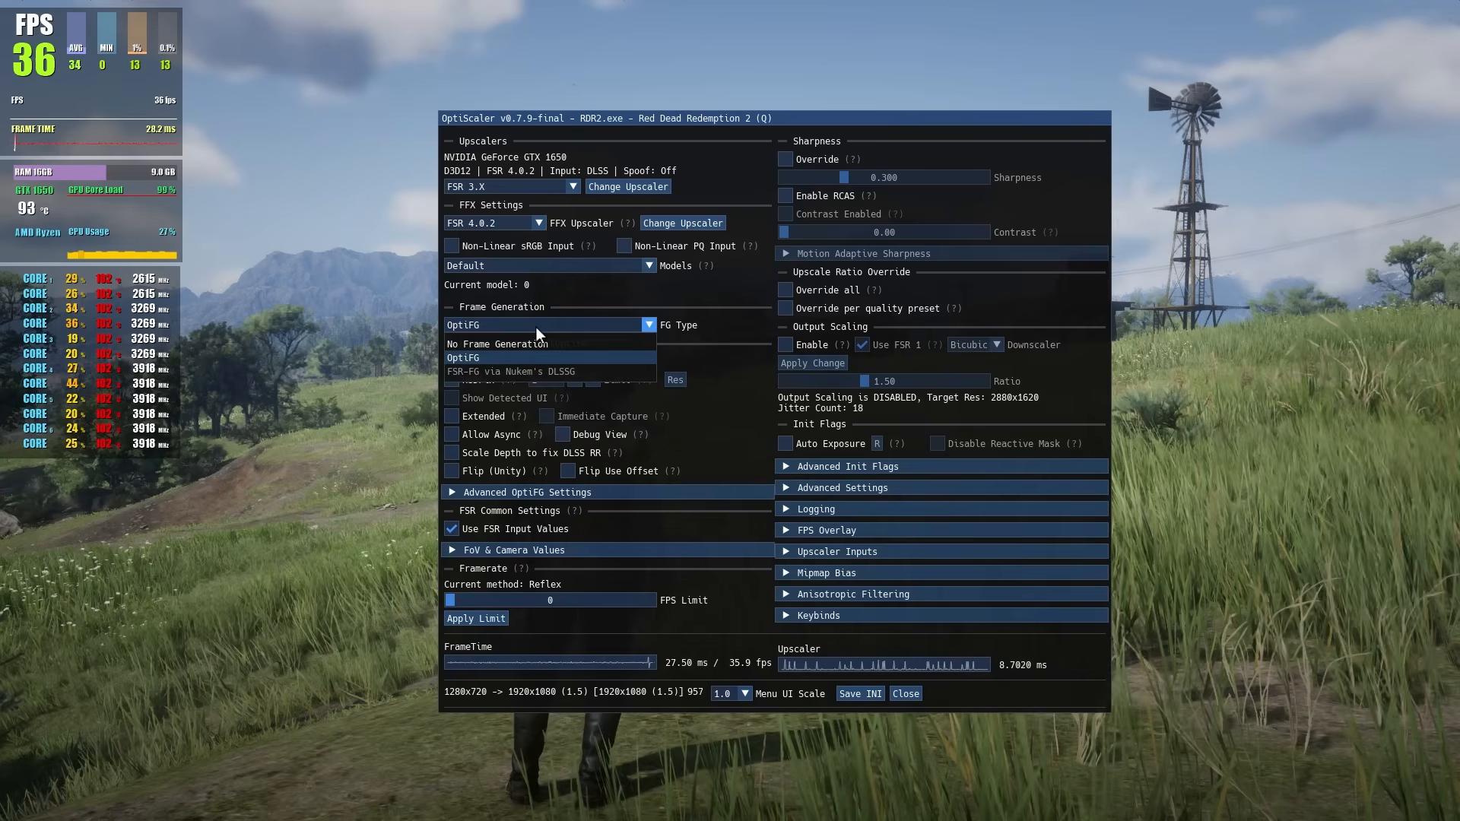
- Keep FG Type as OptiFG and tick Active, HUDFix and Allow Async
{"action": "left_click", "coordinate": [462, 357]}
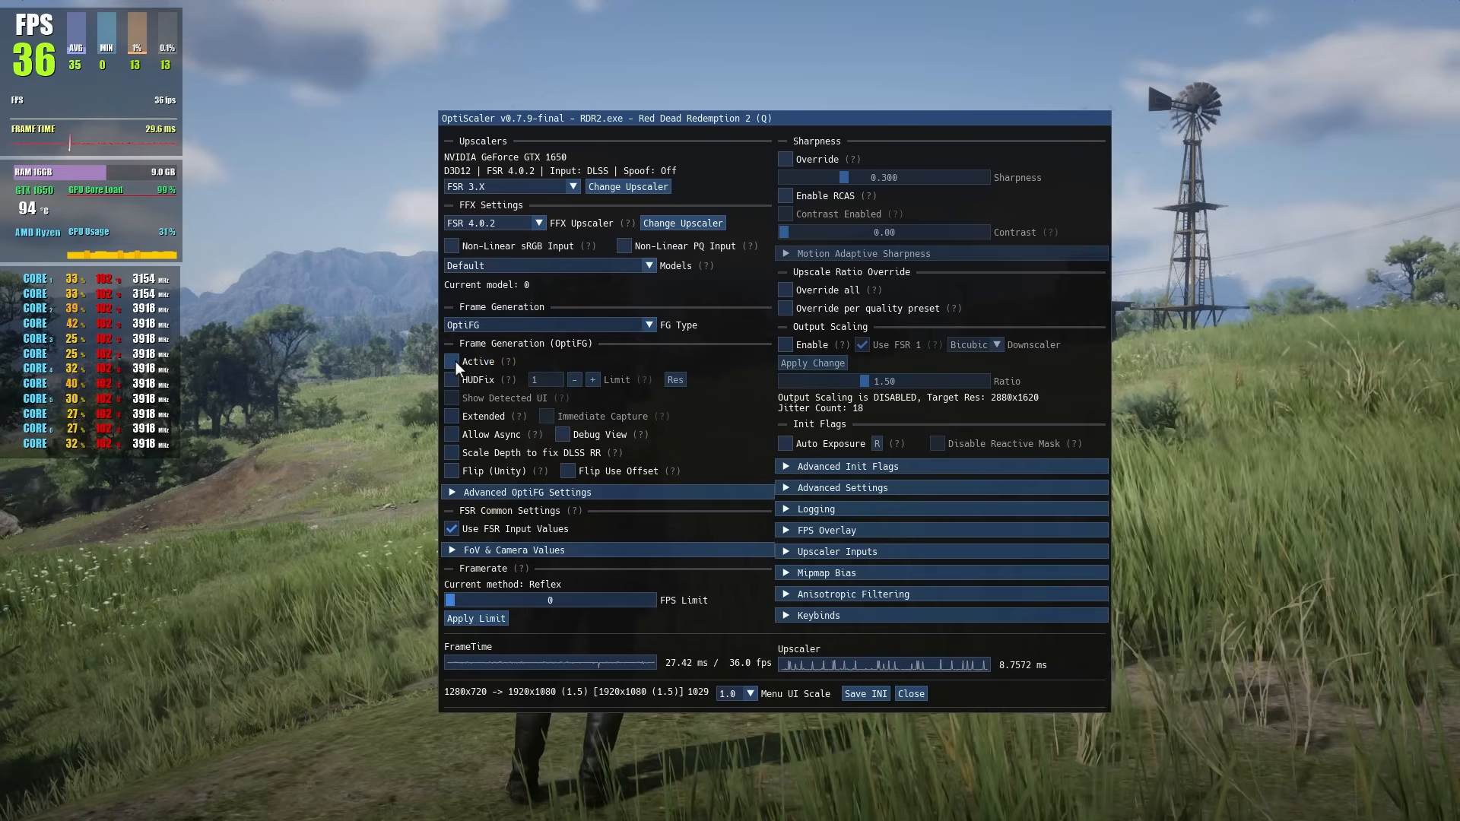
{"action": "left_click", "coordinate": [452, 361]}
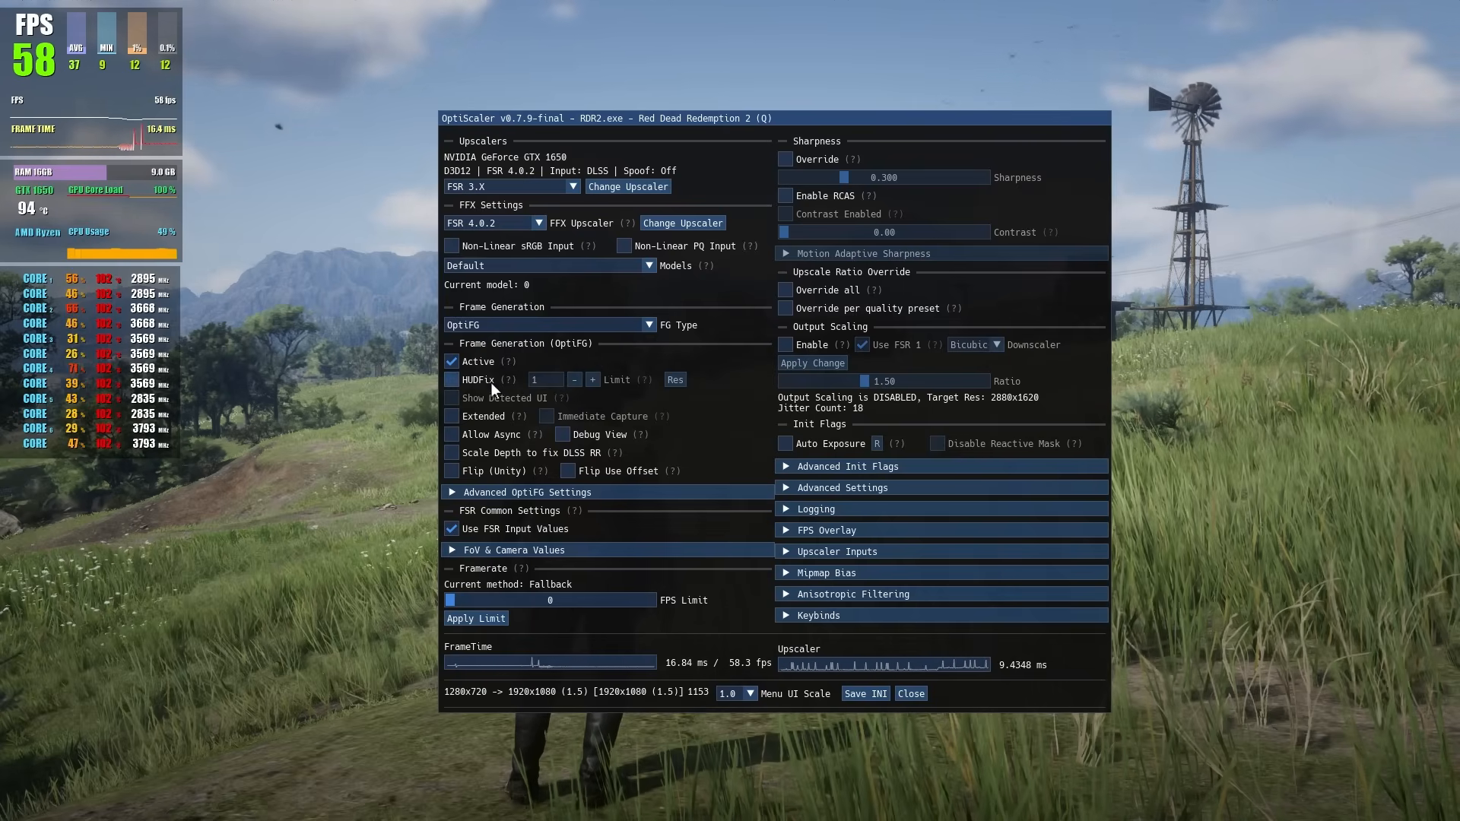
{"action": "left_click", "coordinate": [451, 380]}
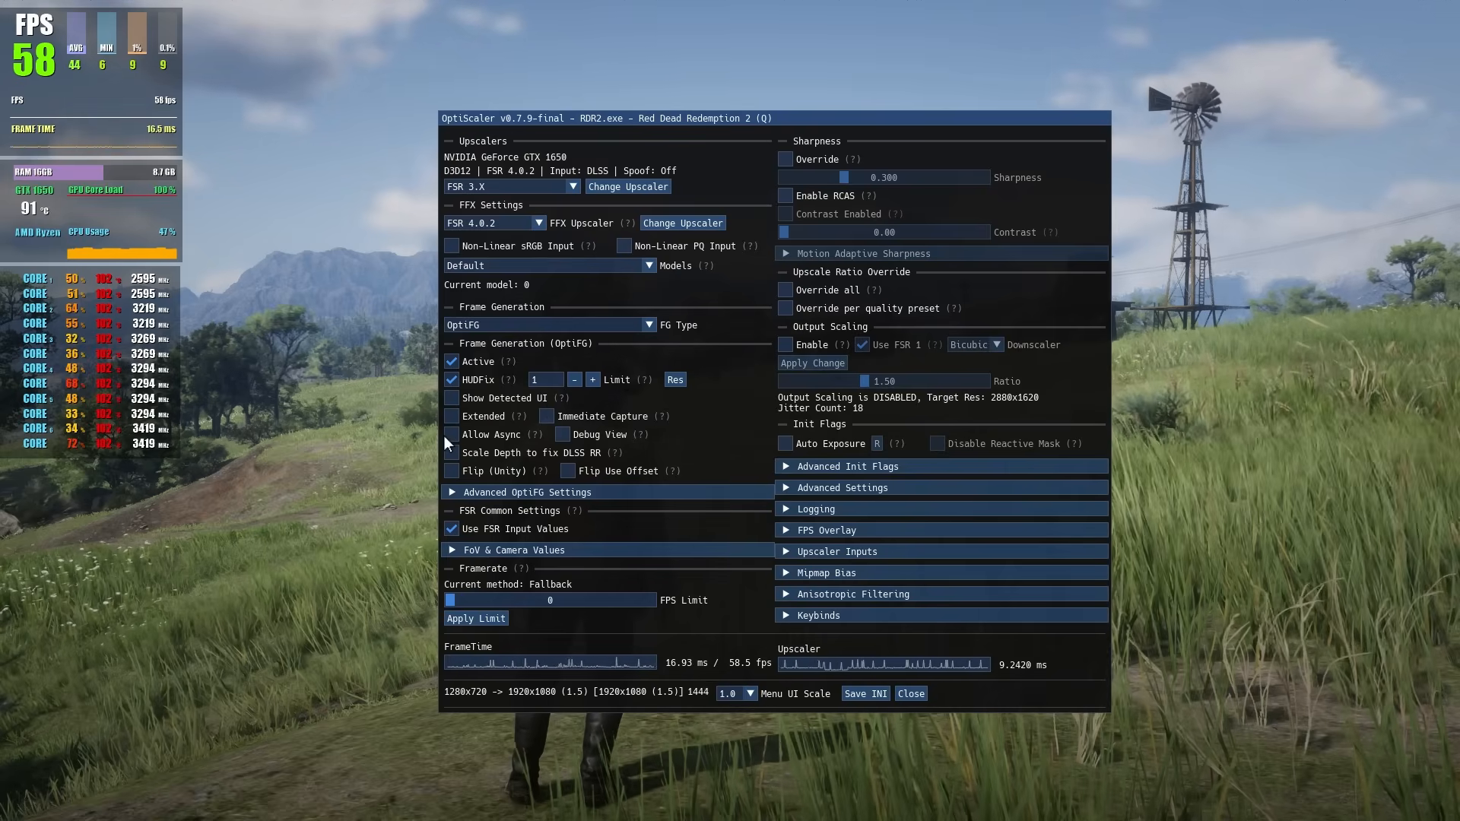
{"action": "left_click", "coordinate": [452, 435]}
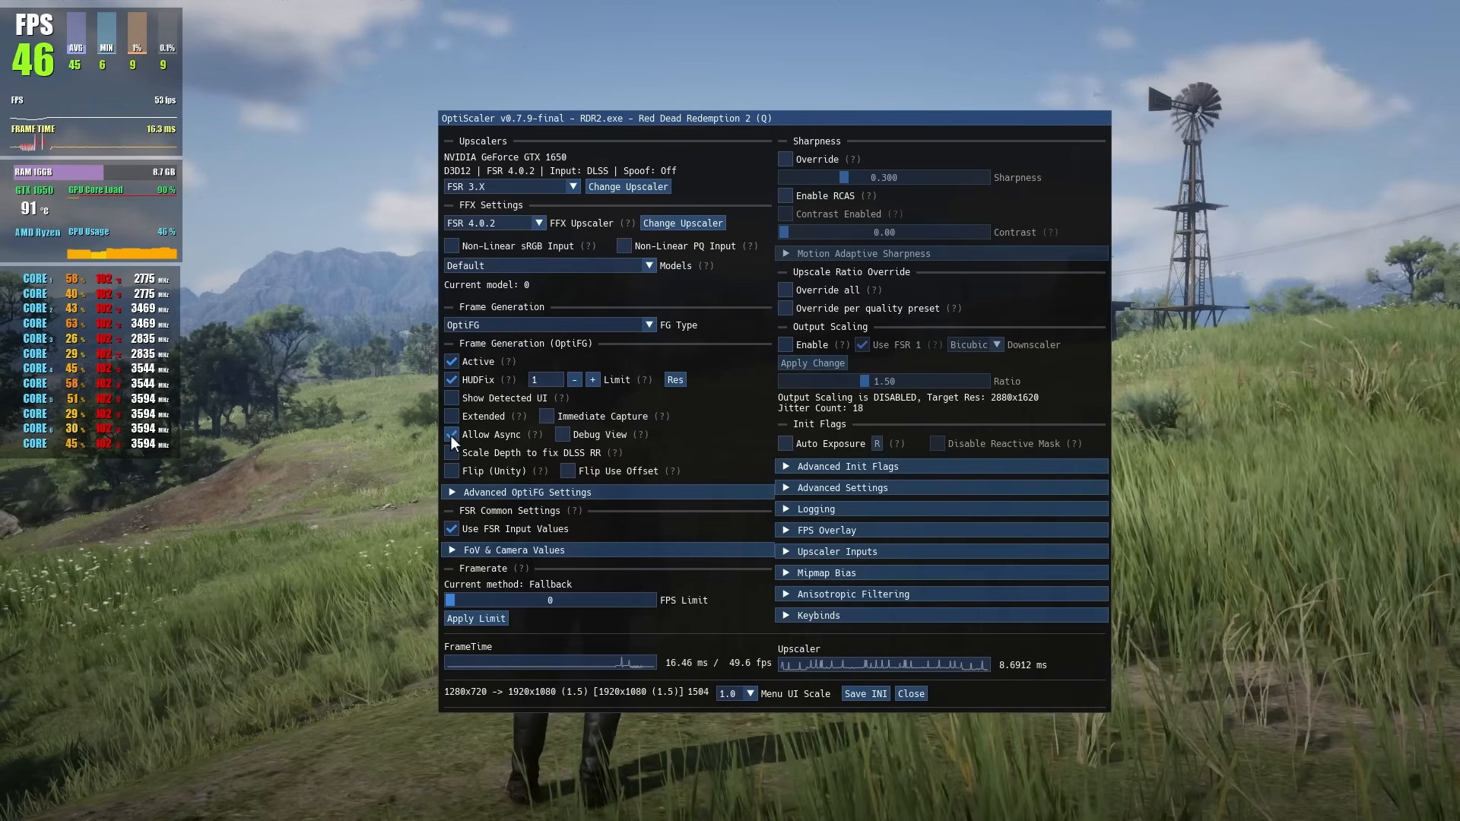
{"action": "left_click", "coordinate": [451, 434]}
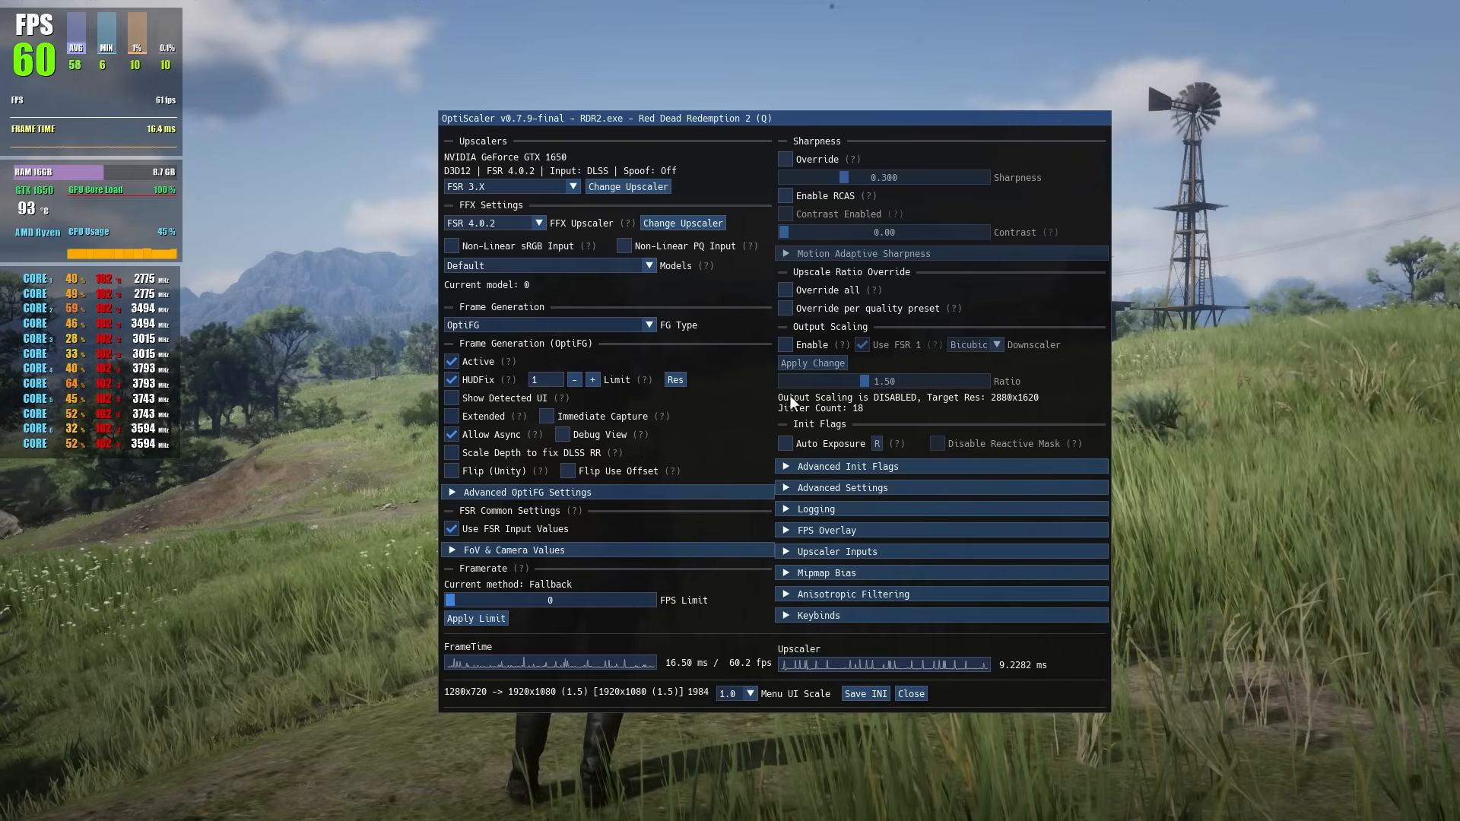
{"action": "mouse_move", "coordinate": [839, 637]}
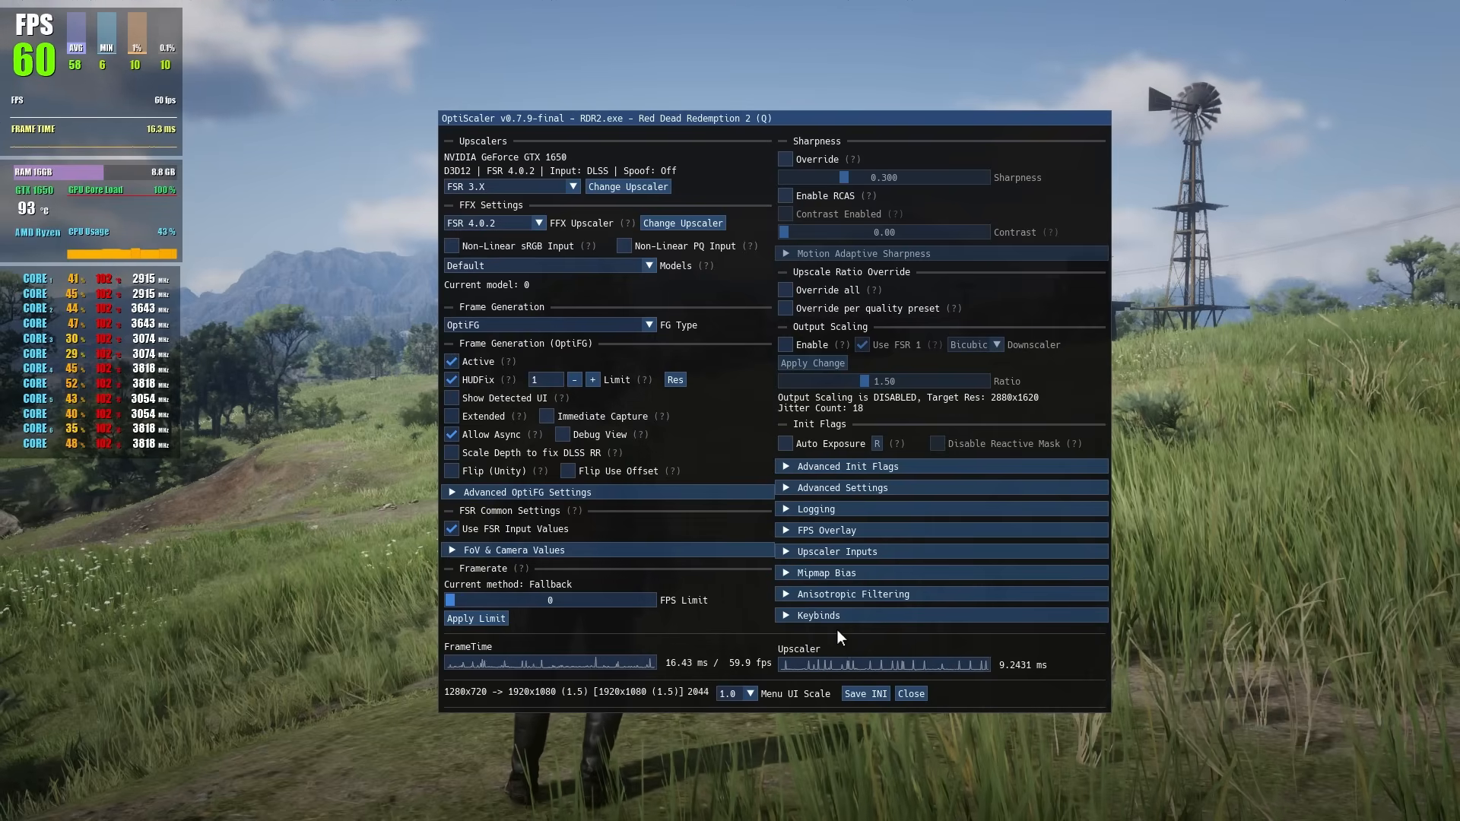
{"action": "left_click", "coordinate": [911, 694]}
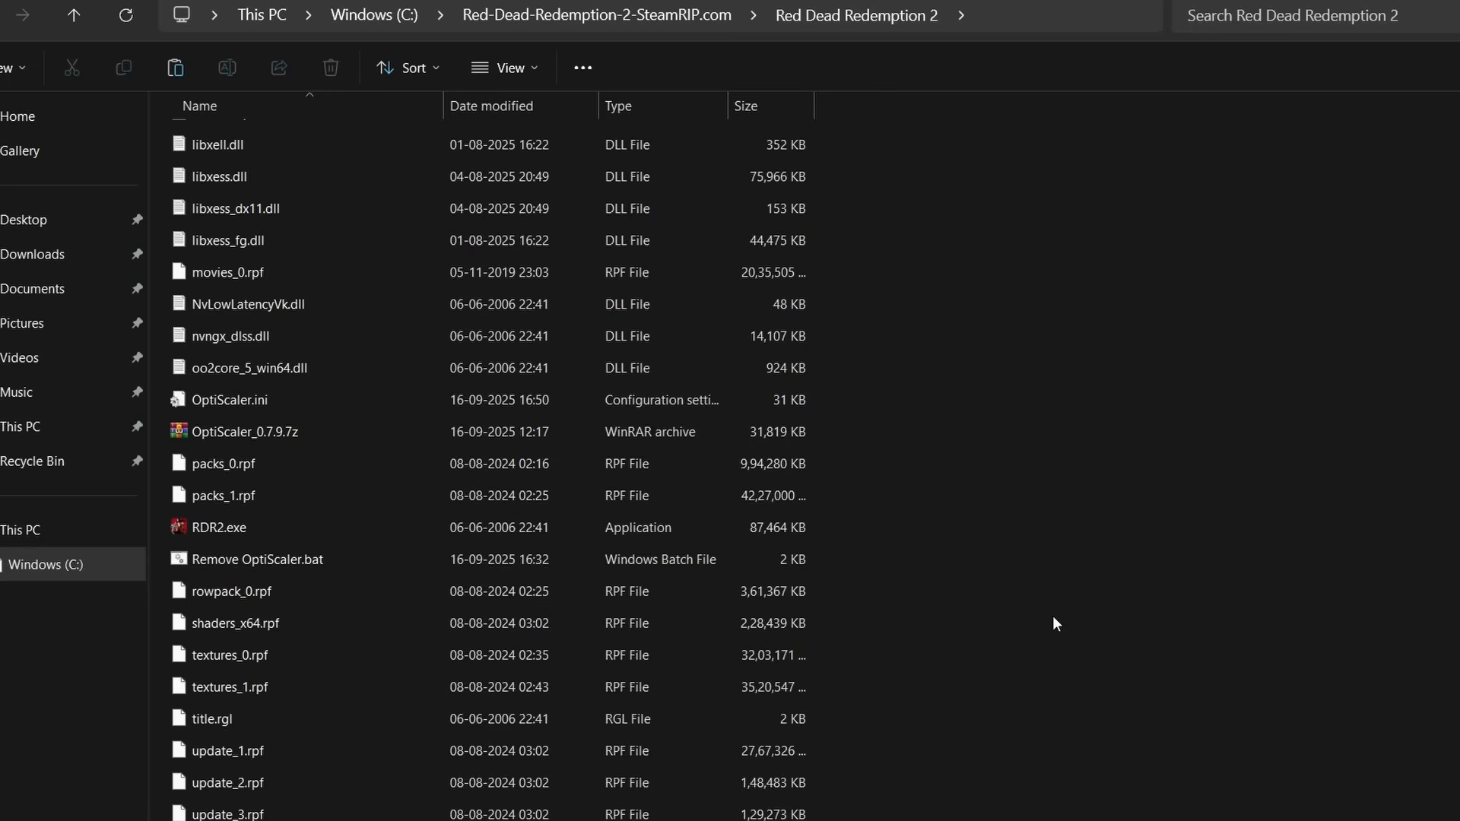
- Run Remove OptiScaler.bat from the game folder and answer y to confirm removal
{"action": "left_click", "coordinate": [220, 527]}
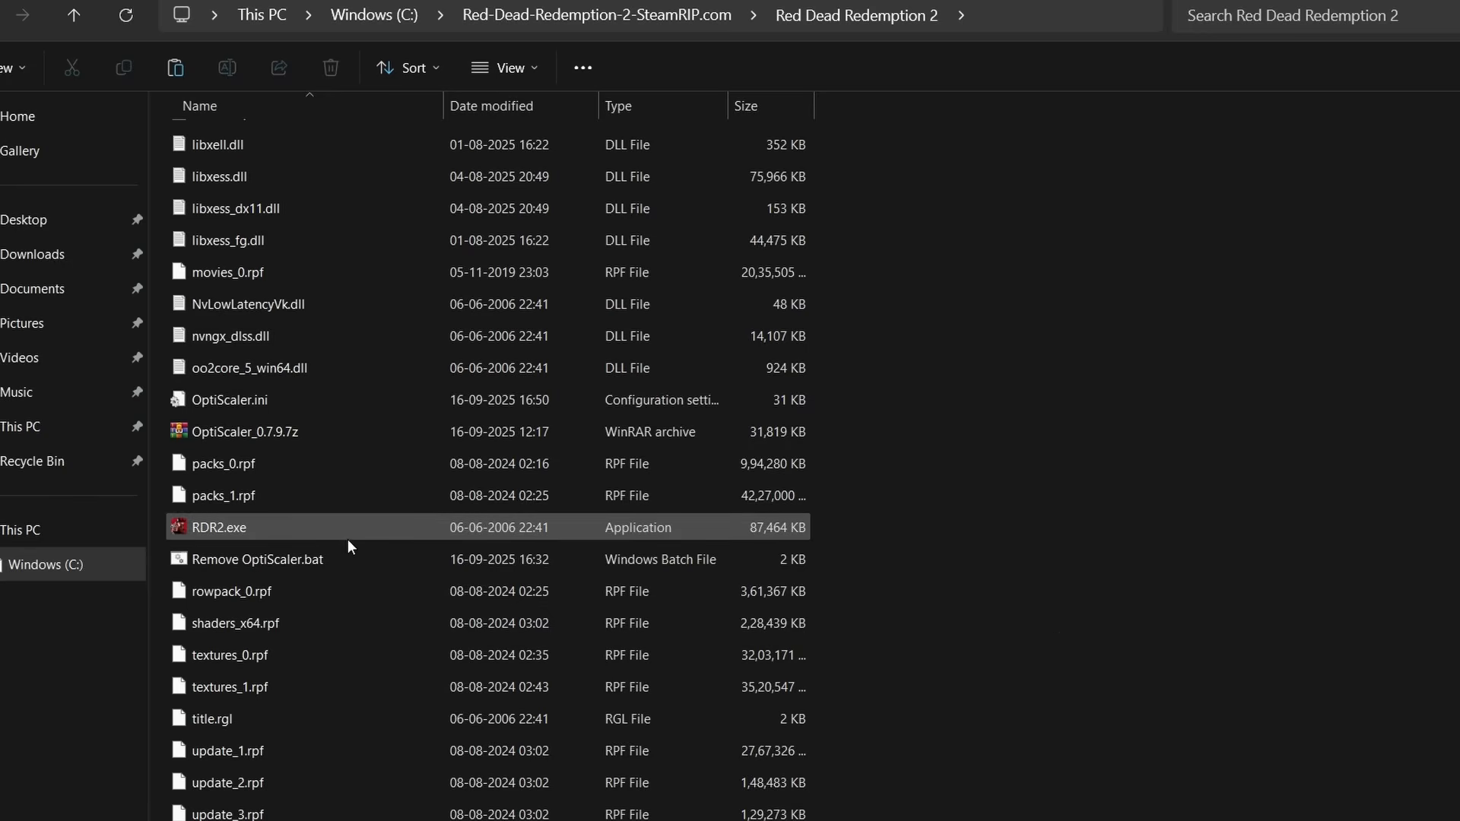
{"action": "left_click", "coordinate": [245, 432]}
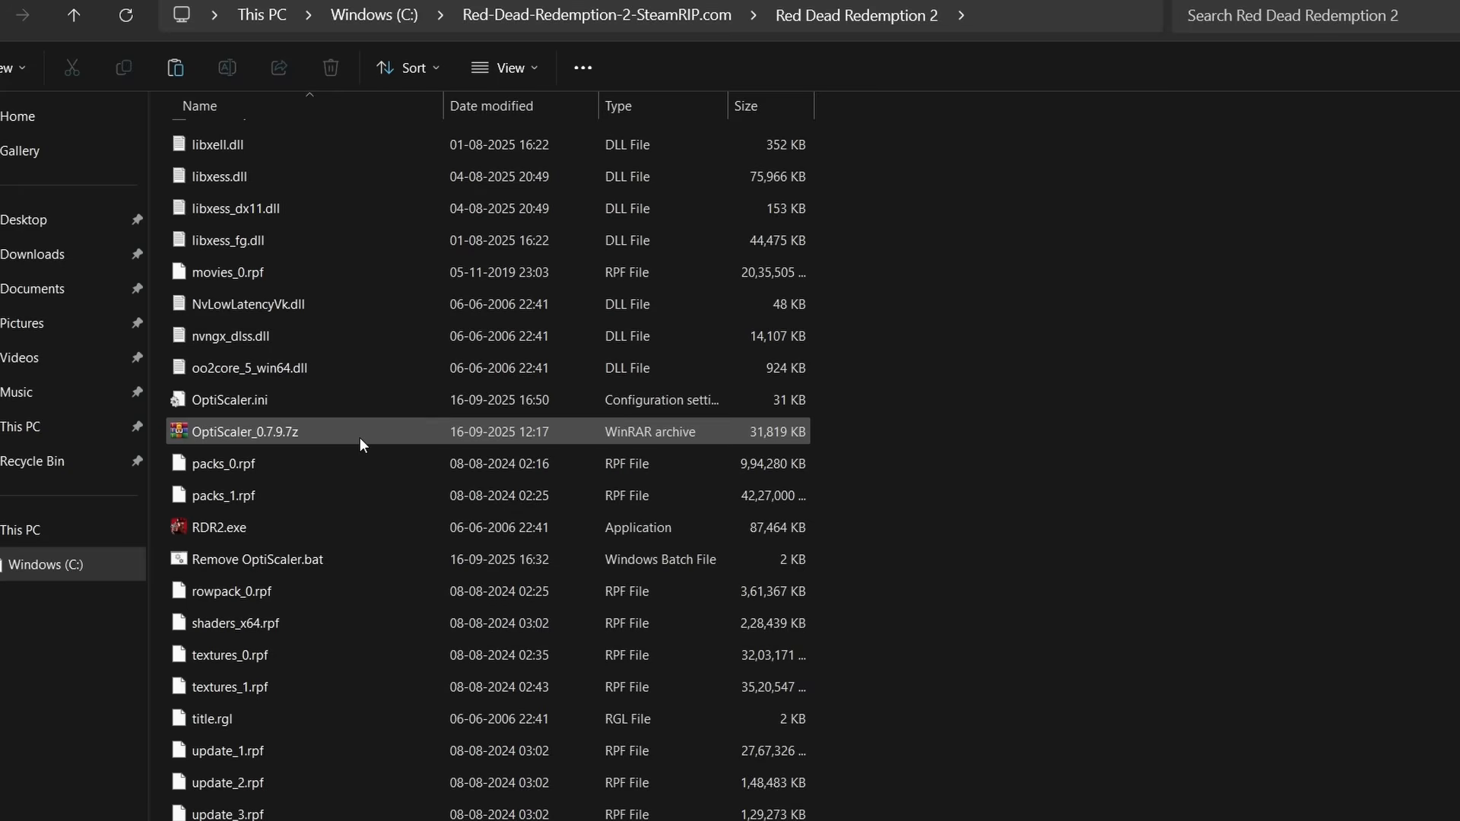
{"action": "left_click", "coordinate": [220, 559]}
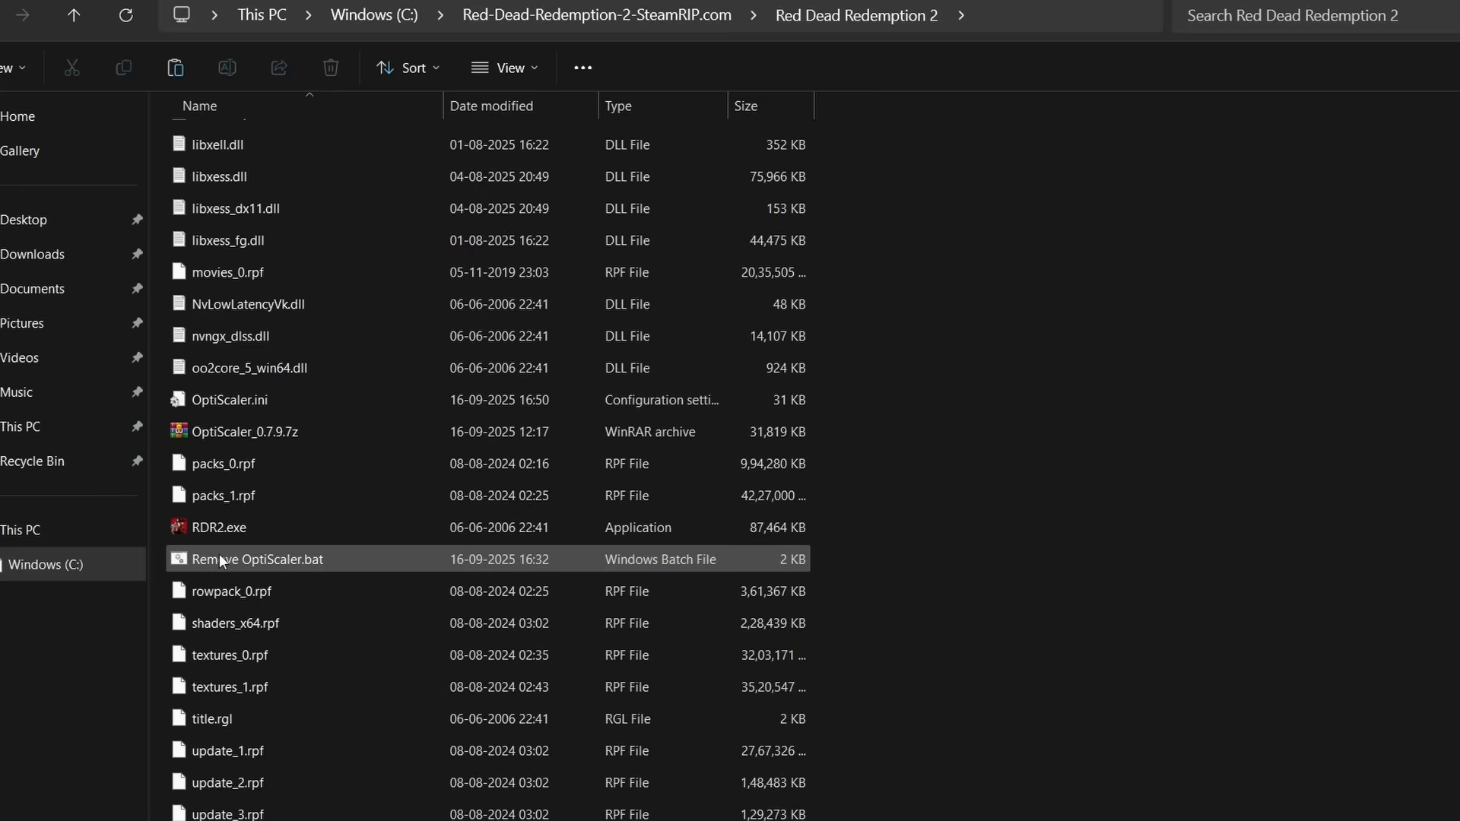
{"action": "left_click", "coordinate": [259, 559]}
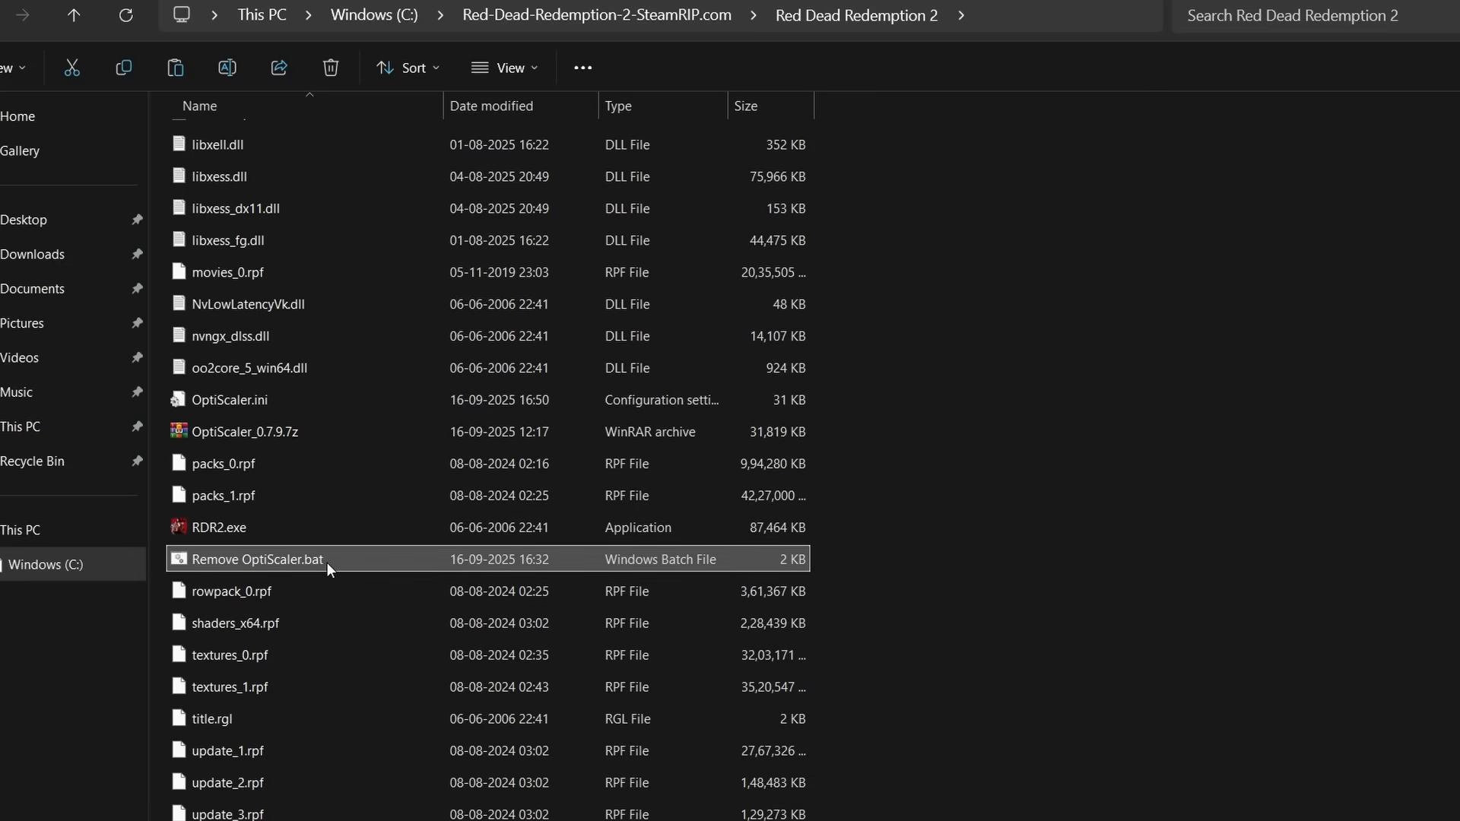
{"action": "double_click", "coordinate": [256, 559]}
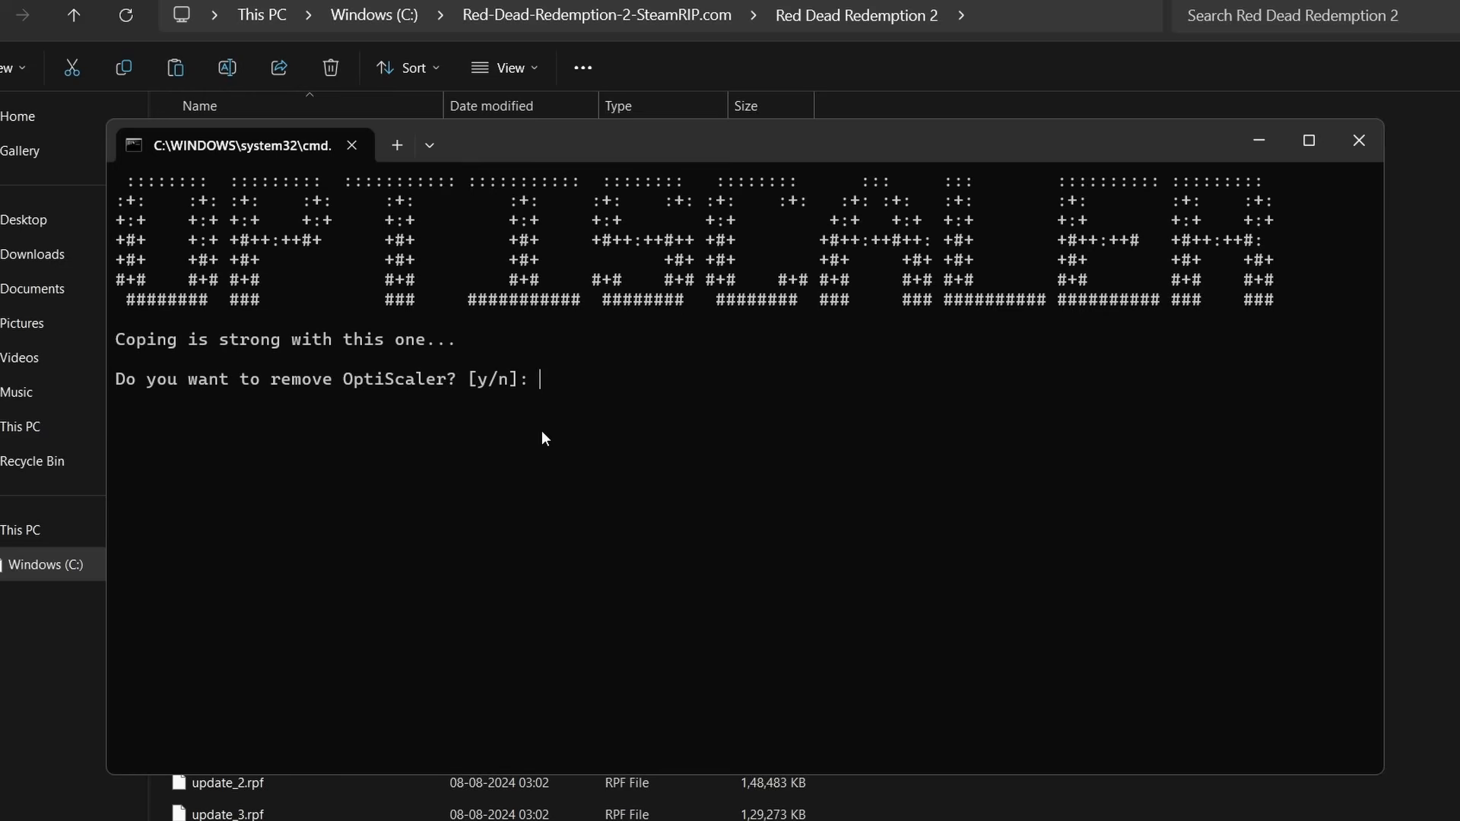
{"action": "type", "text": "y"}
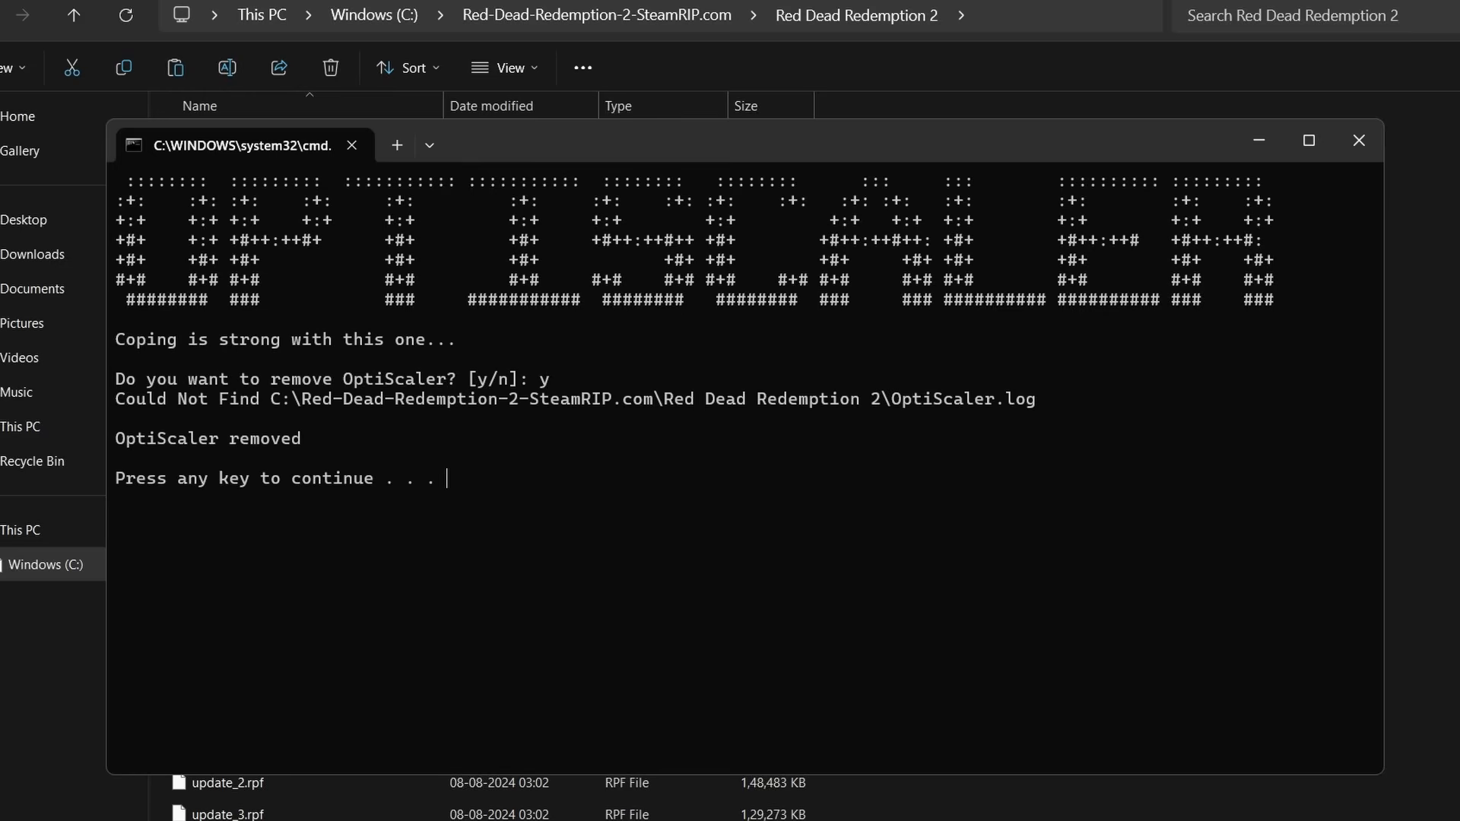
{"action": "mouse_move", "coordinate": [598, 509]}
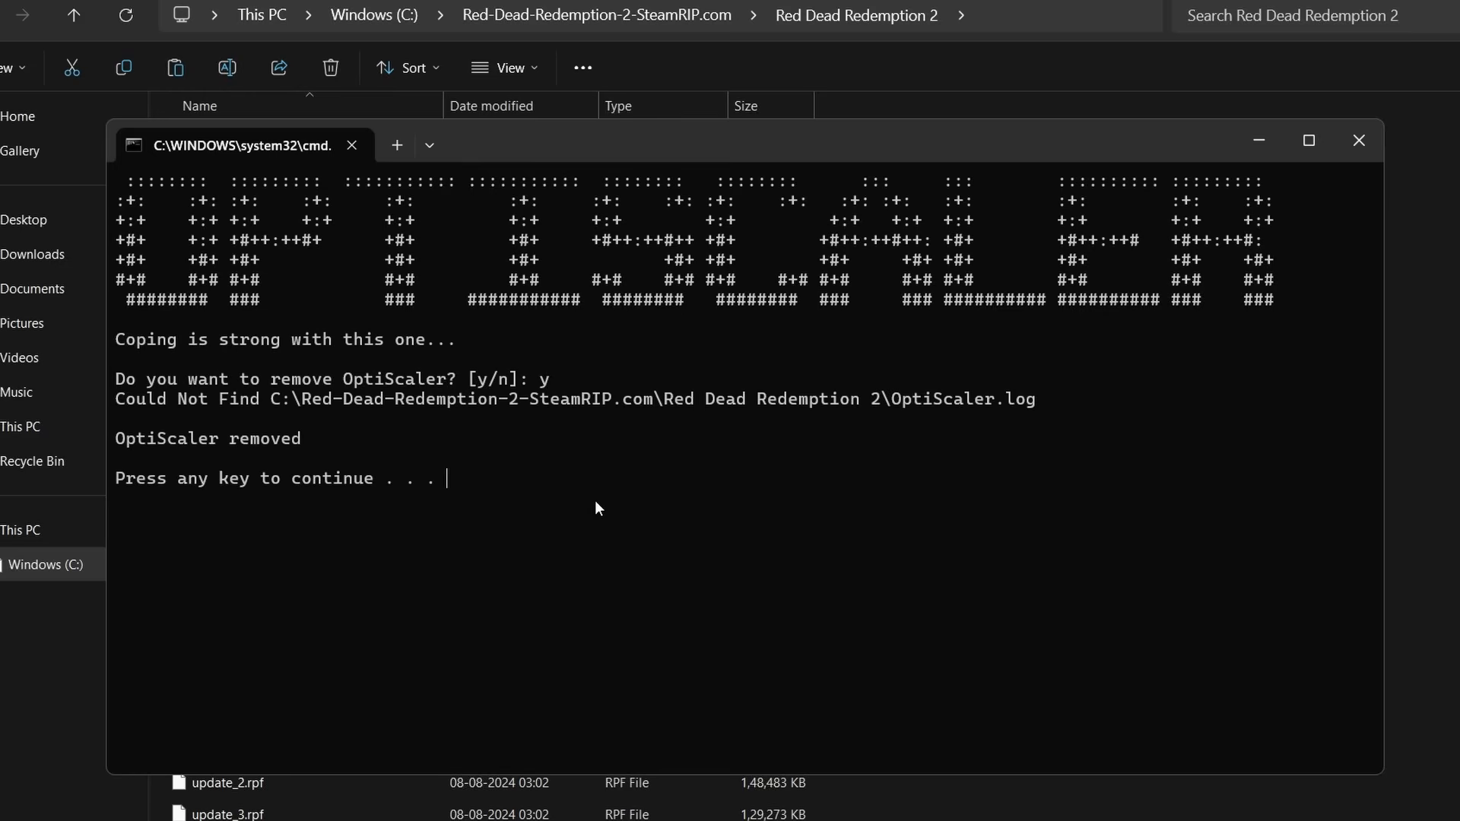